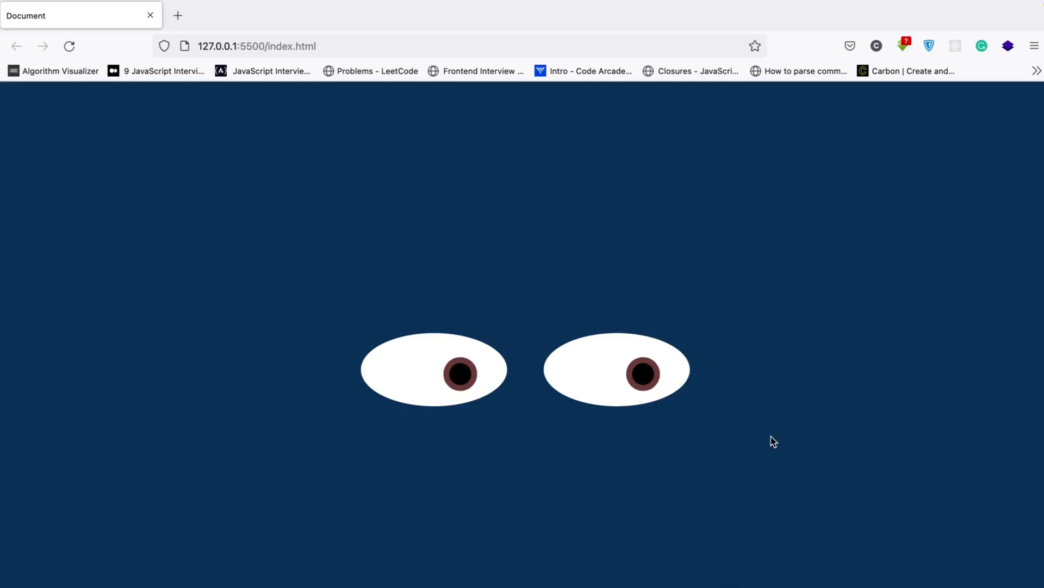
{"action": "mouse_move", "coordinate": [216, 220]}
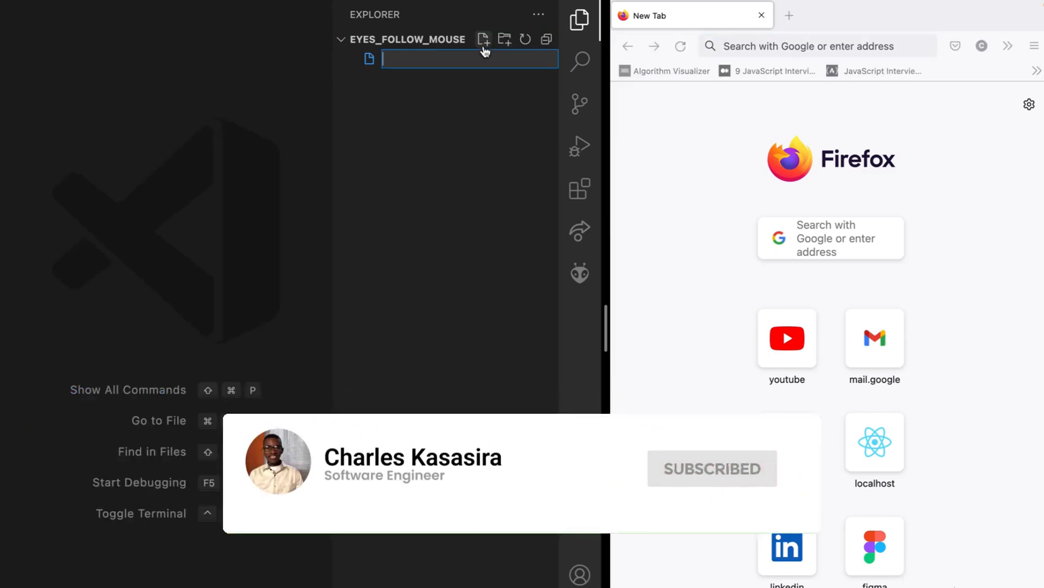
Step: Create index.html, style.css and script.js in the Explorer and return to index.html
{"action": "type", "text": "index.html"}
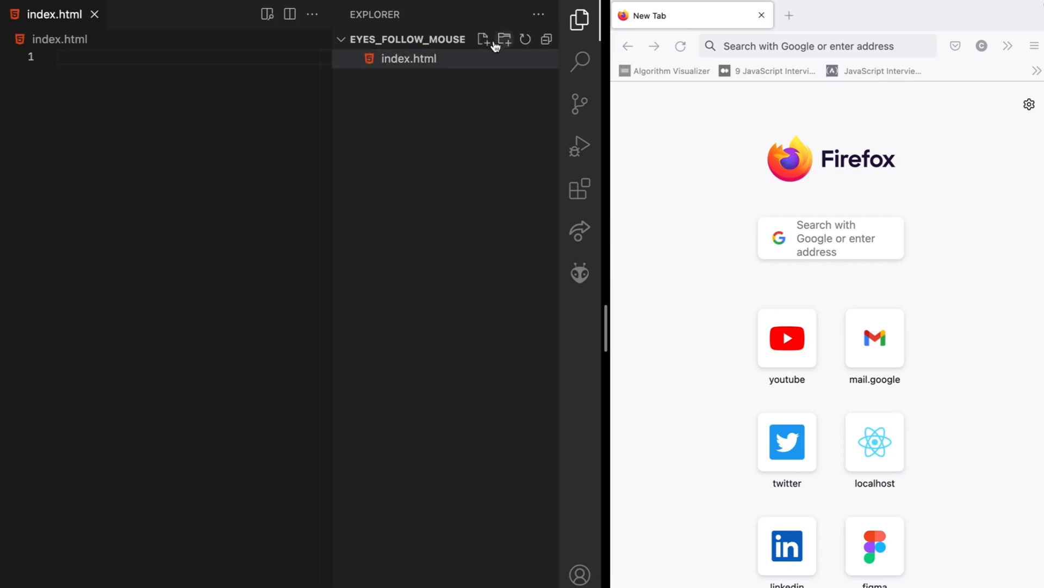
{"action": "type", "text": "sty"}
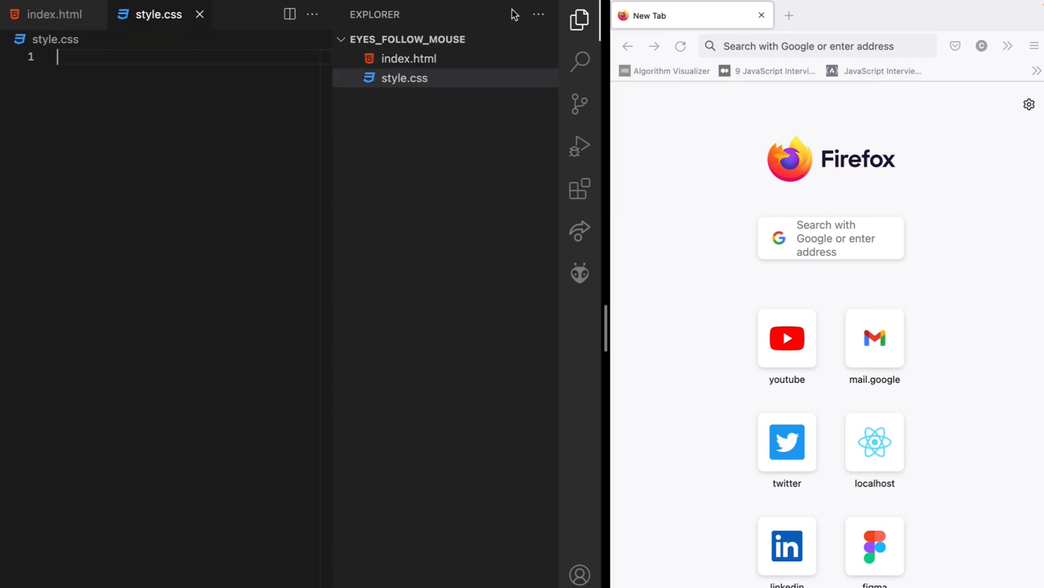
{"action": "type", "text": "sc"}
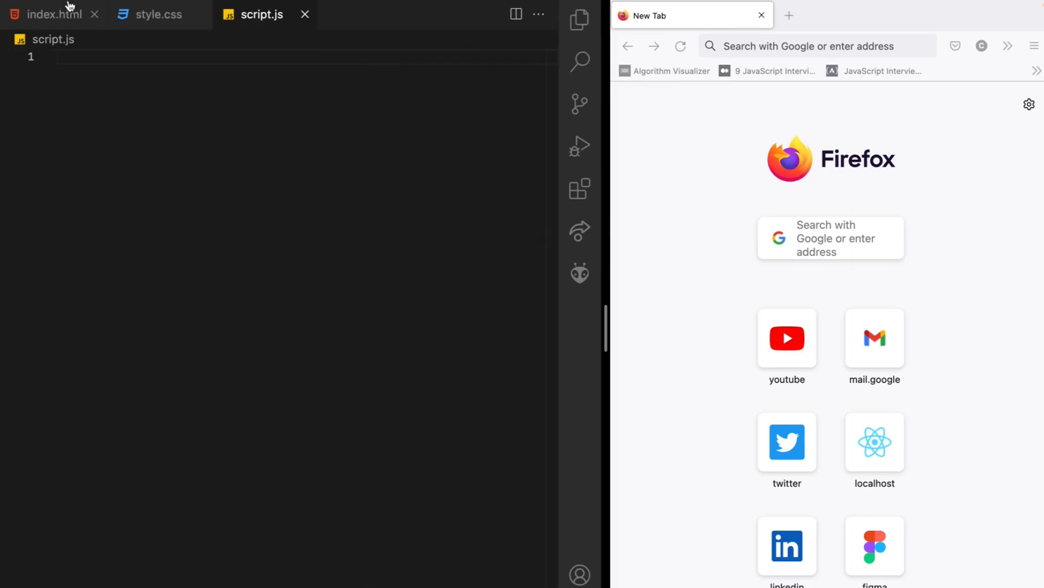
{"action": "left_click", "coordinate": [52, 15]}
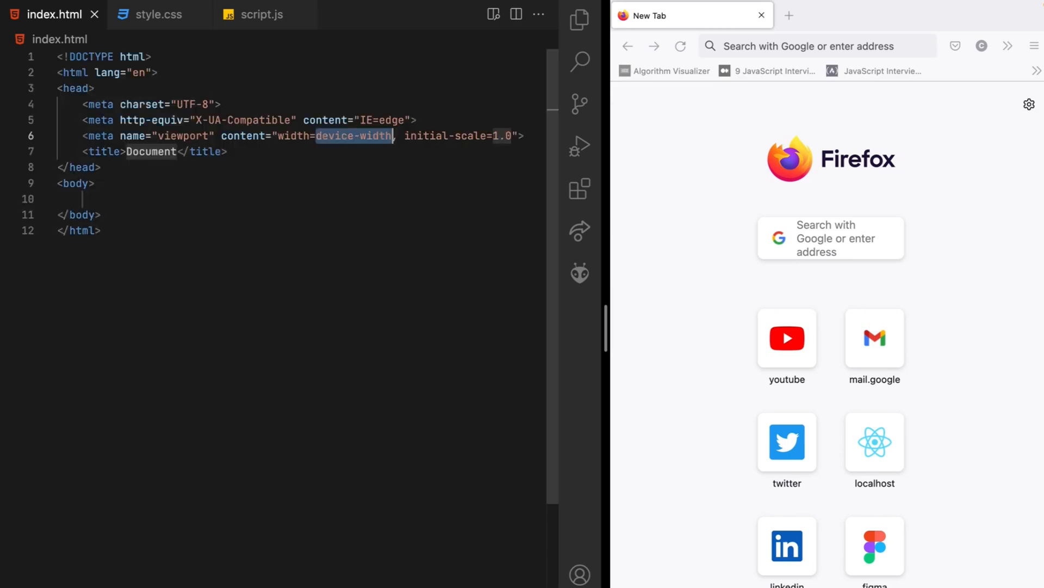
Step: Serve index.html with Live Server so the blank page opens in Firefox
{"action": "right_click", "coordinate": [84, 231]}
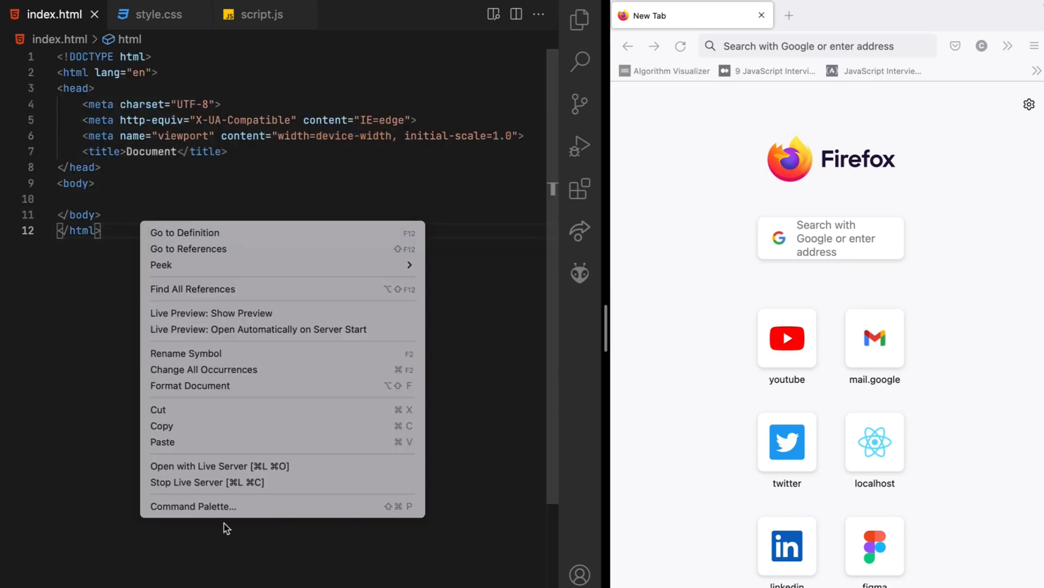
{"action": "left_click", "coordinate": [202, 468]}
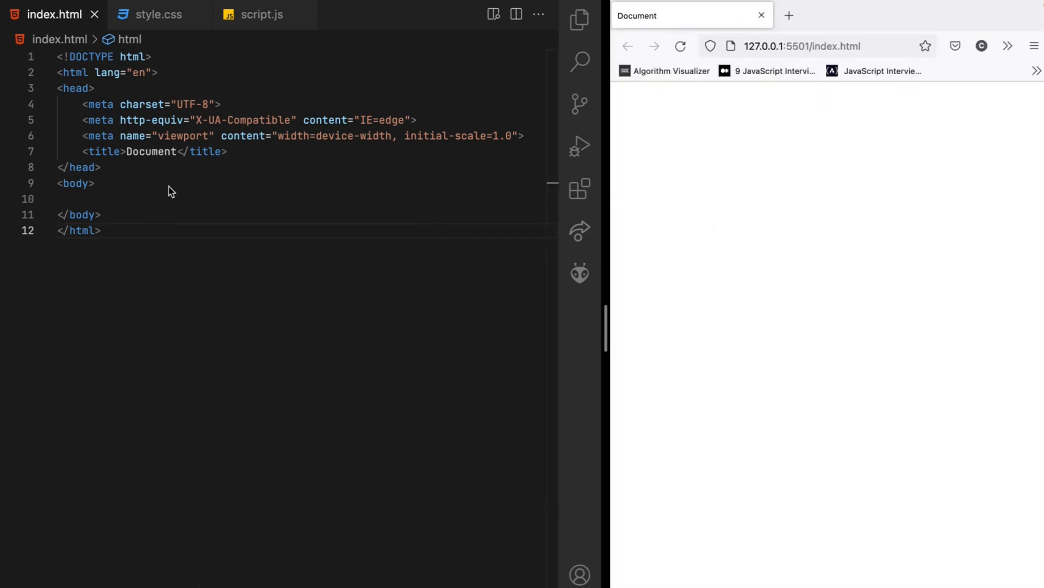
Step: Nest a .pupil div inside a .eyes div inside a .container div in the body using Emmet
{"action": "left_click", "coordinate": [84, 198]}
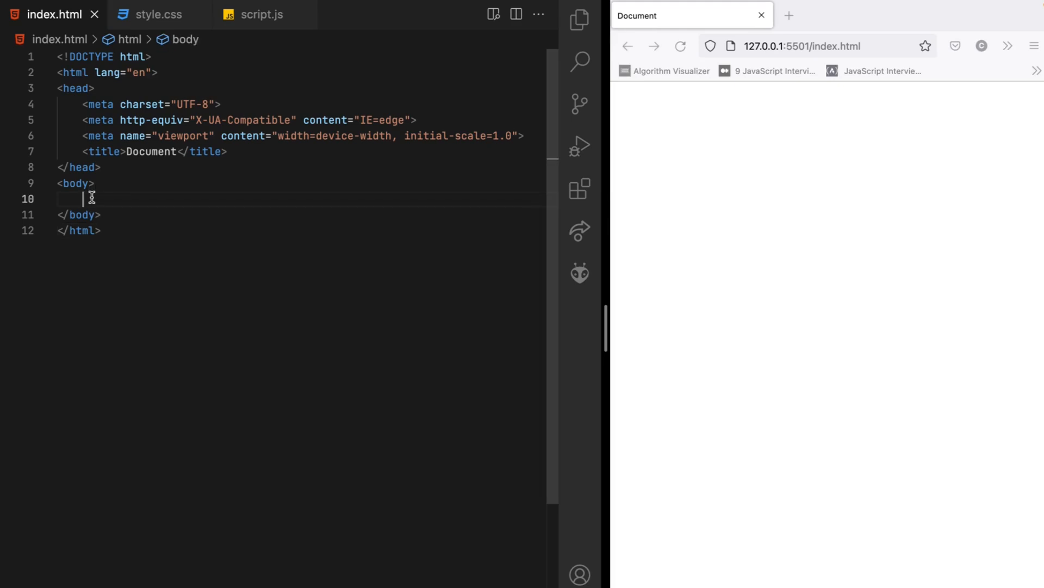
{"action": "type", "text": ".cona"}
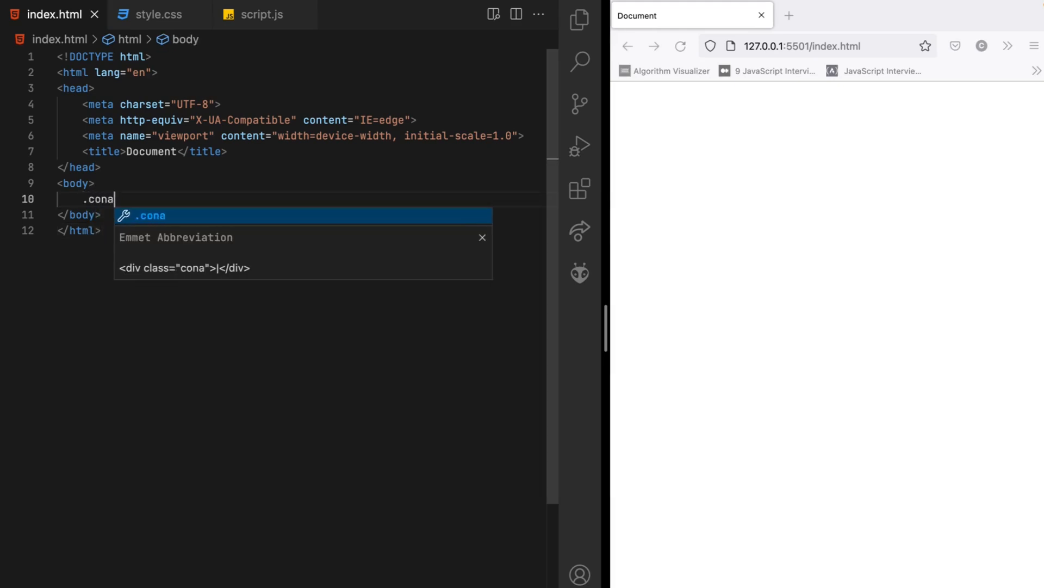
{"action": "key", "text": "Tab"}
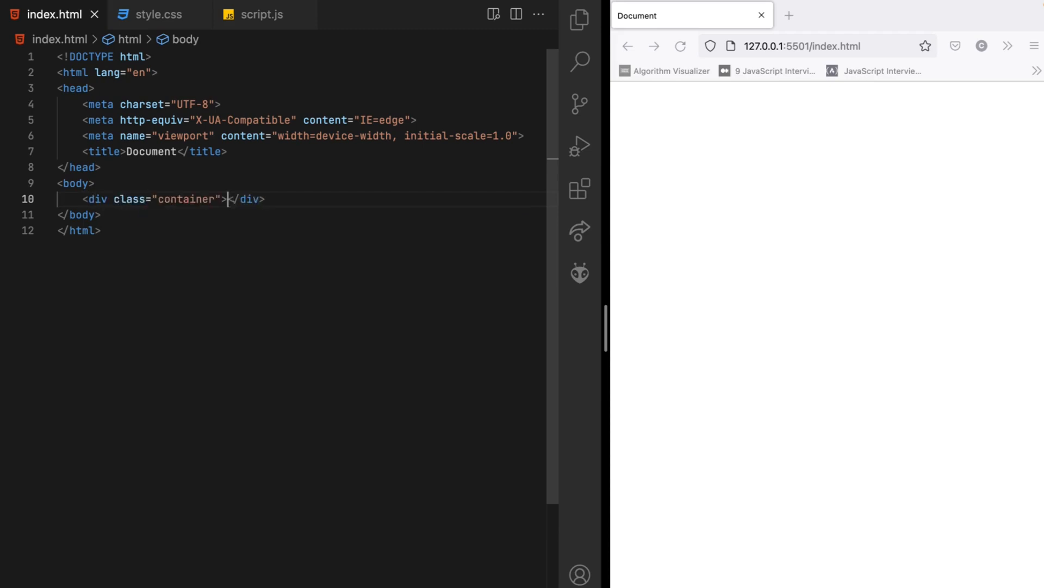
{"action": "key", "text": "Enter"}
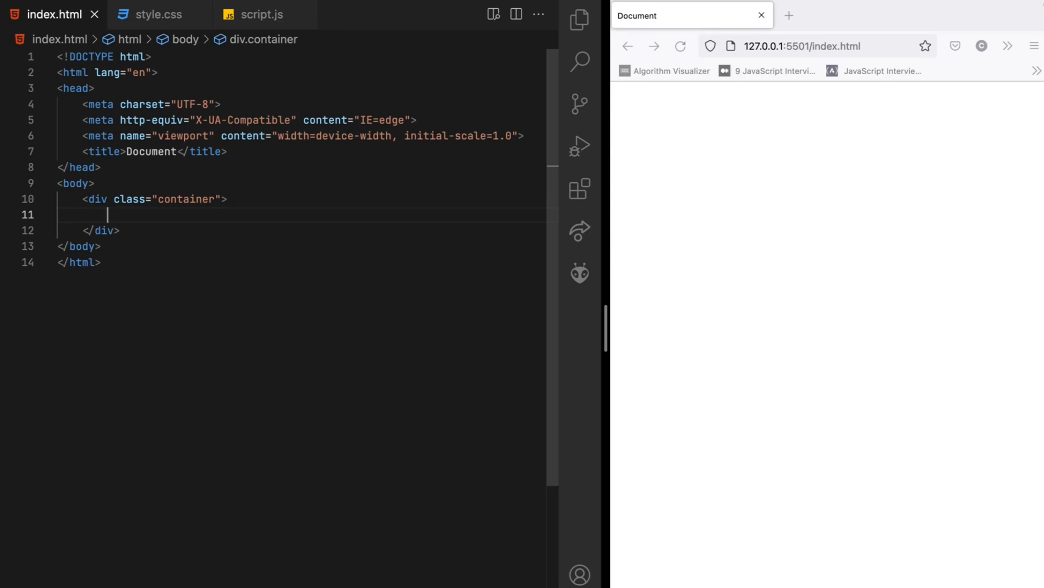
{"action": "type", "text": "eyes"}
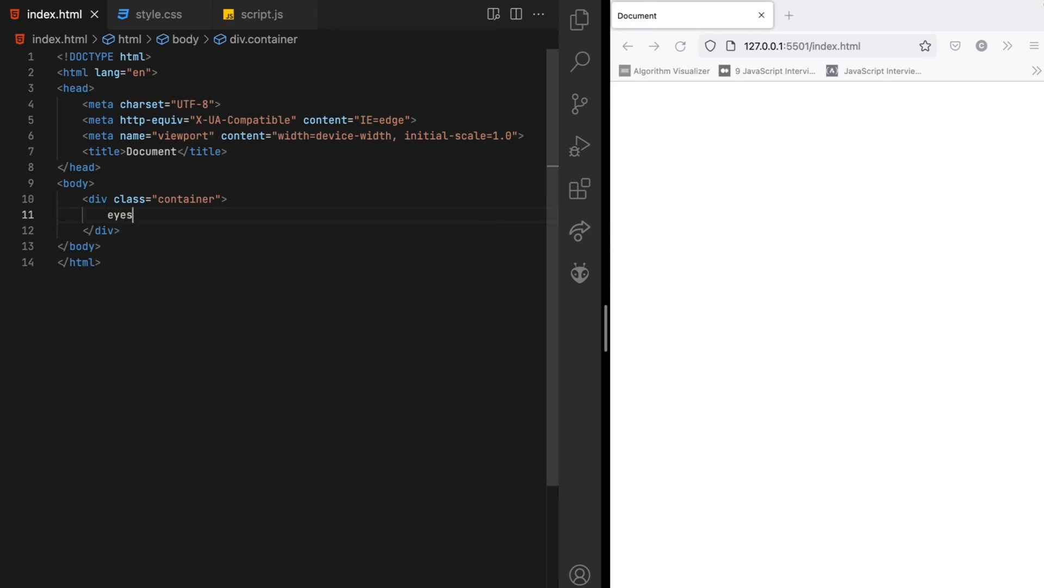
{"action": "type", "text": "."}
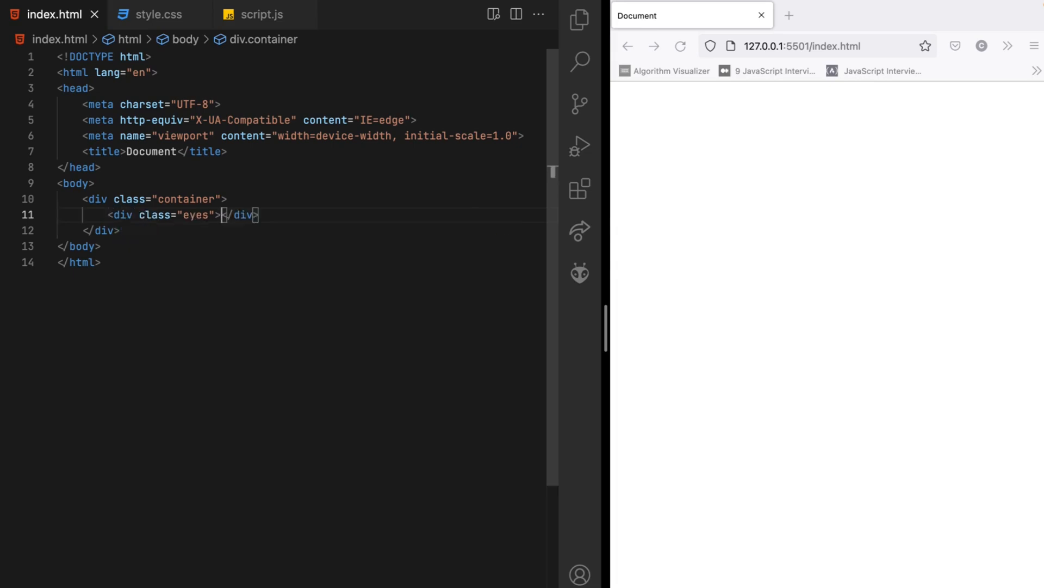
{"action": "key", "text": "Enter"}
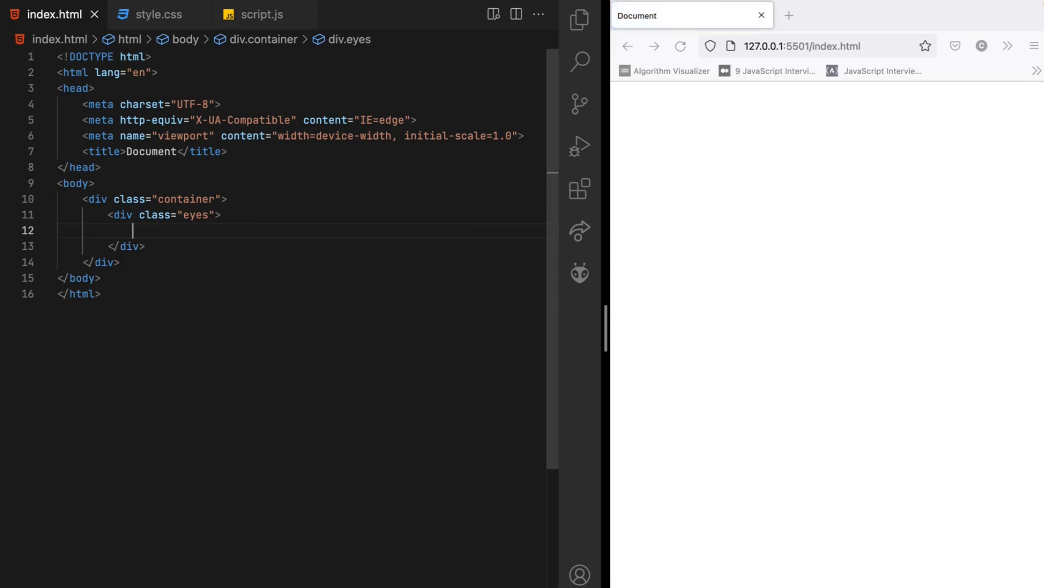
{"action": "type", "text": ".pup"}
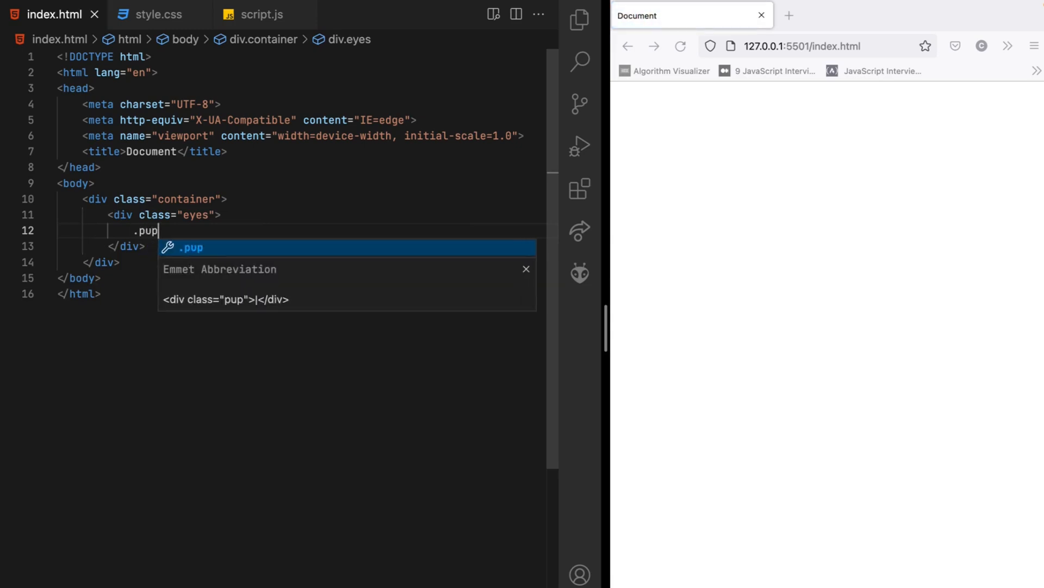
{"action": "key", "text": "Tab"}
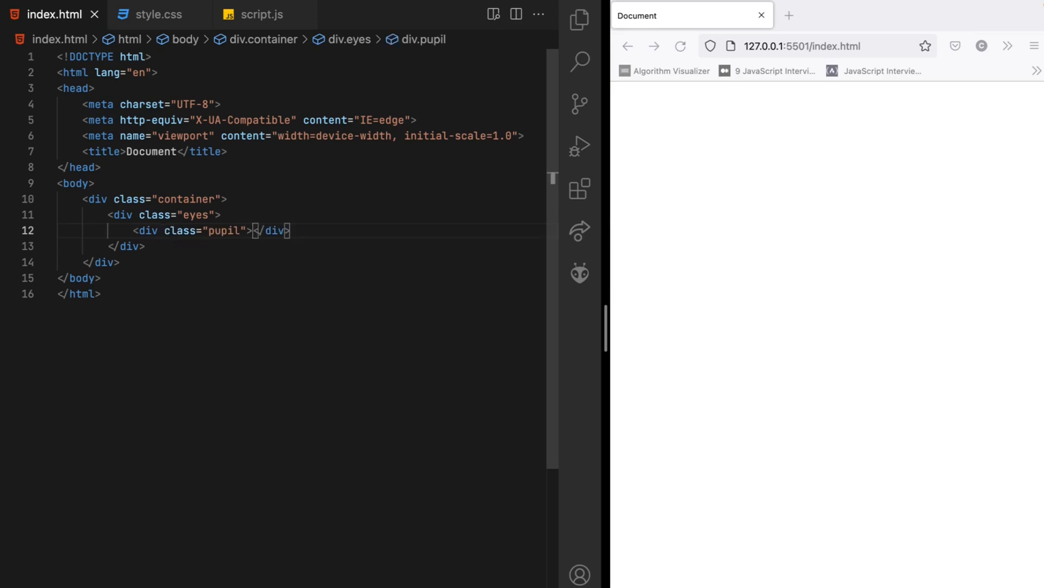
{"action": "key", "text": "Enter"}
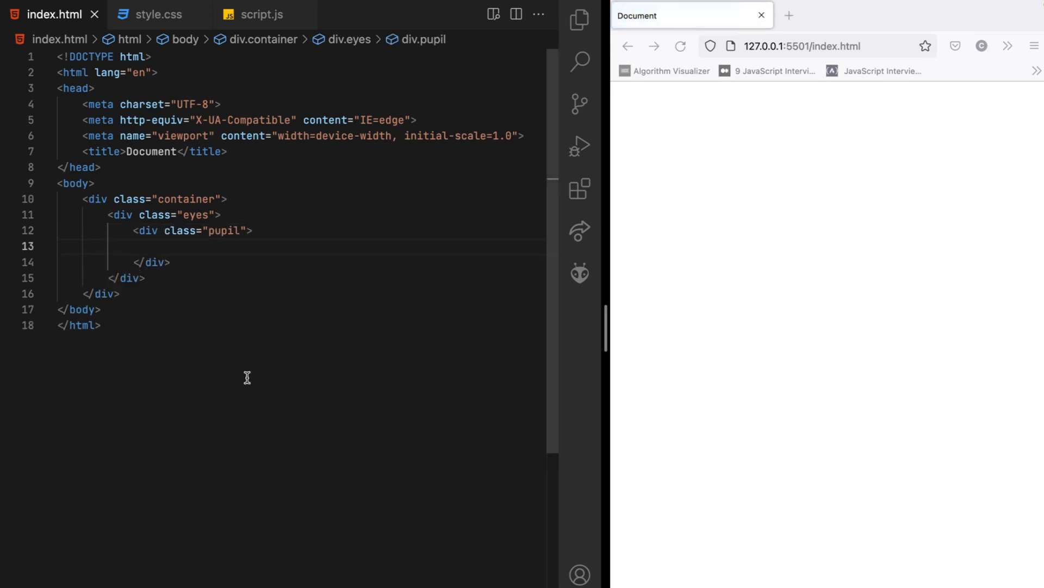
{"action": "mouse_move", "coordinate": [209, 360]}
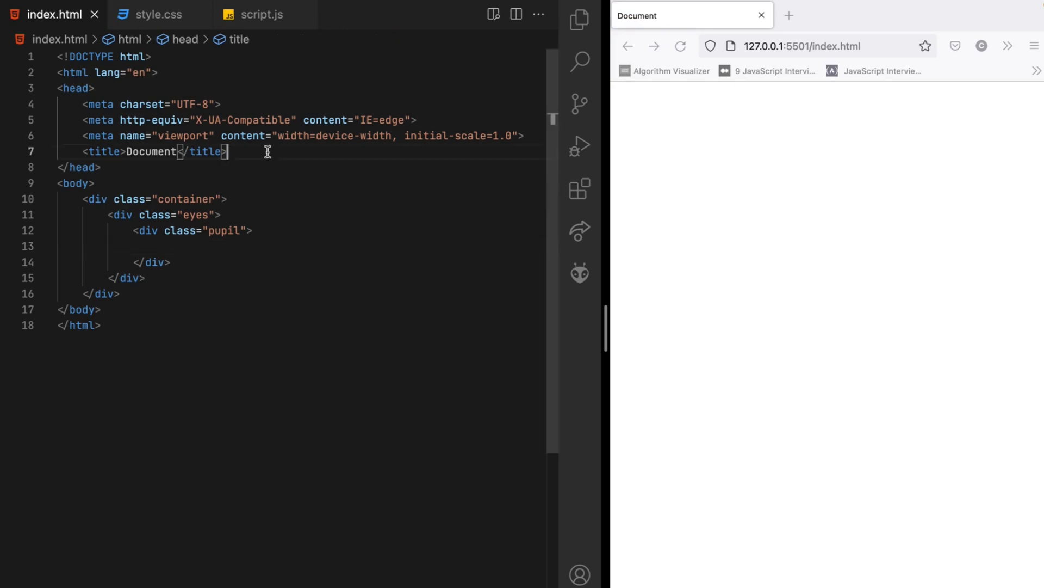
Step: Link style.css in the head and switch to the stylesheet
{"action": "type", "text": "lin"}
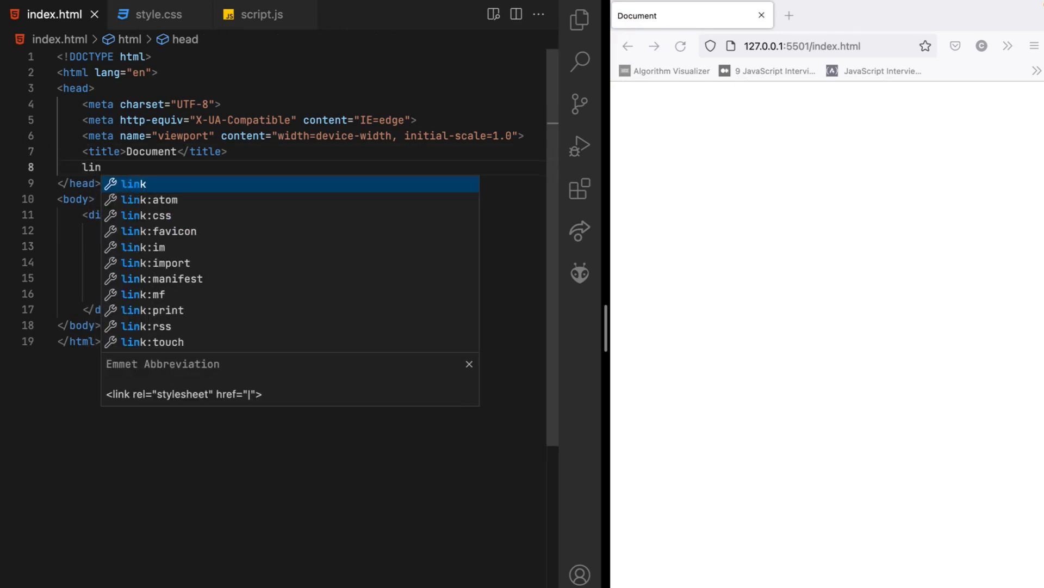
{"action": "key", "text": "Tab"}
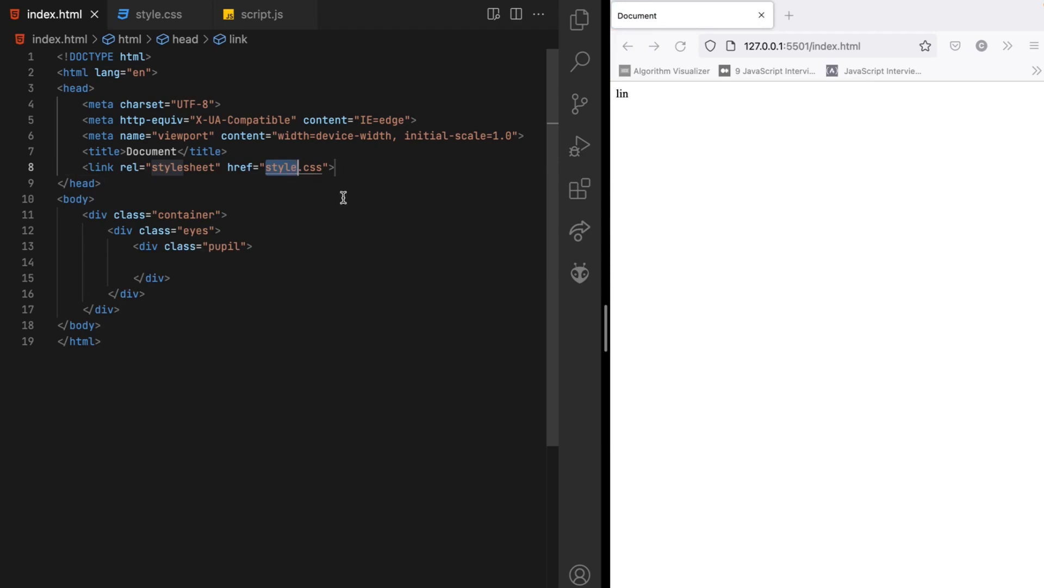
{"action": "left_click", "coordinate": [157, 14]}
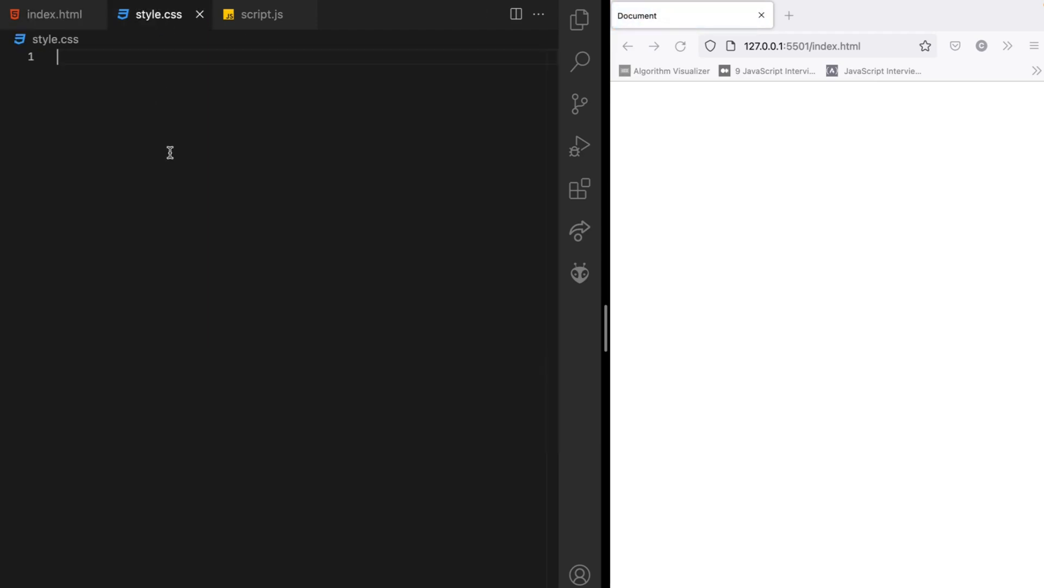
Step: Give the body a dark blue background-color rgb(9, 55, 94) and save
{"action": "type", "text": "body"}
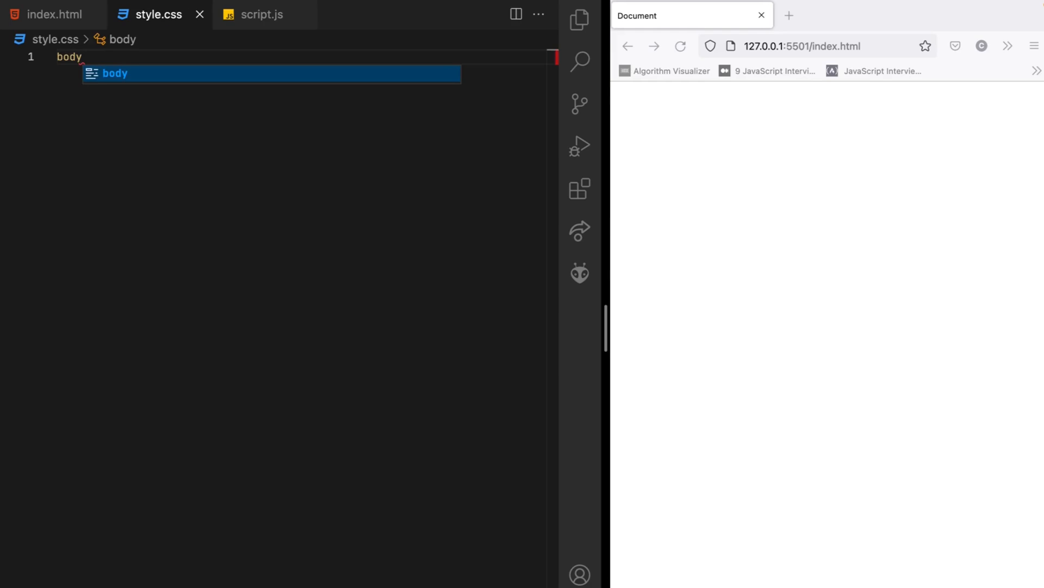
{"action": "type", "text": "{"}
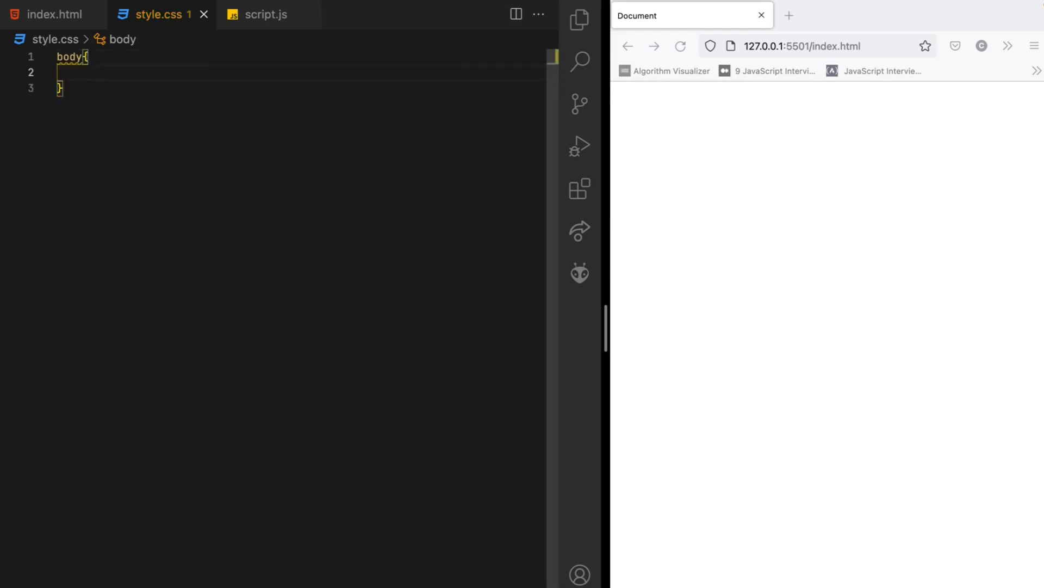
{"action": "type", "text": "background-color: ;"}
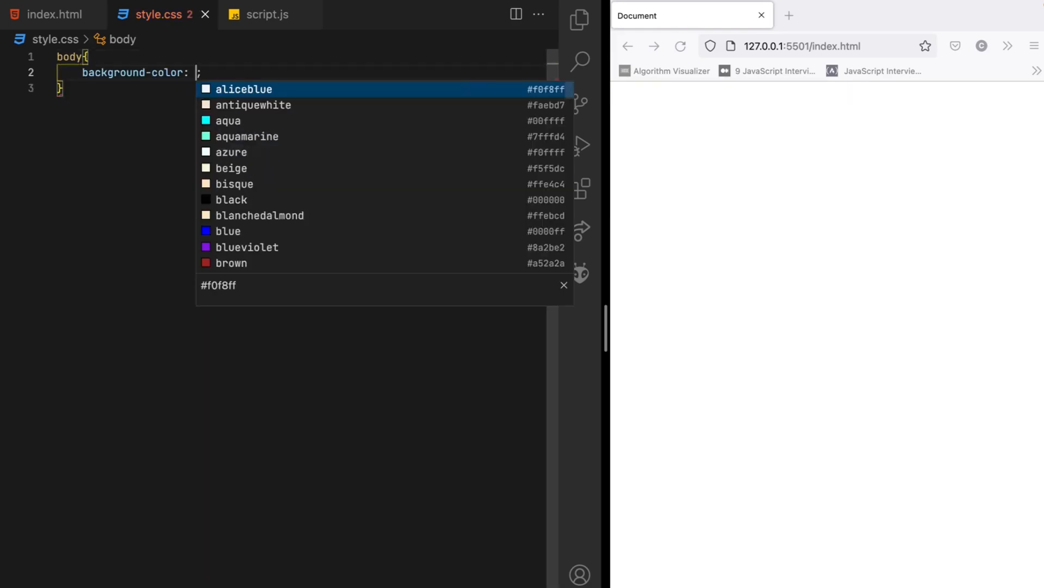
{"action": "type", "text": "rgb(9, 55, 94)"}
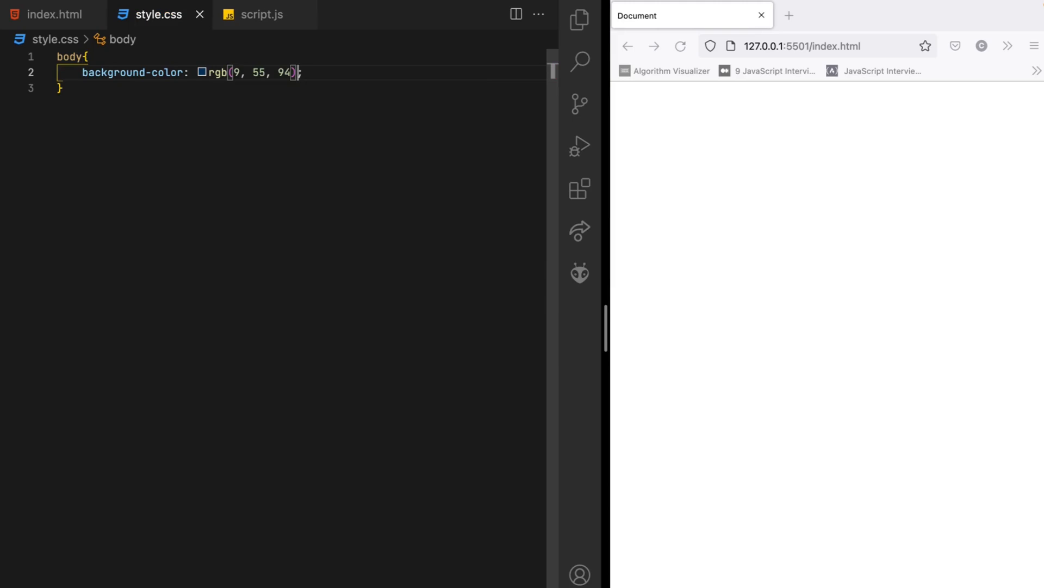
{"action": "key", "text": "Ctrl+s"}
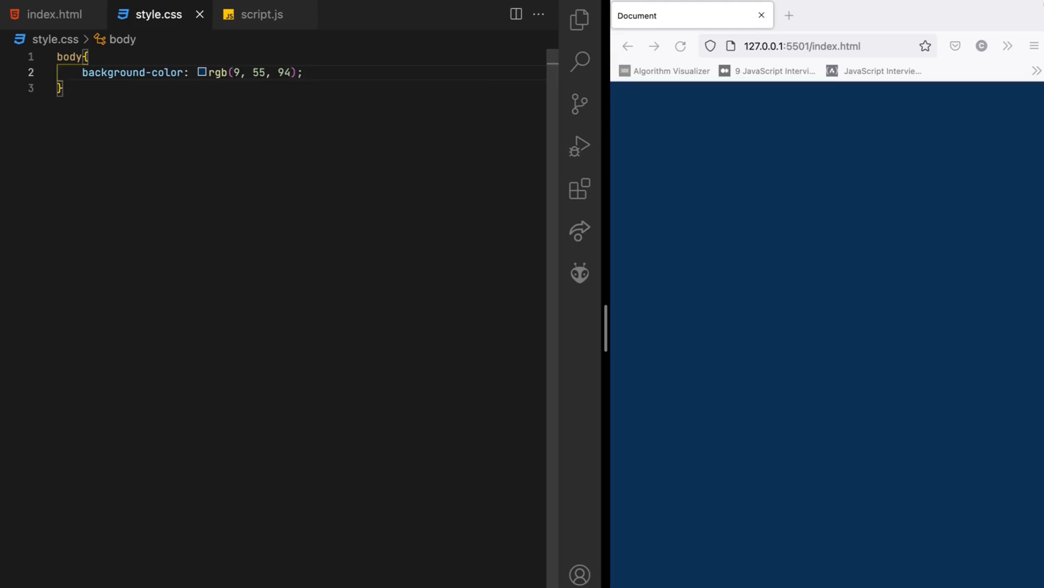
Step: Add display: flex and align-items: center to the body rule
{"action": "key", "text": "Enter"}
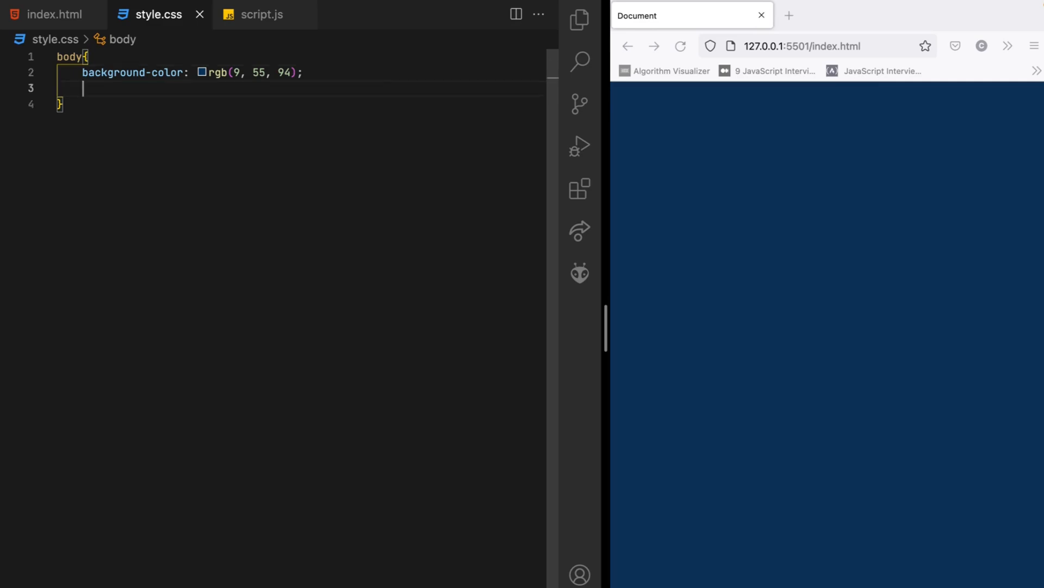
{"action": "type", "text": "display: ;"}
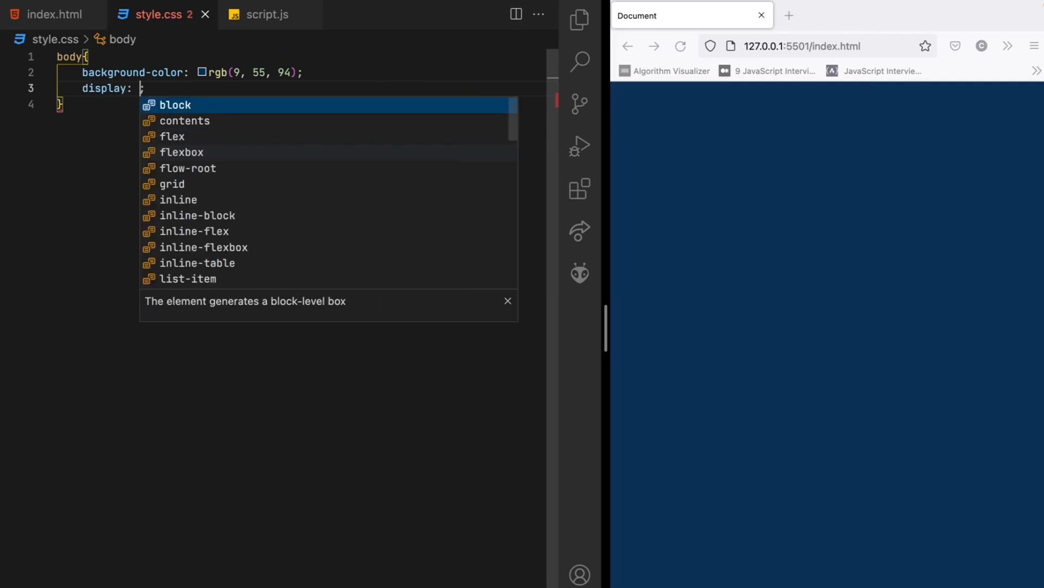
{"action": "type", "text": "flex;"}
{"action": "type", "text": "justify-content: center;"}
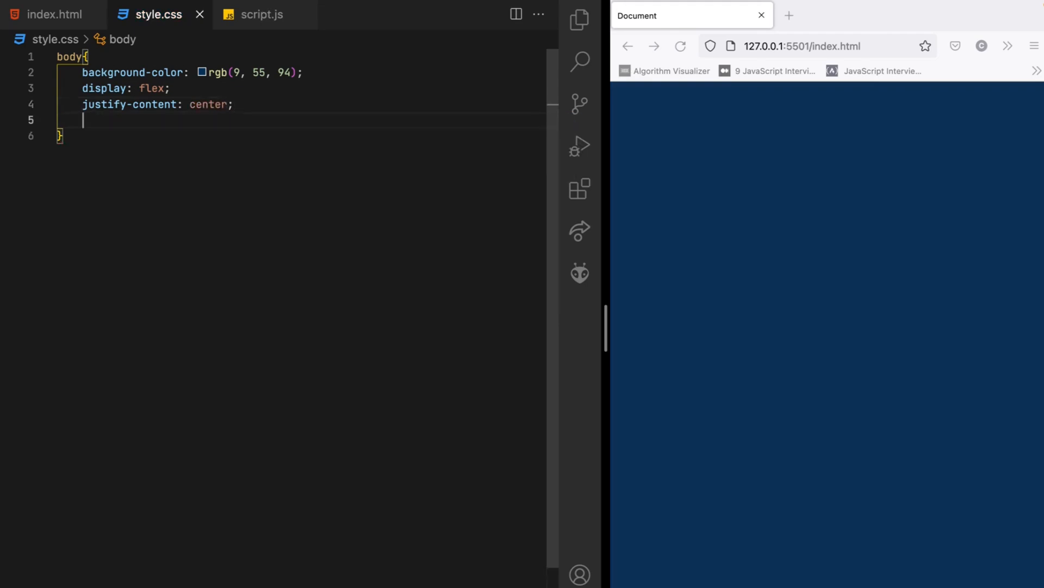
{"action": "type", "text": "align-items: ;"}
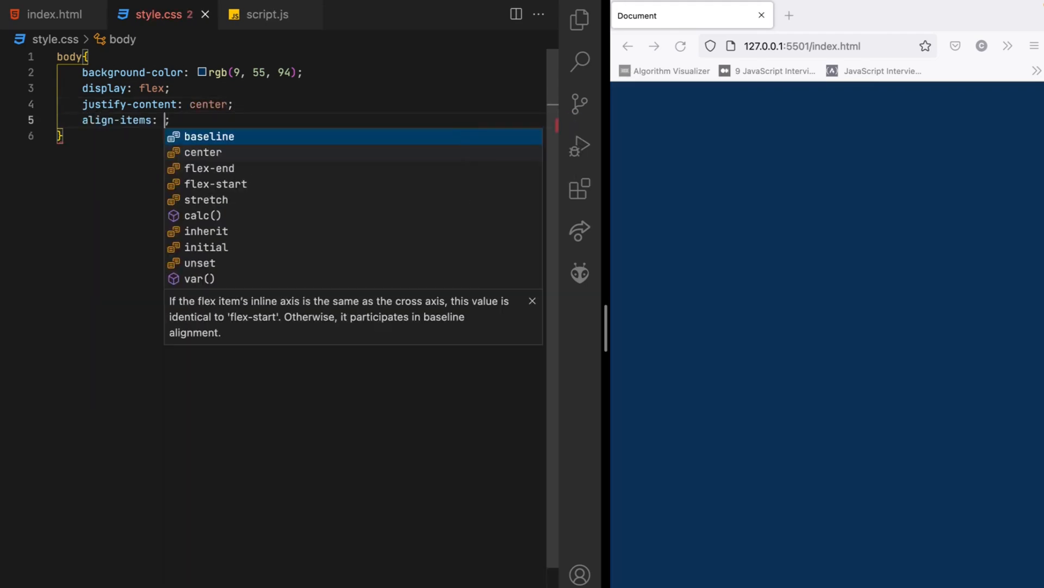
{"action": "type", "text": "center"}
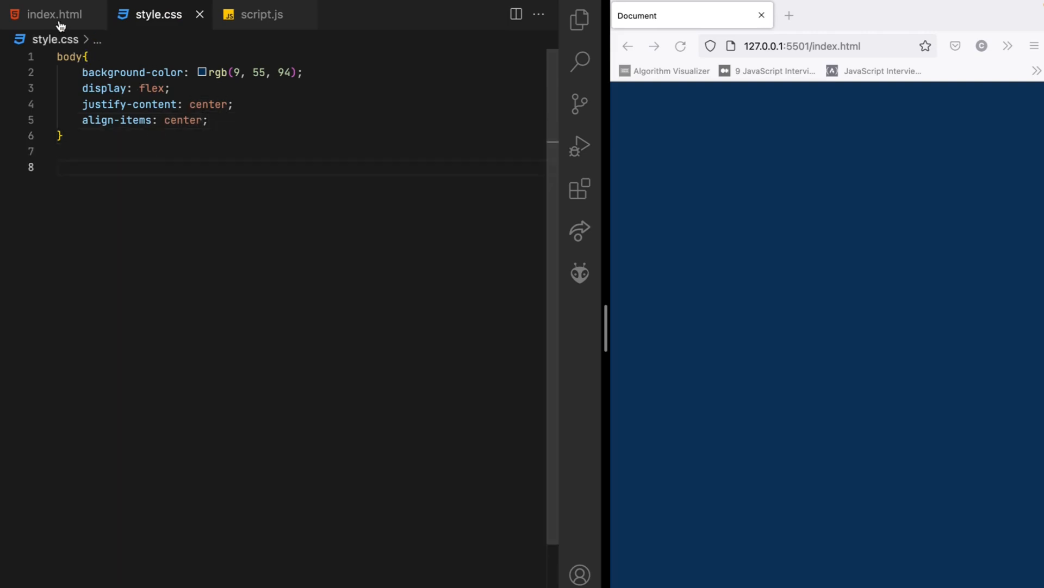
Step: After checking class names in index.html, start empty .container and .eyes rules
{"action": "left_click", "coordinate": [47, 14]}
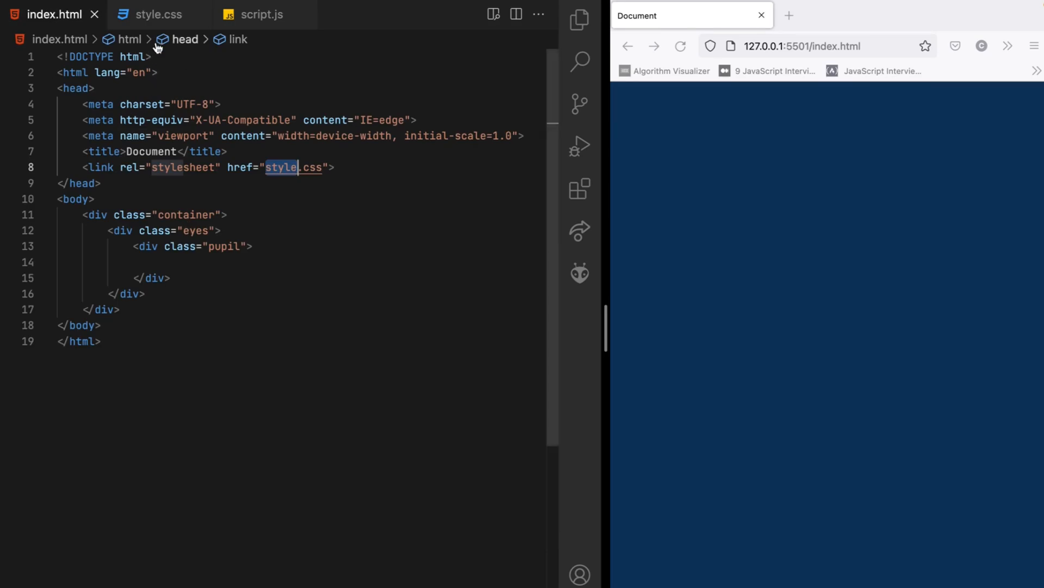
{"action": "left_click", "coordinate": [158, 14]}
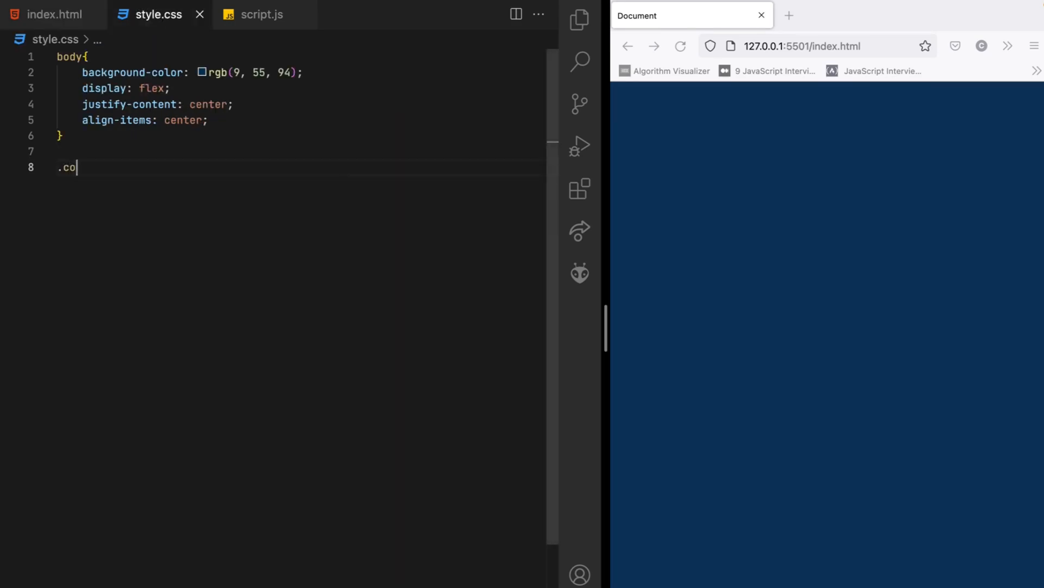
{"action": "type", "text": "ntainer"}
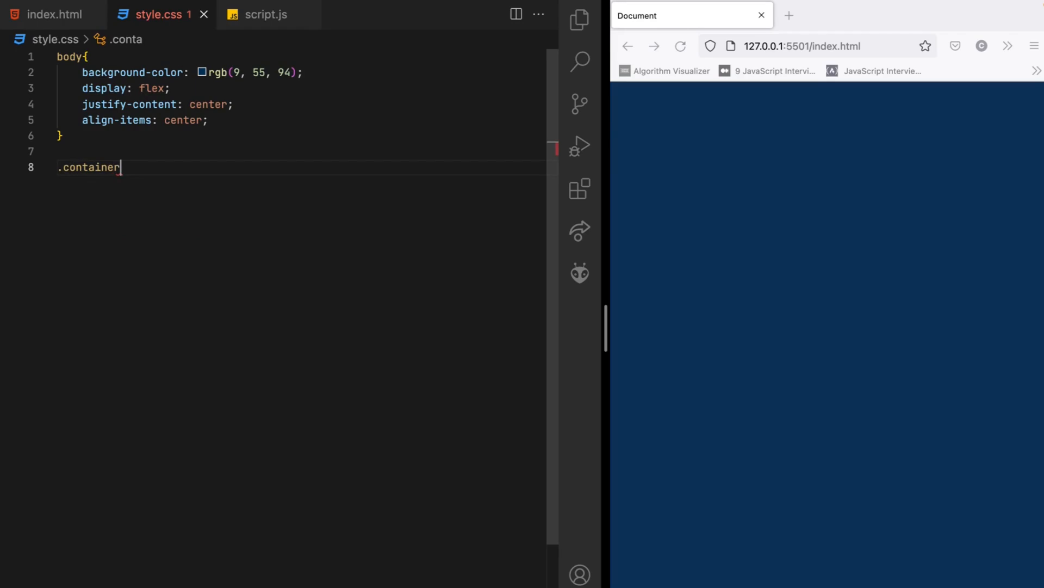
{"action": "type", "text": "{"}
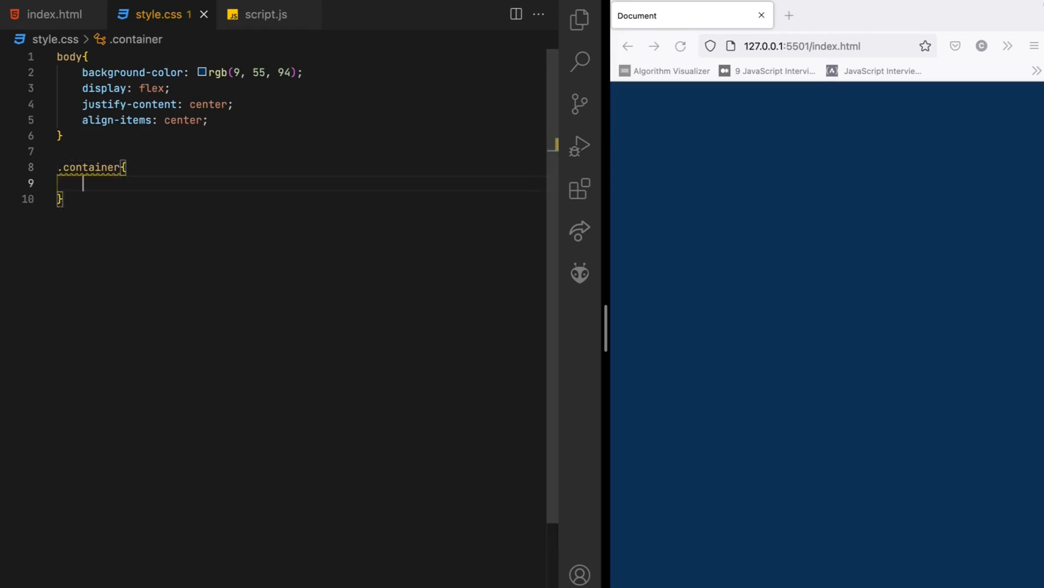
{"action": "type", "text": "."}
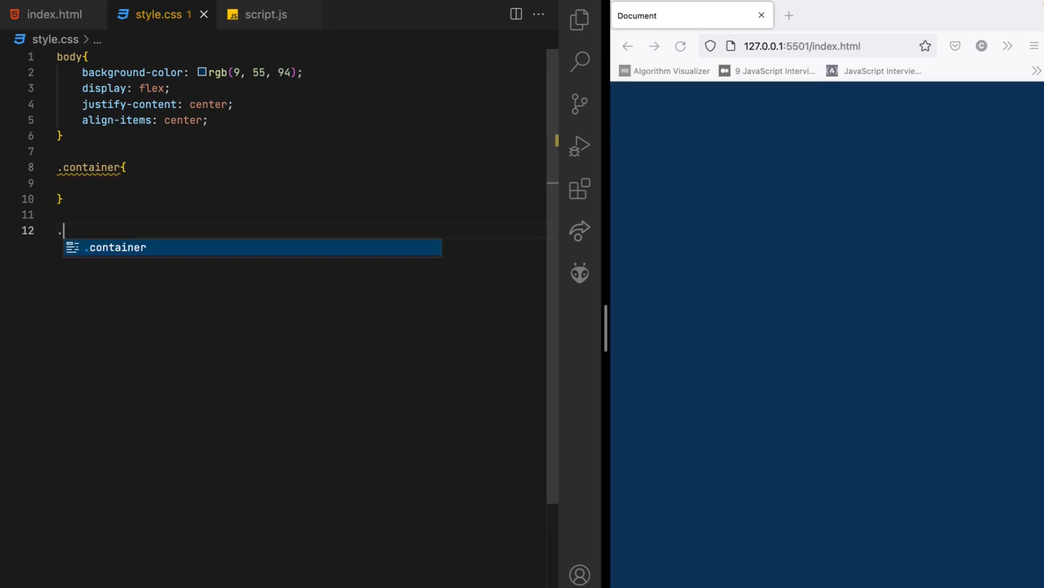
{"action": "type", "text": "eye"}
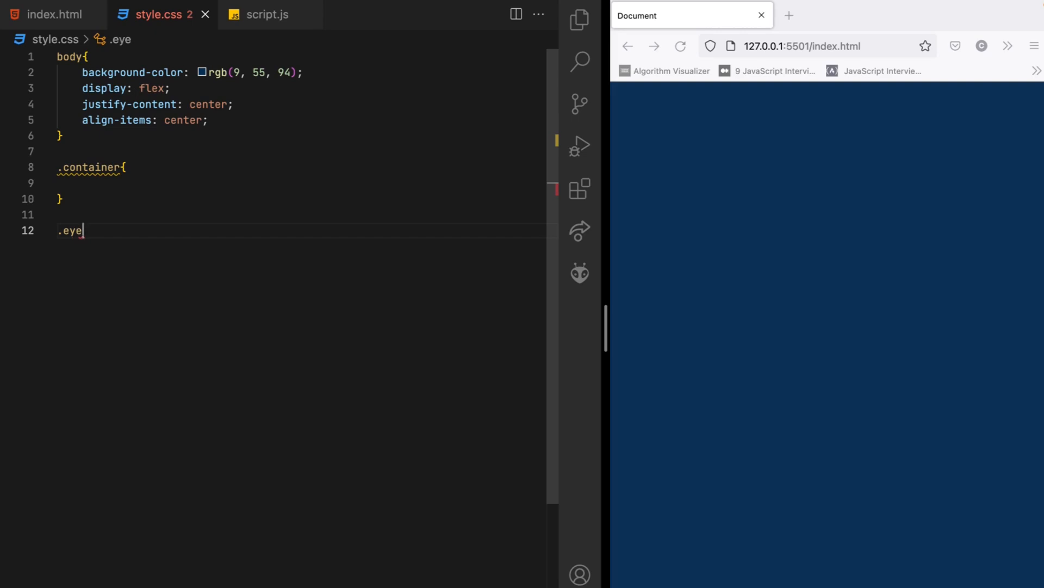
{"action": "type", "text": "s{"}
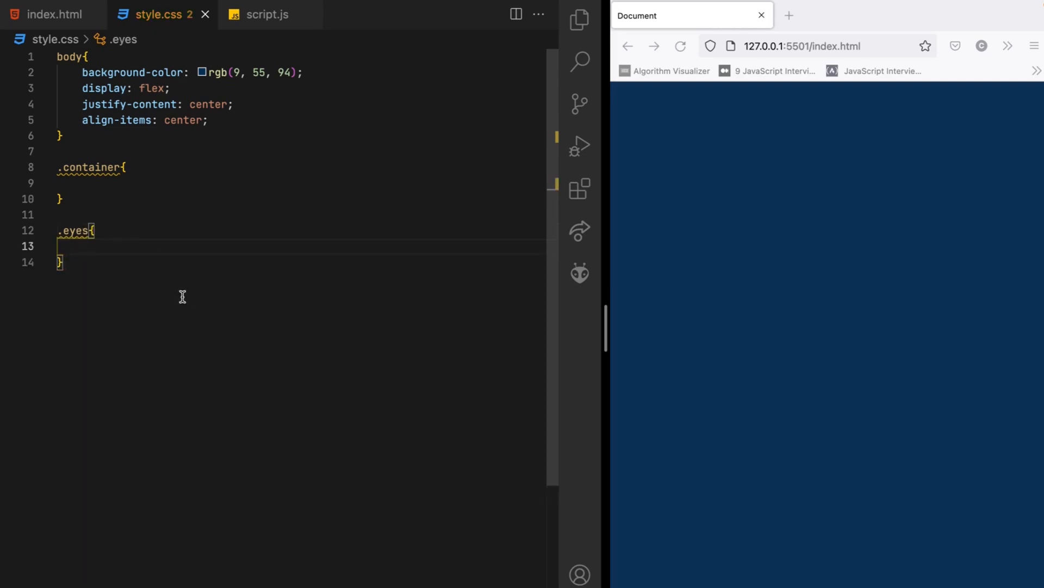
{"action": "mouse_move", "coordinate": [158, 280]}
{"action": "type", "text": "width: ;"}
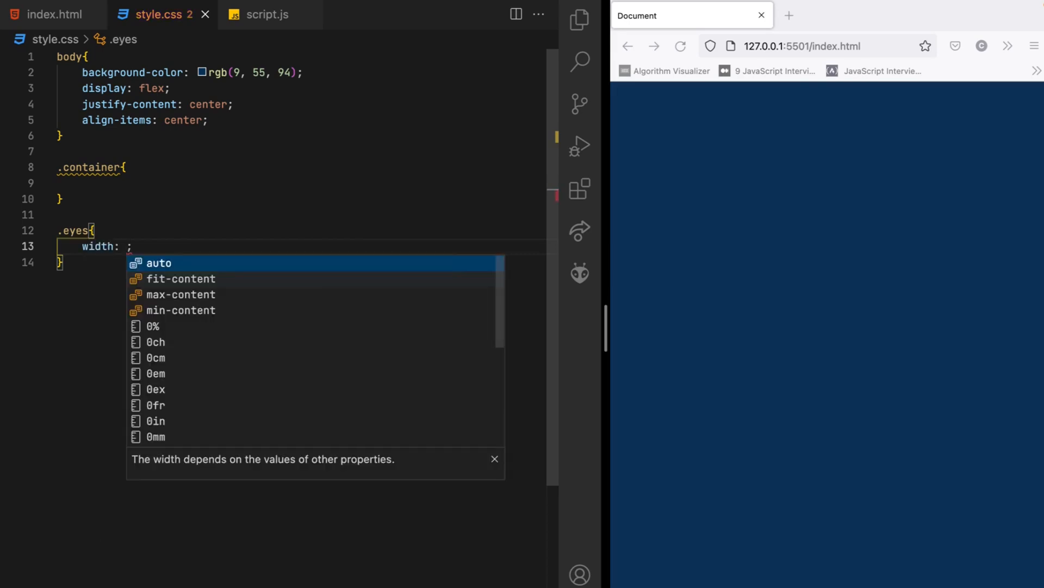
Step: Give .eyes width 200px, height 100px and a white #fff background
{"action": "type", "text": "200px"}
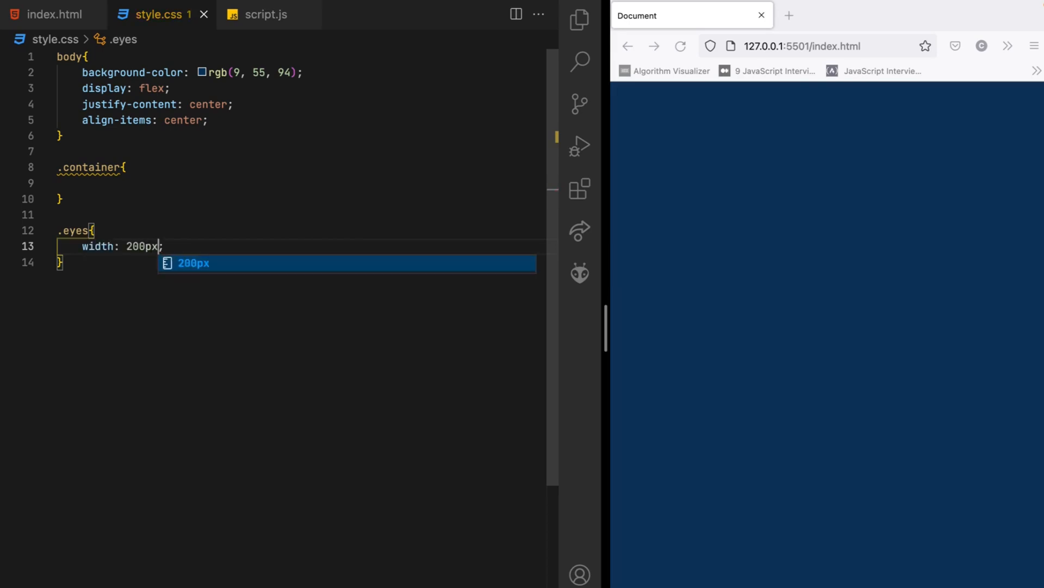
{"action": "type", "text": "height: ;"}
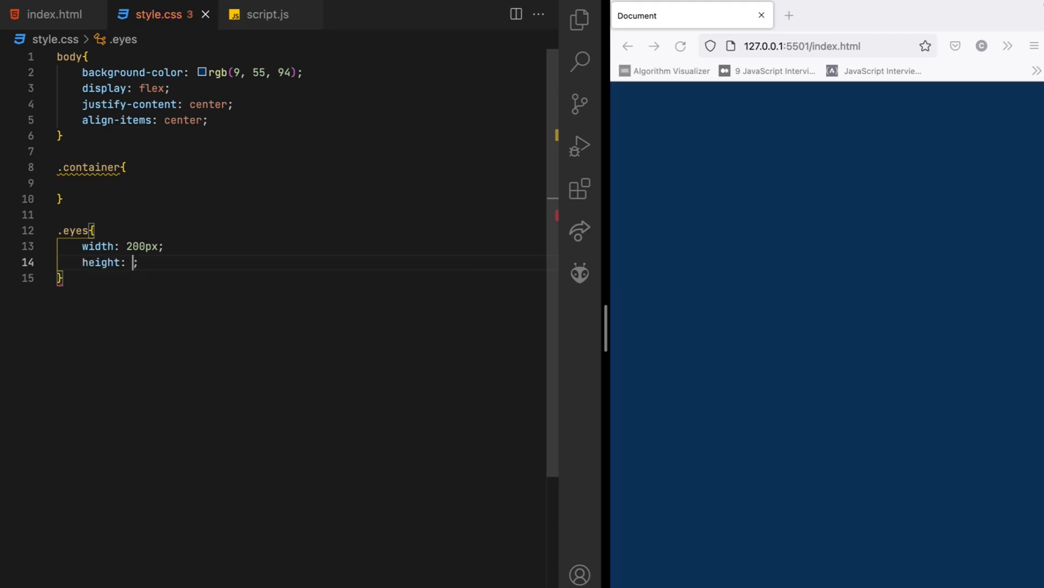
{"action": "type", "text": "100px"}
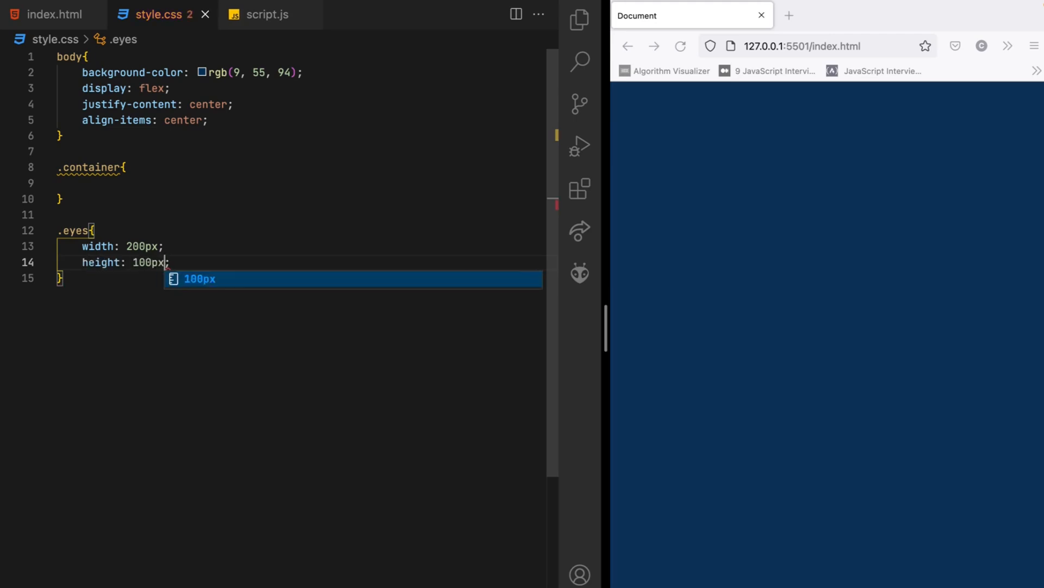
{"action": "type", "text": "bac"}
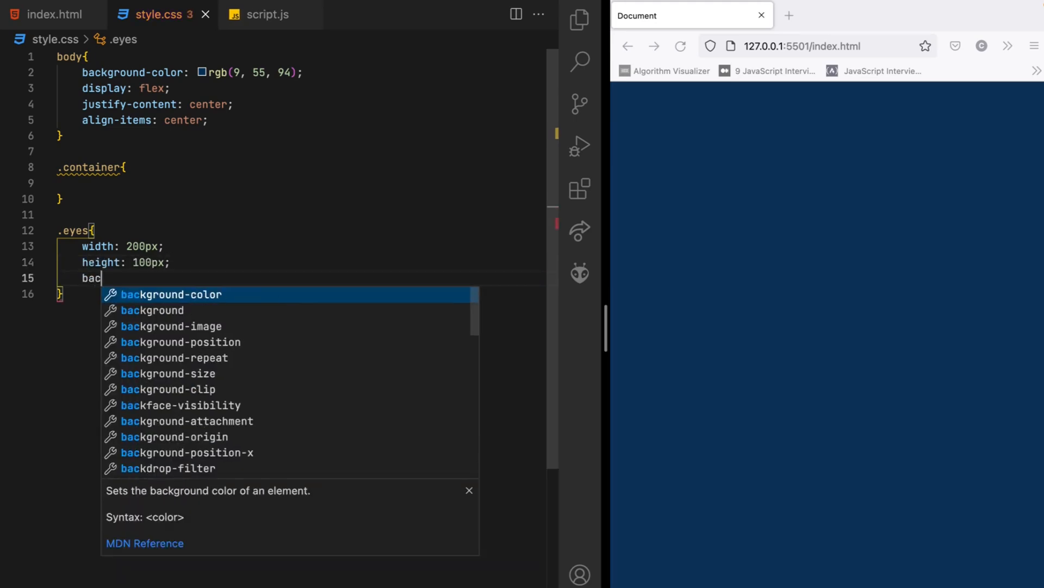
{"action": "type", "text": "background-color: #;"}
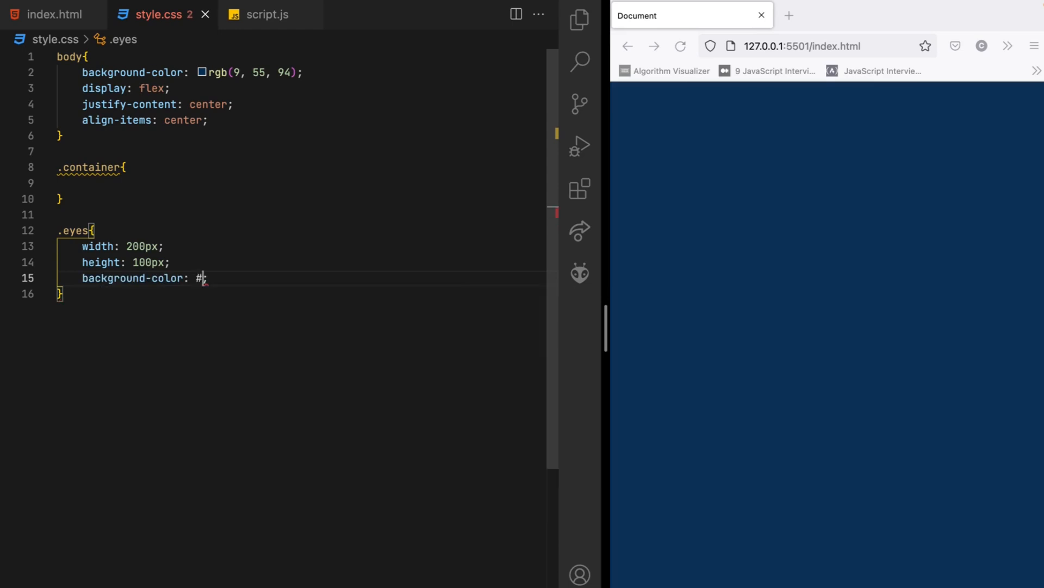
{"action": "type", "text": "fff"}
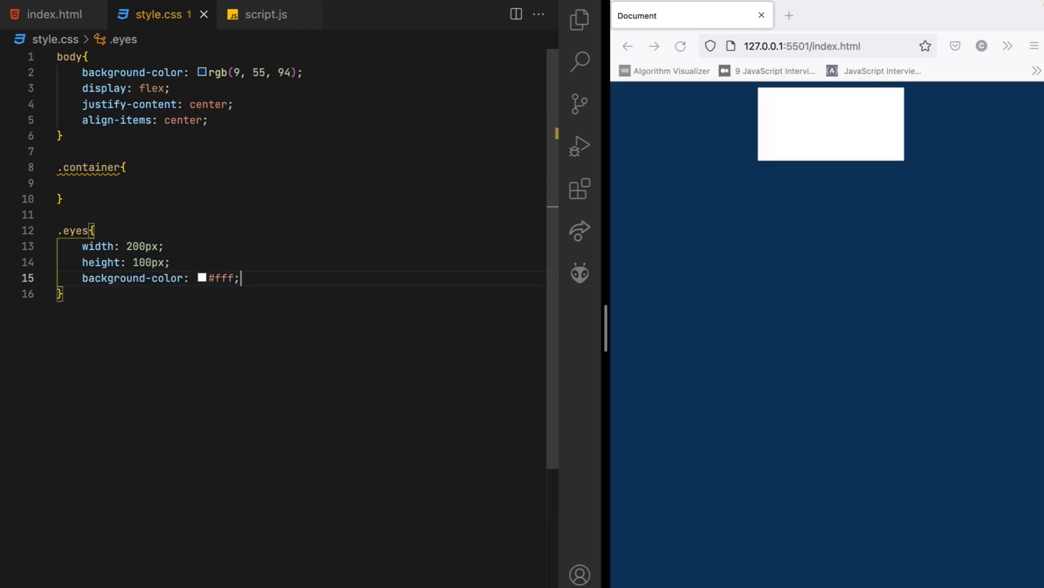
{"action": "mouse_move", "coordinate": [147, 235]}
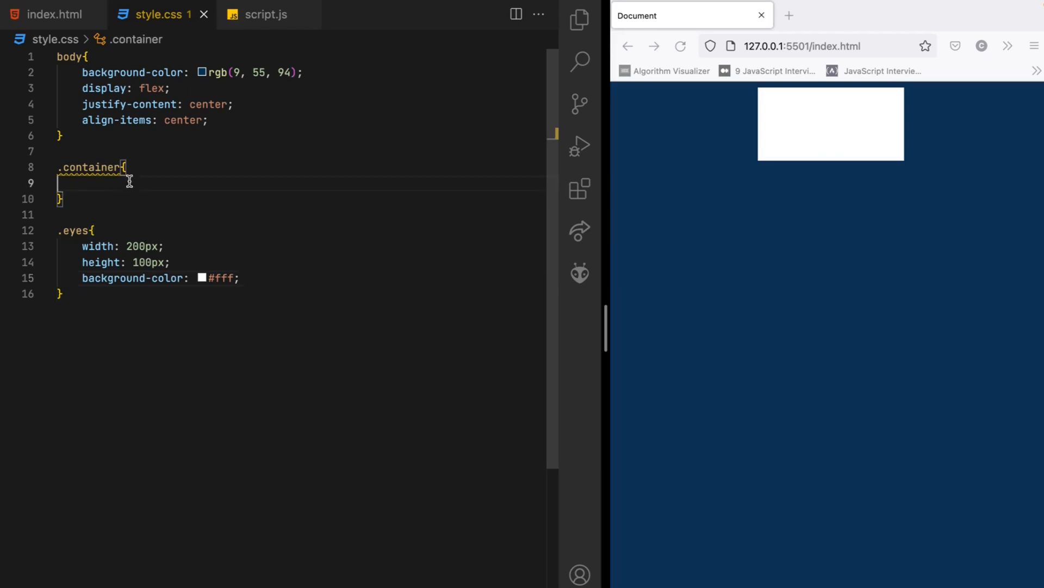
{"action": "mouse_move", "coordinate": [185, 173]}
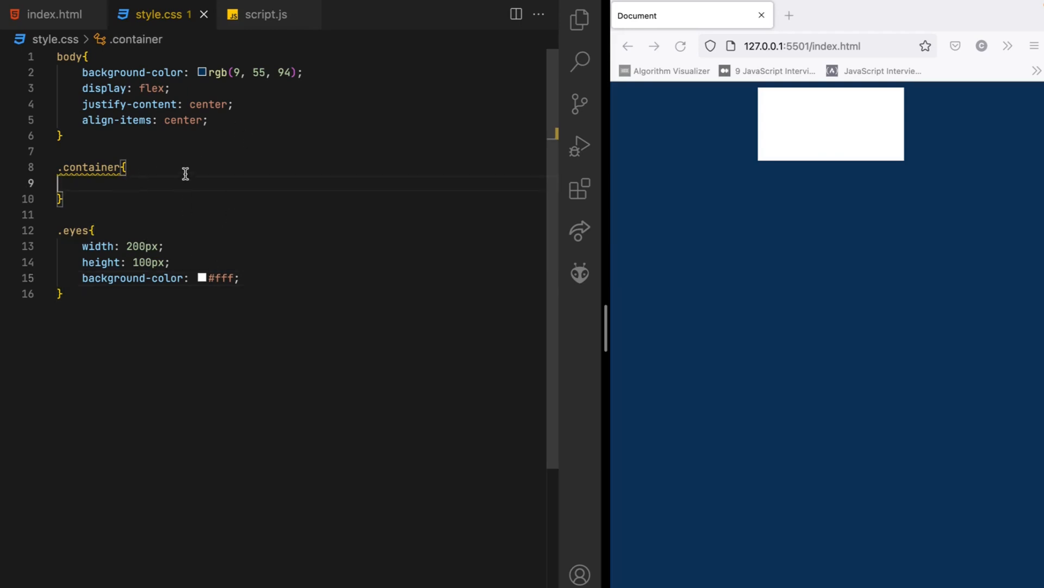
Step: Move display: flex, justify-content: center and align-items: center from body into .container
{"action": "left_click_drag", "start_coordinate": [306, 72], "coordinate": [207, 120]}
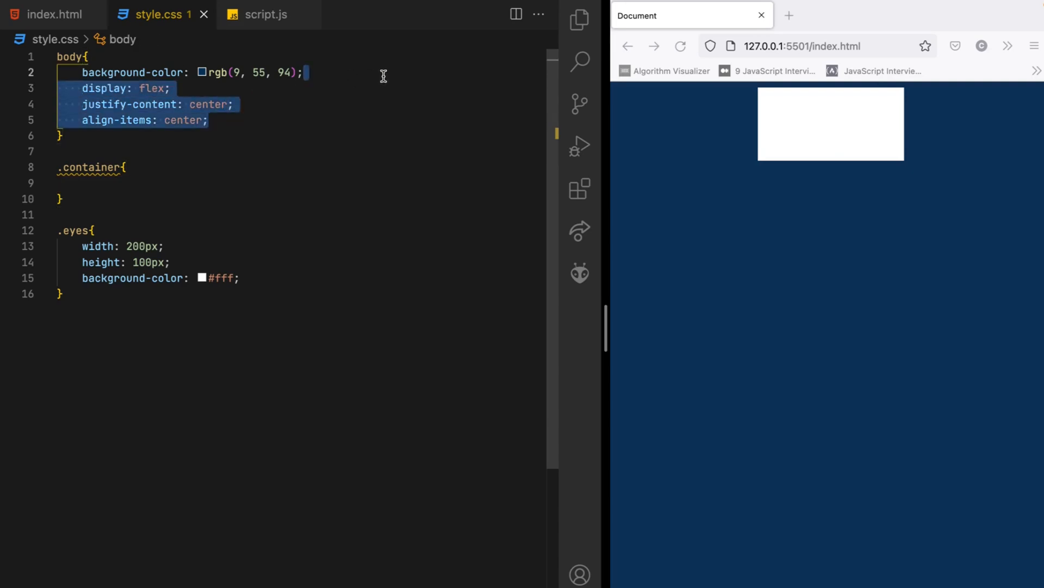
{"action": "key", "text": "Delete"}
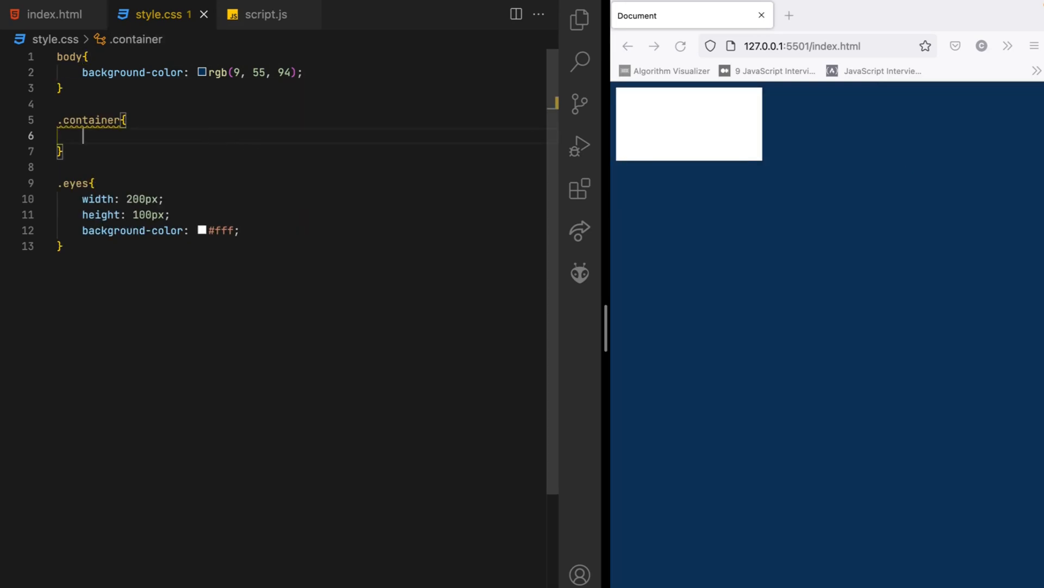
{"action": "type", "text": "di"}
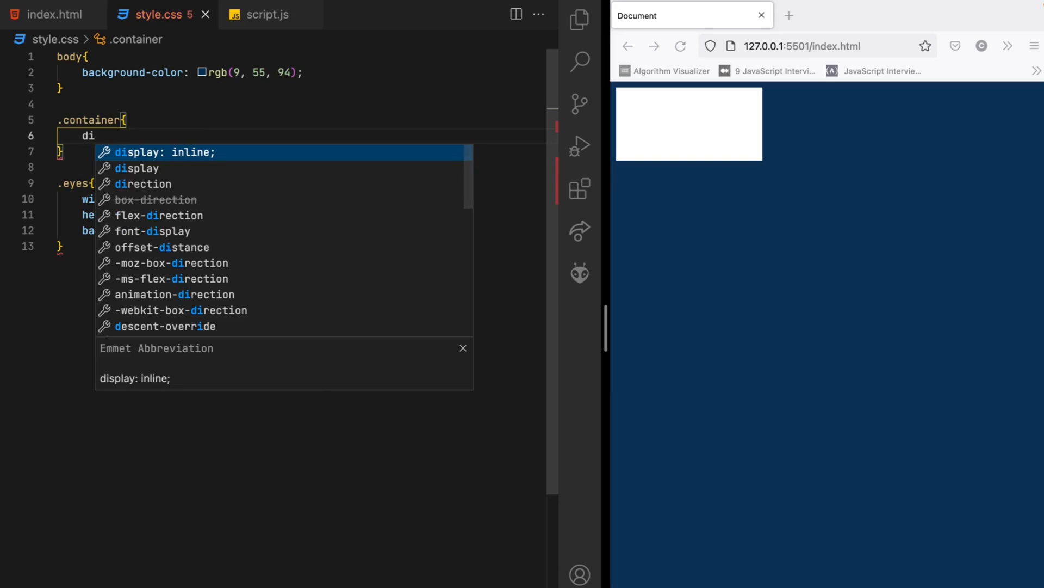
{"action": "type", "text": "display: flex;"}
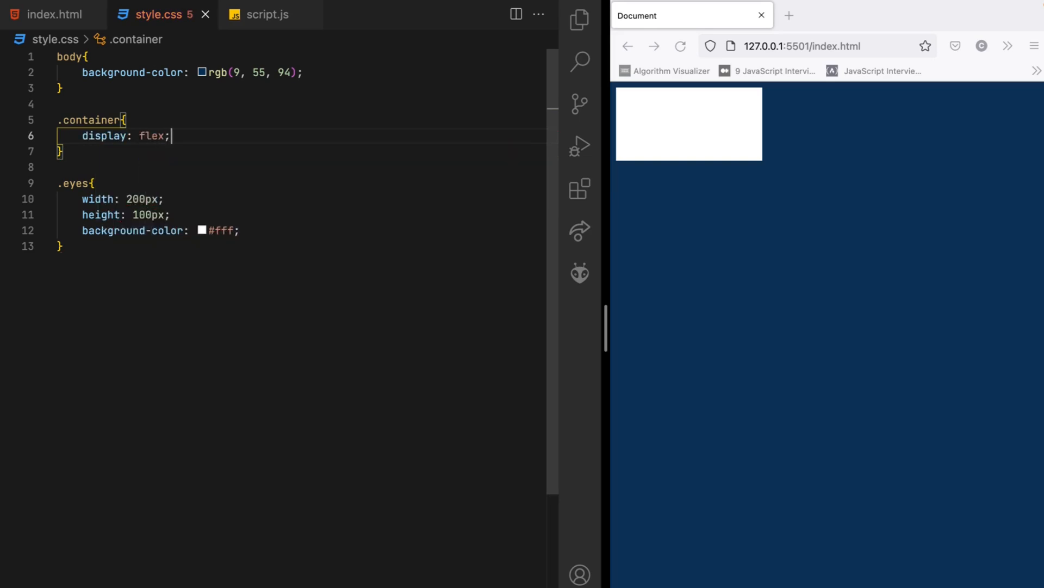
{"action": "type", "text": "ju"}
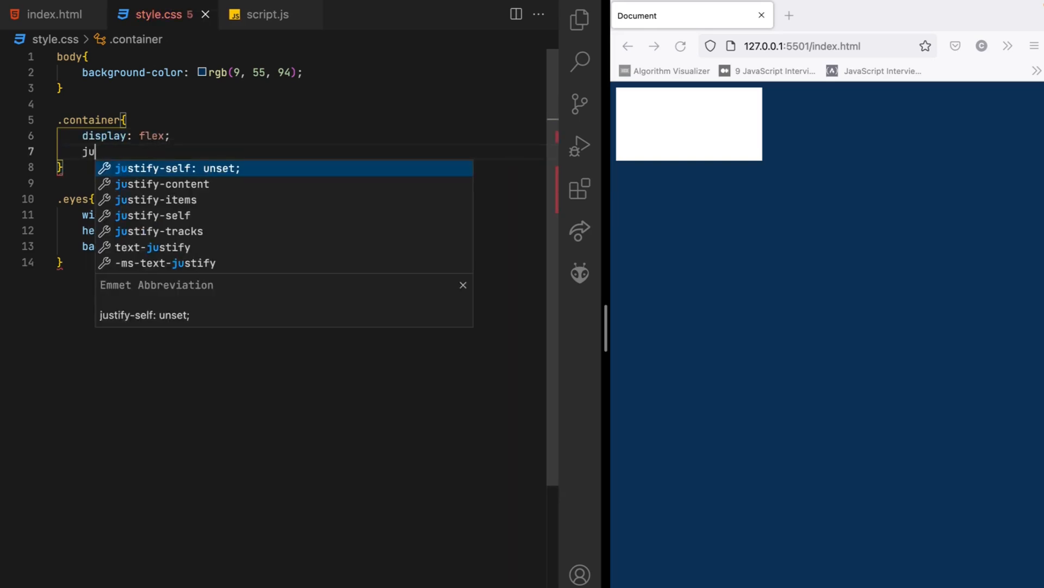
{"action": "type", "text": "justify-content: center;"}
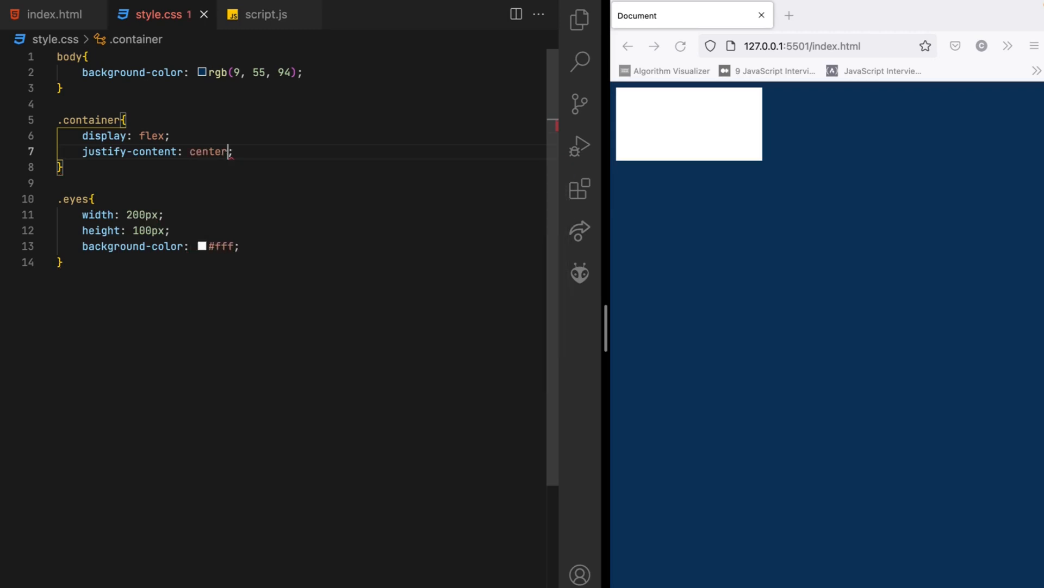
{"action": "type", "text": "align-items: center;"}
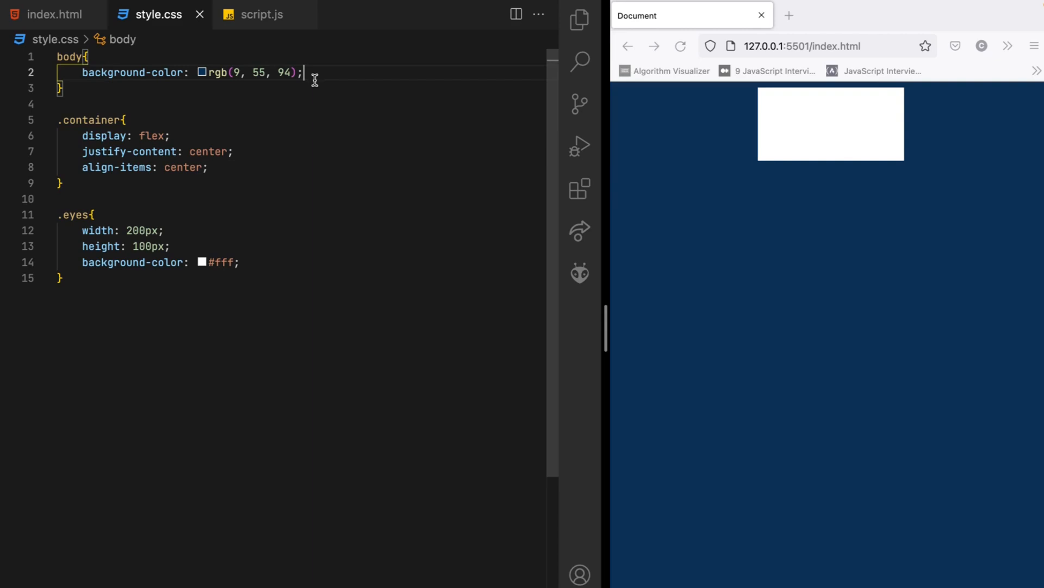
Step: Set the body margin and padding to 0
{"action": "type", "text": "margin: ;"}
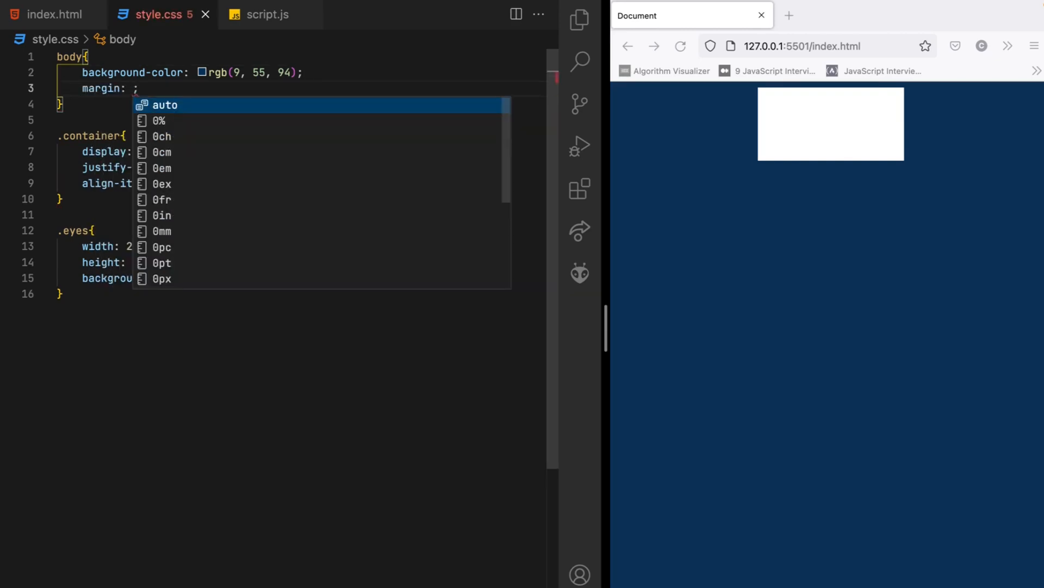
{"action": "type", "text": "0;"}
{"action": "type", "text": "padding: au;"}
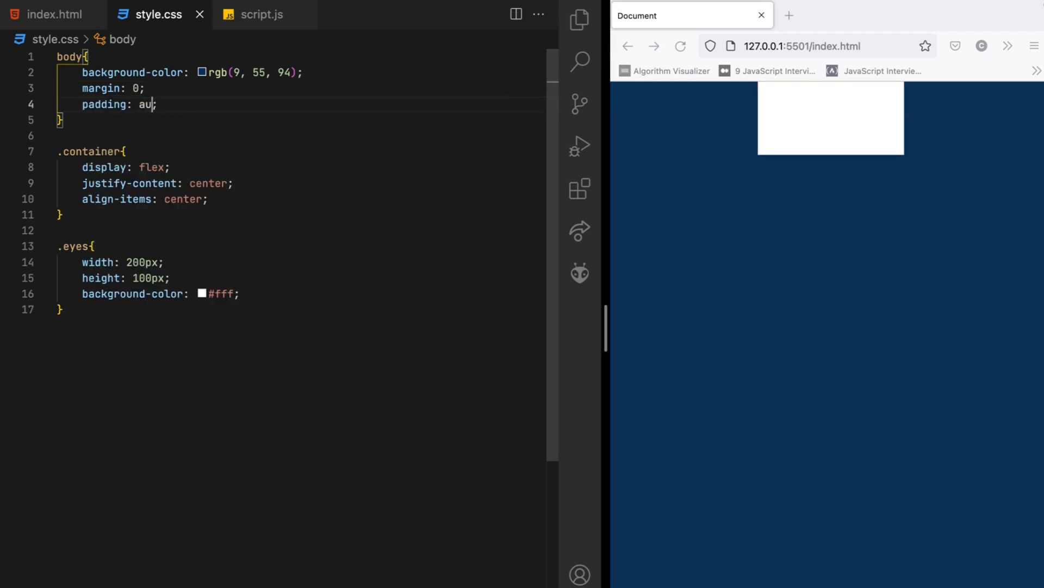
{"action": "type", "text": "0"}
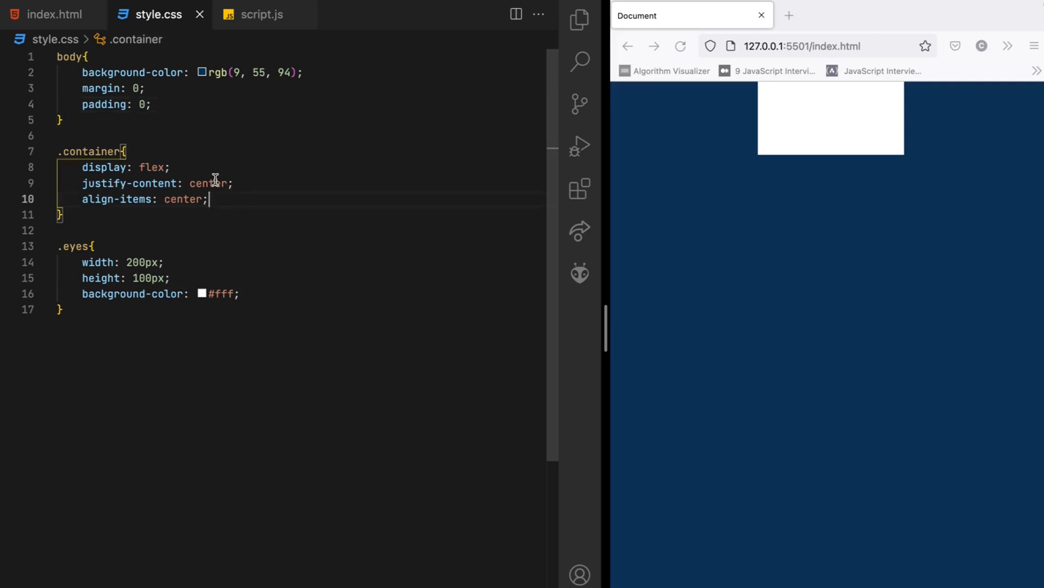
Step: Give .container width 100vw and height 100vh so the white box centres on the page
{"action": "type", "text": "w"}
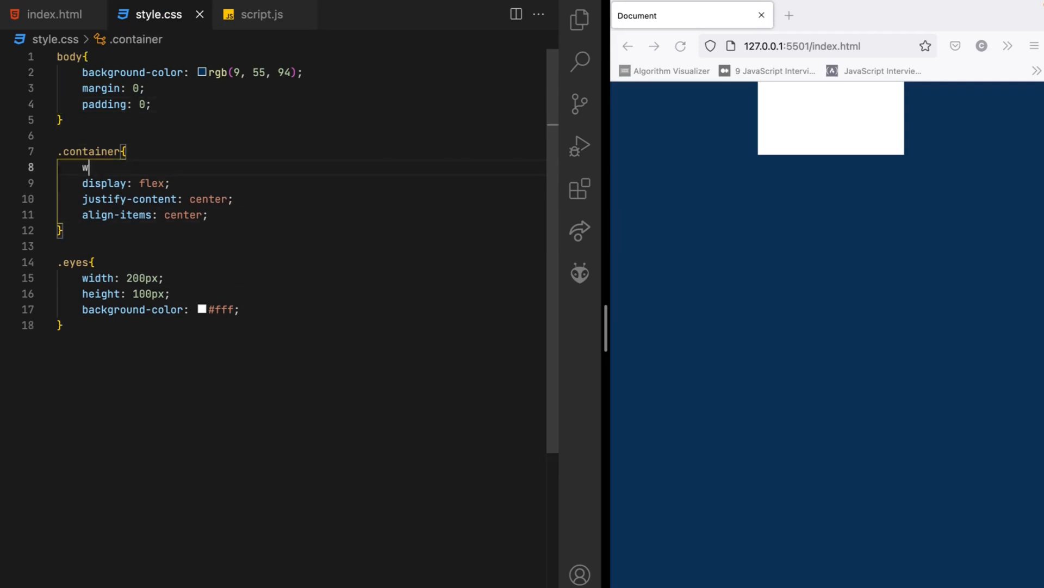
{"action": "type", "text": "idth: 100;"}
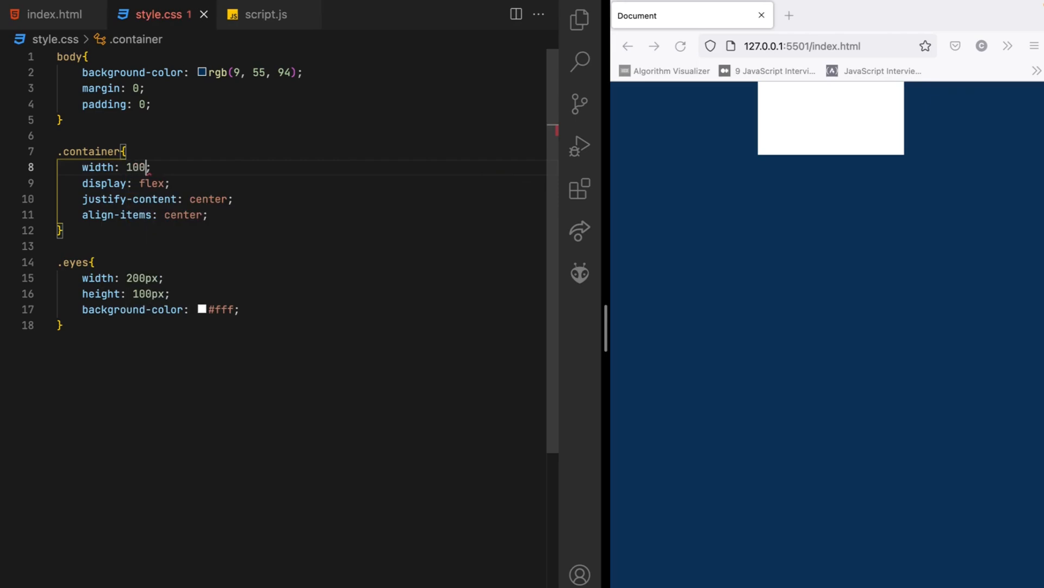
{"action": "type", "text": "vw;"}
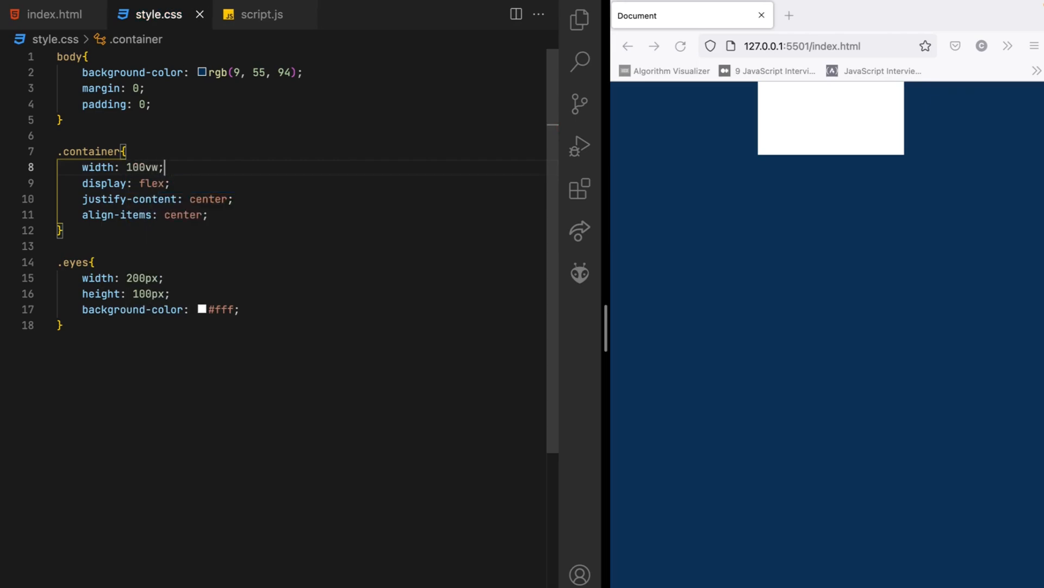
{"action": "type", "text": "width"}
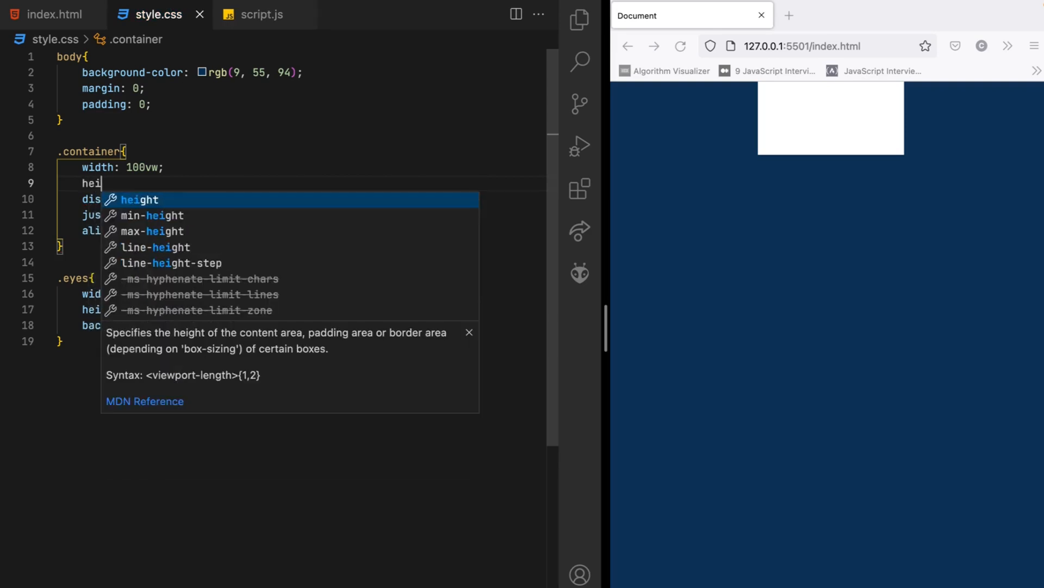
{"action": "type", "text": "ght: 100;"}
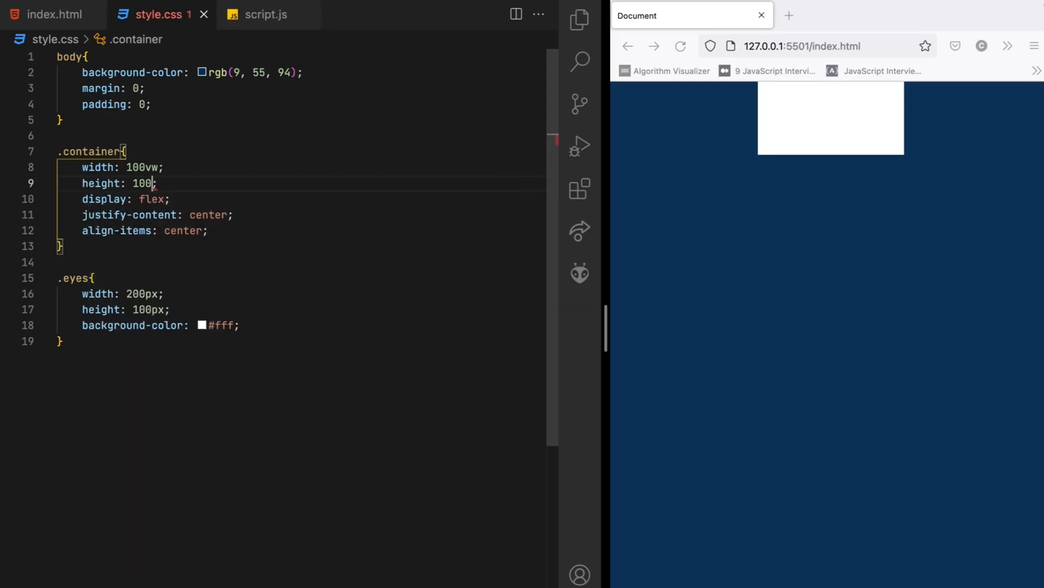
{"action": "type", "text": "vh;"}
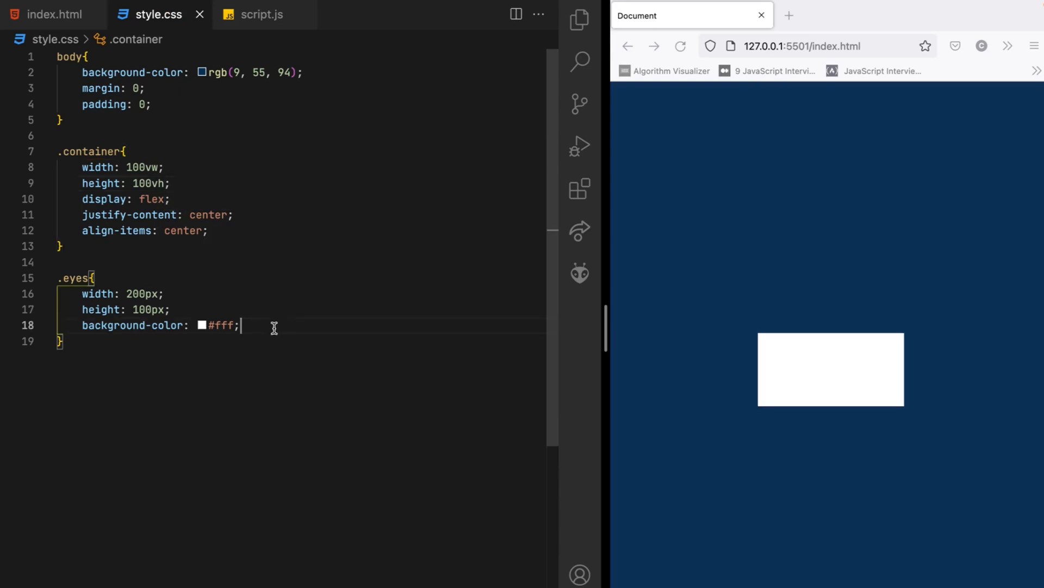
{"action": "key", "text": "Enter"}
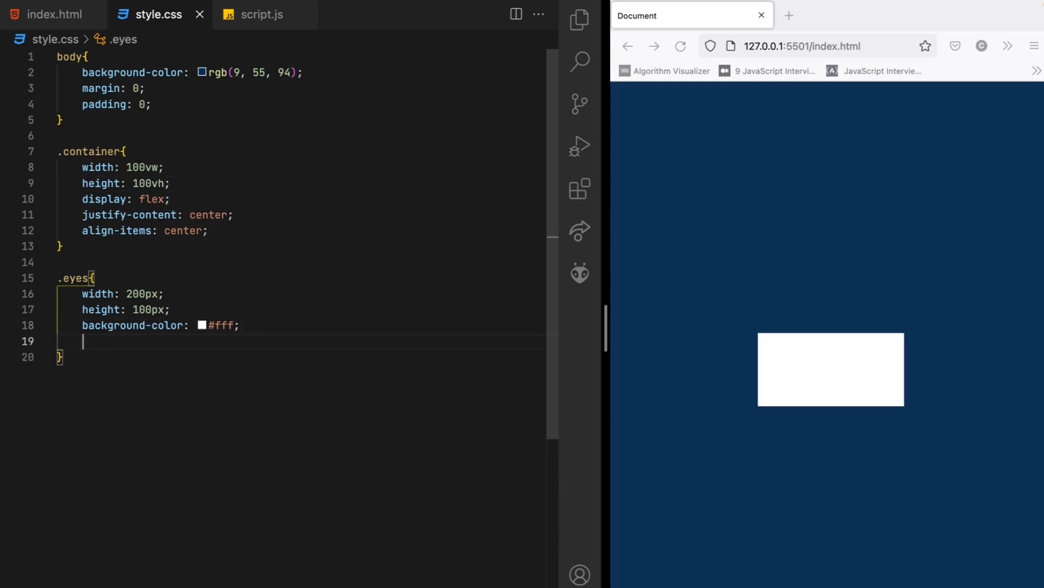
Step: Add border-radius: 50% to .eyes, turning the white box into an oval
{"action": "type", "text": "bord"}
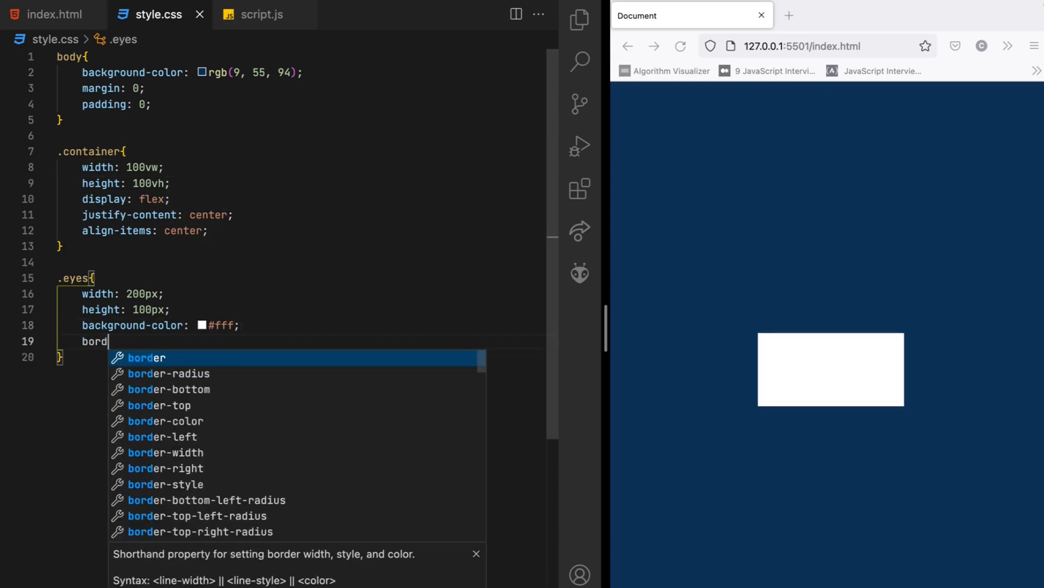
{"action": "type", "text": "er:"}
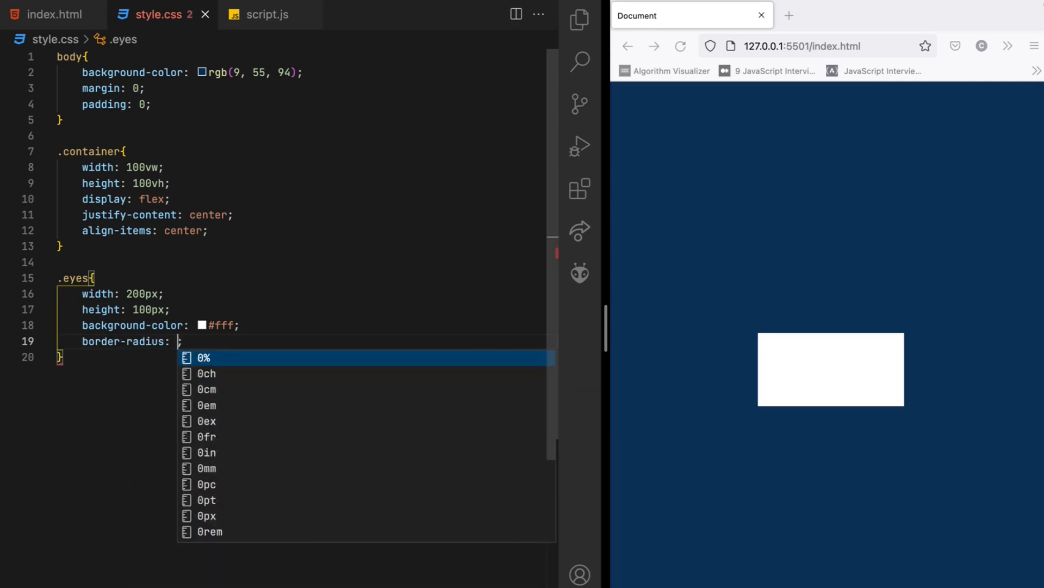
{"action": "type", "text": "5"}
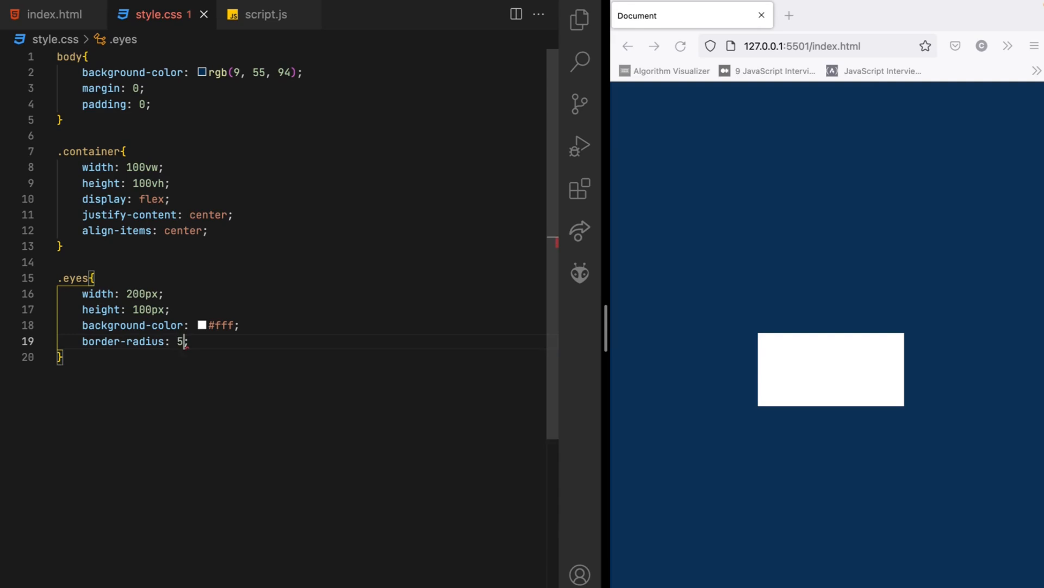
{"action": "type", "text": "0%"}
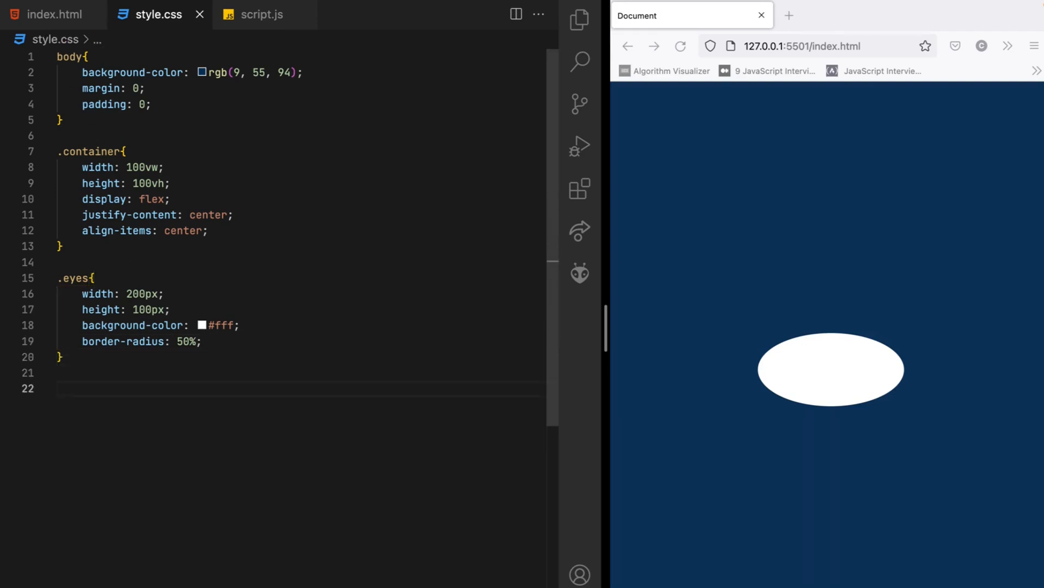
Step: Create a .pupil rule with 50px width and height, black #000 background and 50% border-radius
{"action": "type", "text": ".pup"}
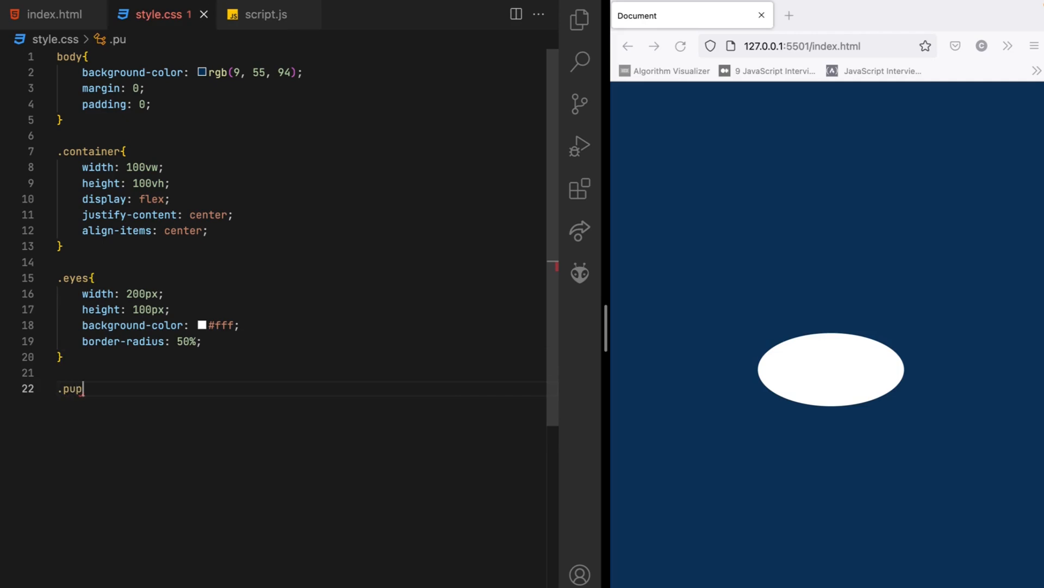
{"action": "type", "text": "il"}
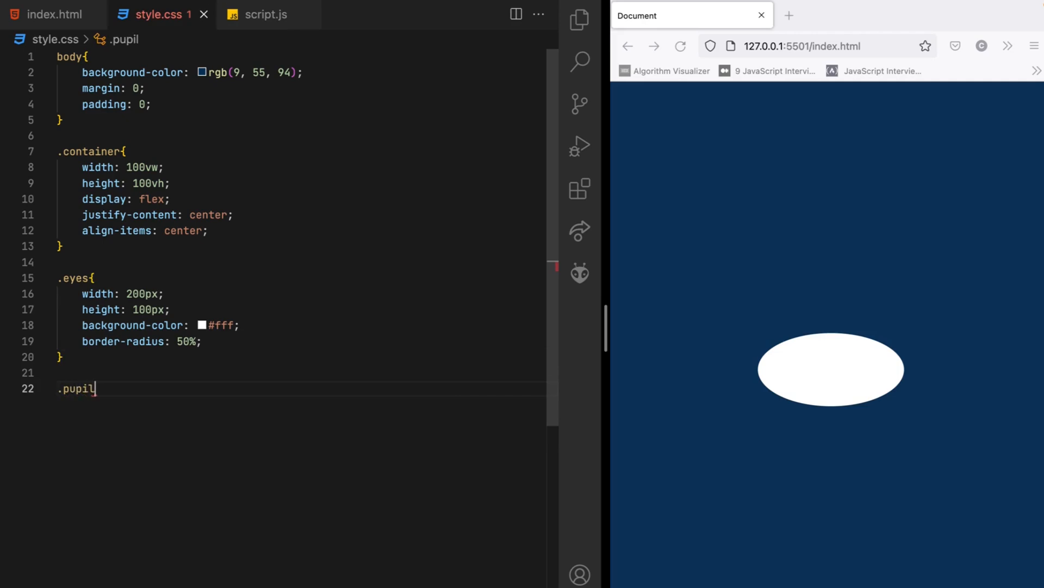
{"action": "type", "text": "{"}
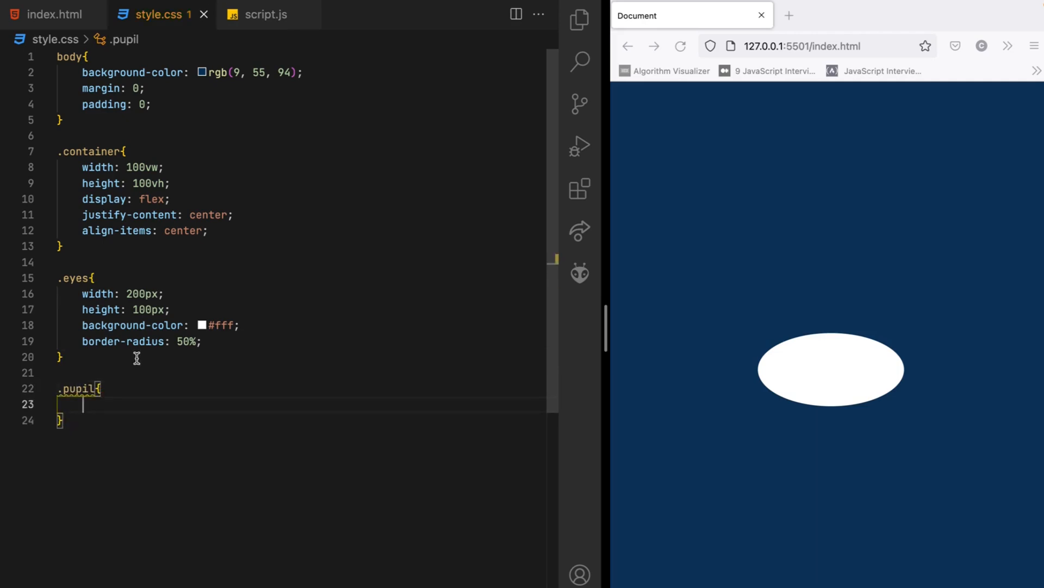
{"action": "type", "text": "width: 5;"}
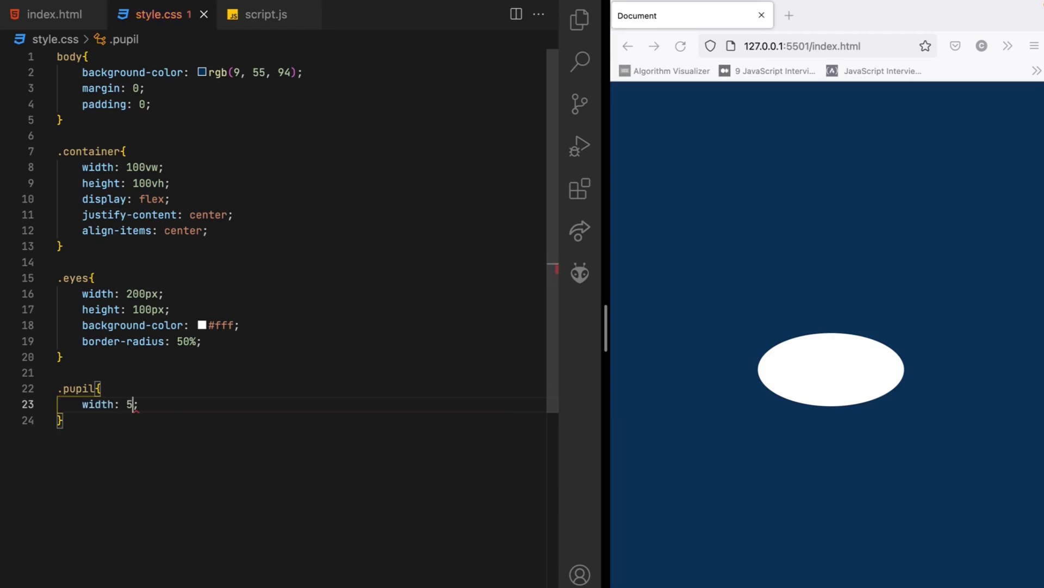
{"action": "type", "text": "0px"}
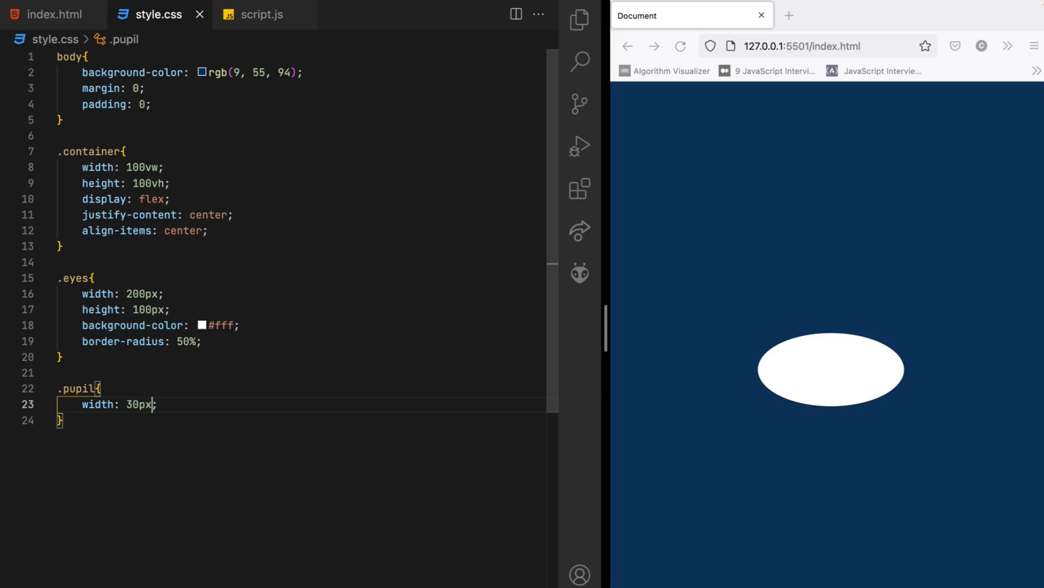
{"action": "type", "text": "height: 30px;"}
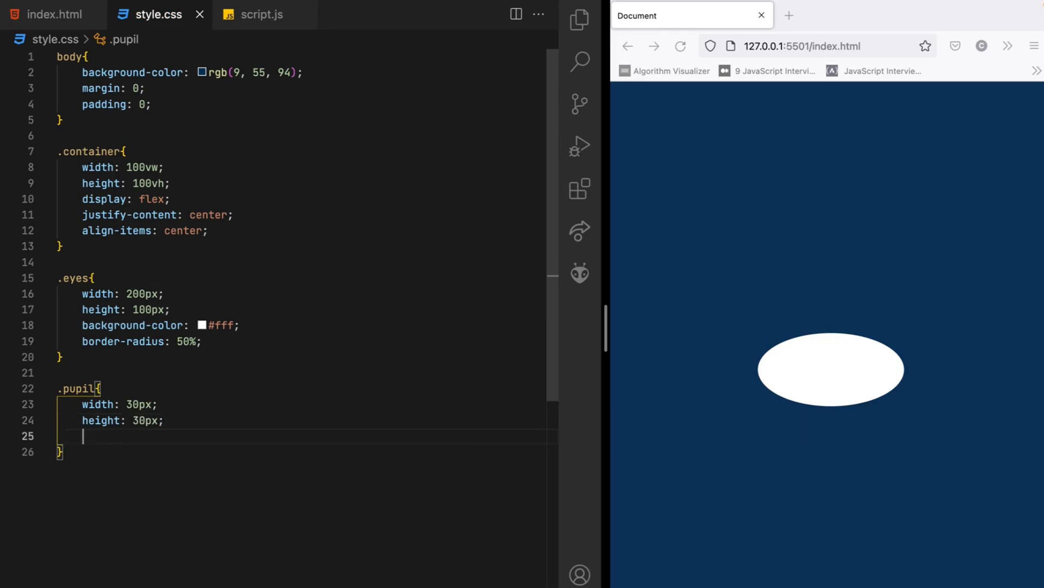
{"action": "type", "text": "background-color: ;"}
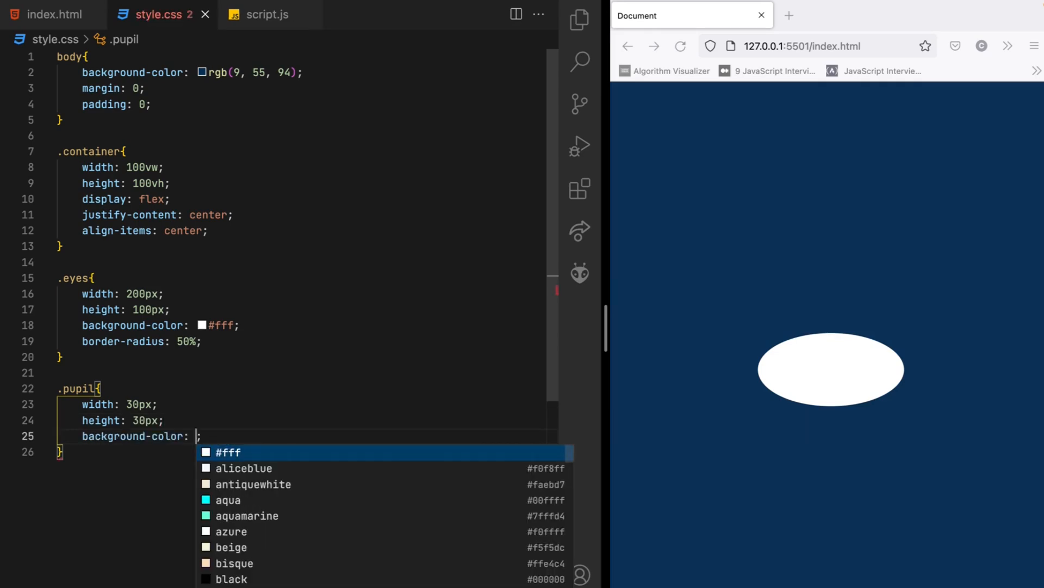
{"action": "type", "text": "#f"}
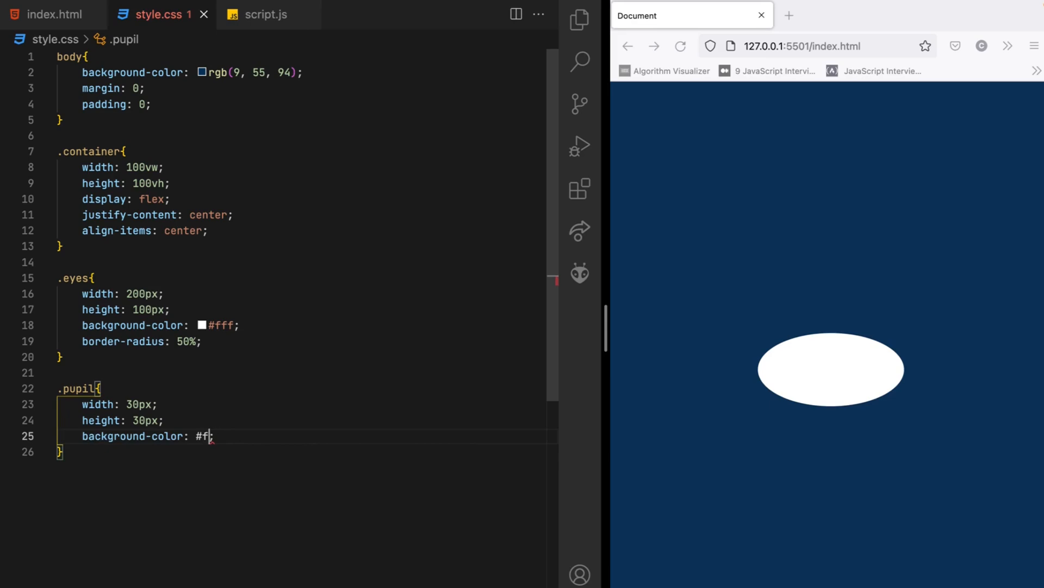
{"action": "type", "text": "000;"}
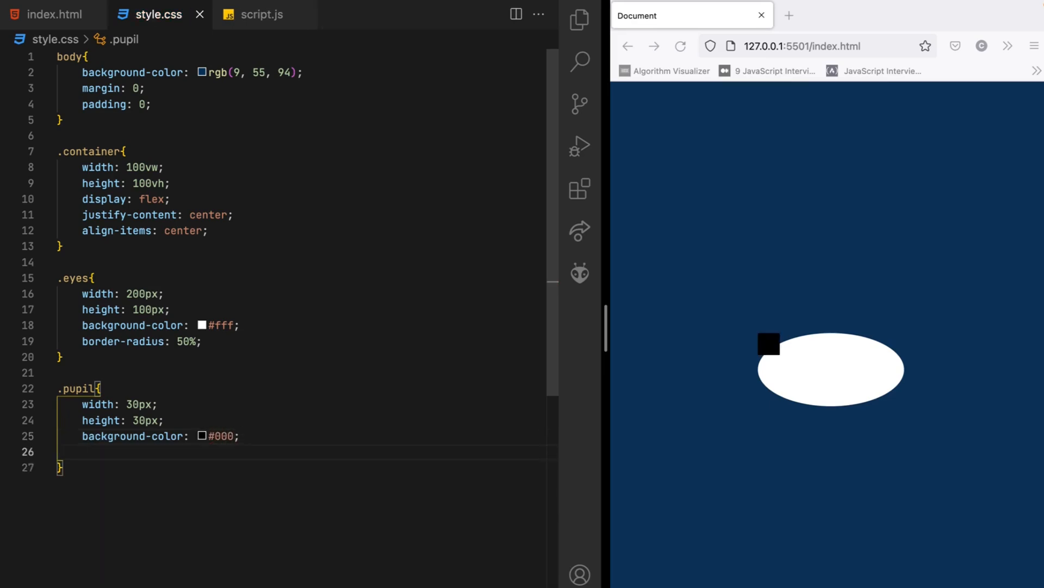
{"action": "type", "text": "border-radius: 50;"}
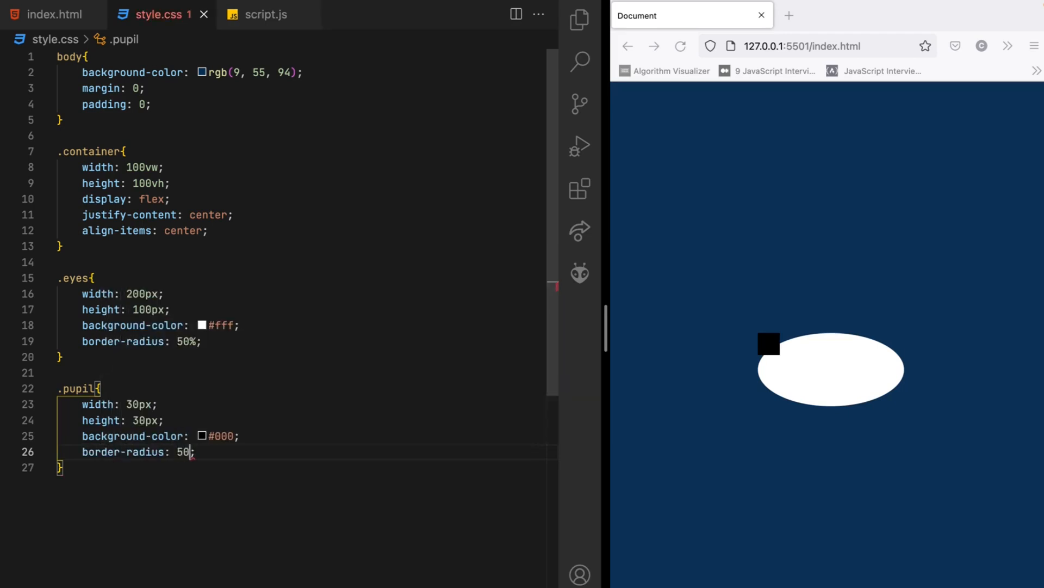
{"action": "type", "text": "%"}
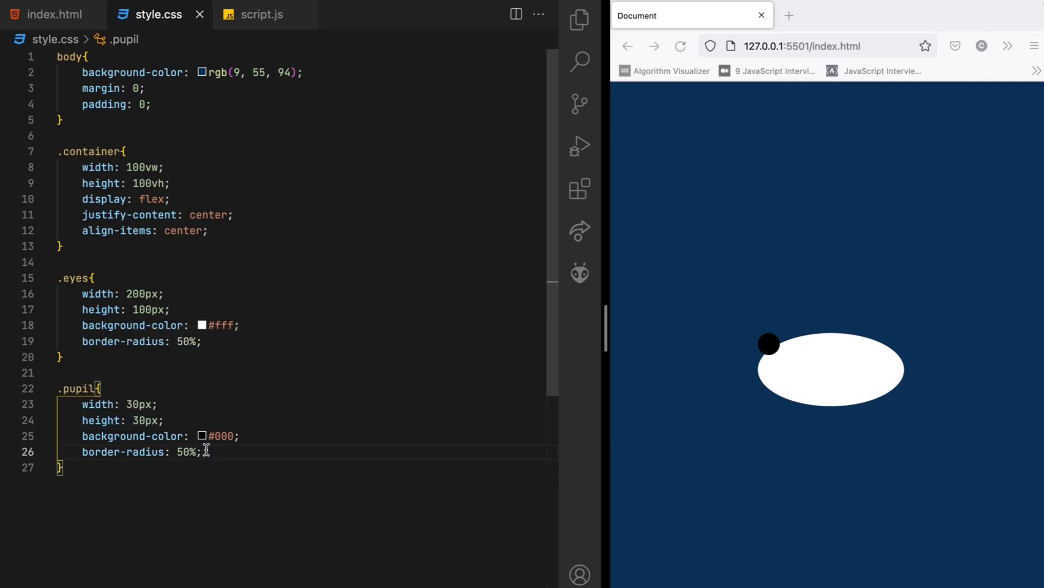
Step: Position the pupil absolutely in a relative eye at top/left 50% with translate(-50%, -50%)
{"action": "type", "text": "po"}
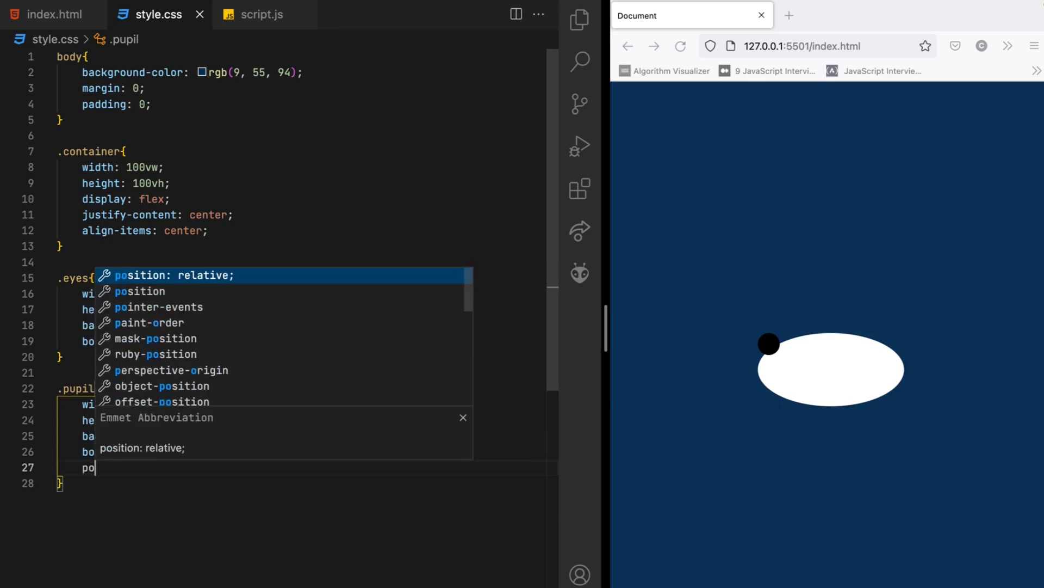
{"action": "type", "text": "sition: absolute;"}
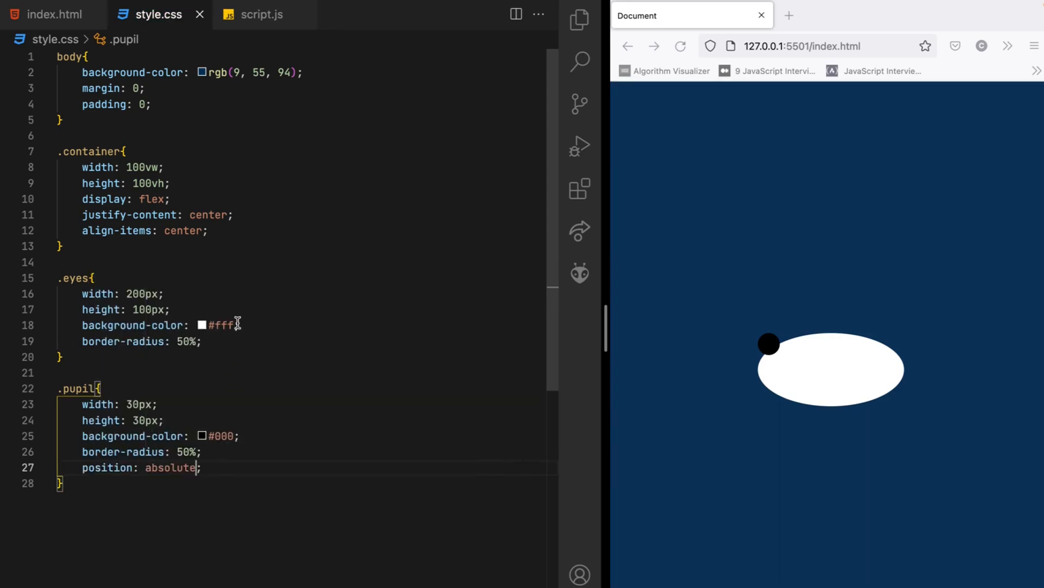
{"action": "type", "text": "p"}
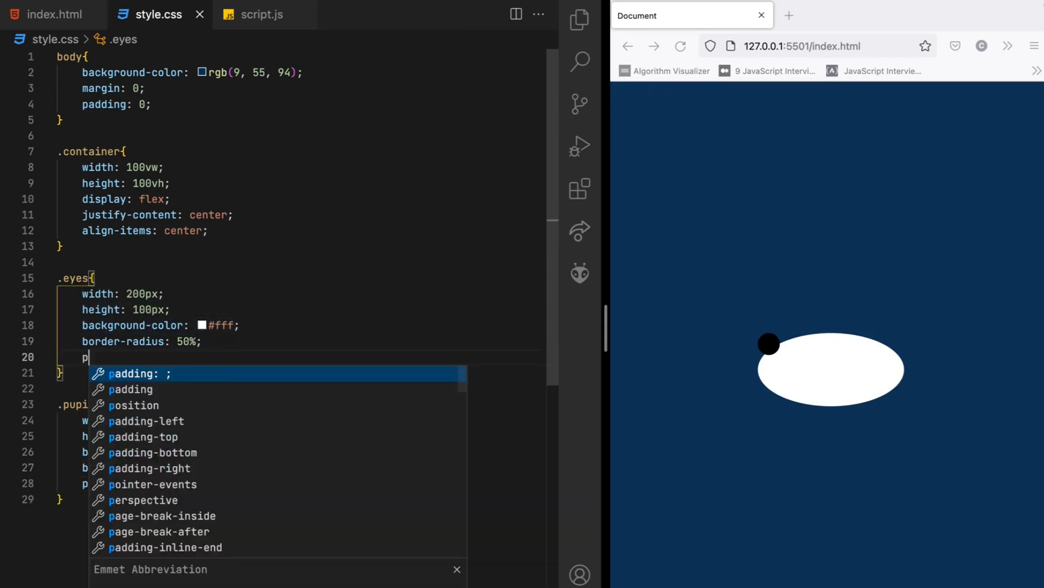
{"action": "type", "text": "osition: relative;"}
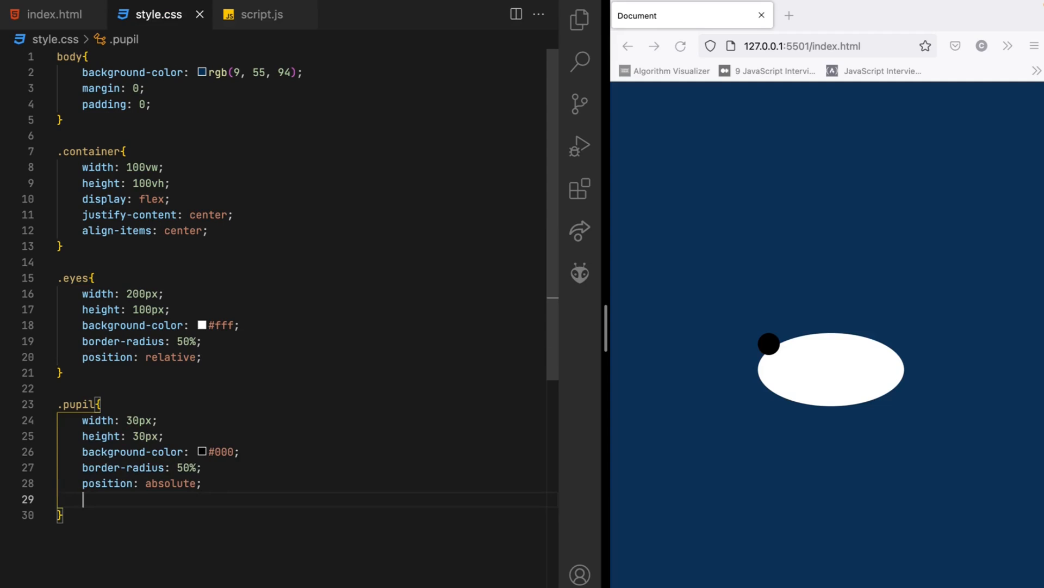
{"action": "type", "text": "top: 5;"}
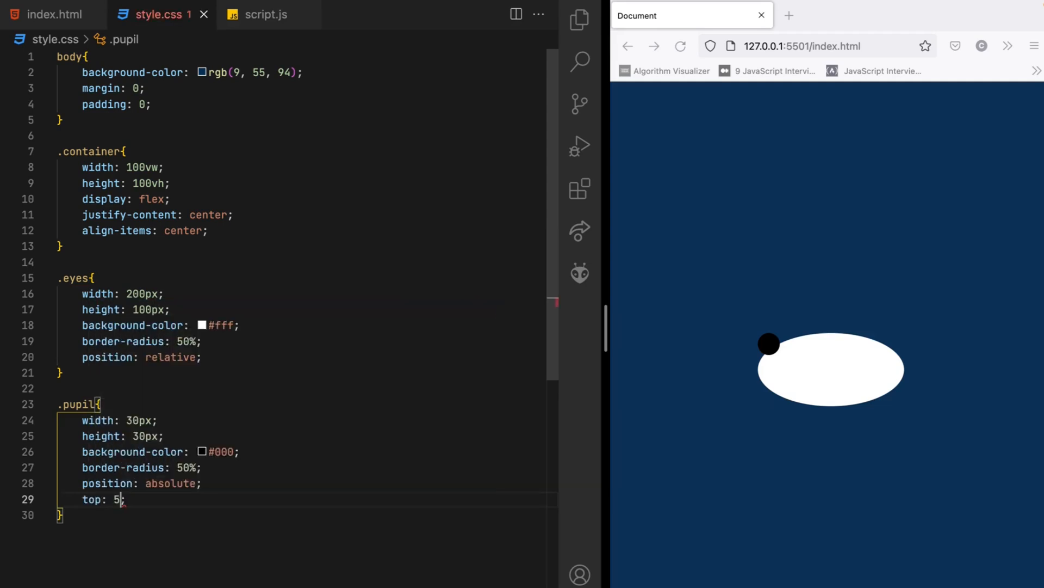
{"action": "type", "text": "0%;"}
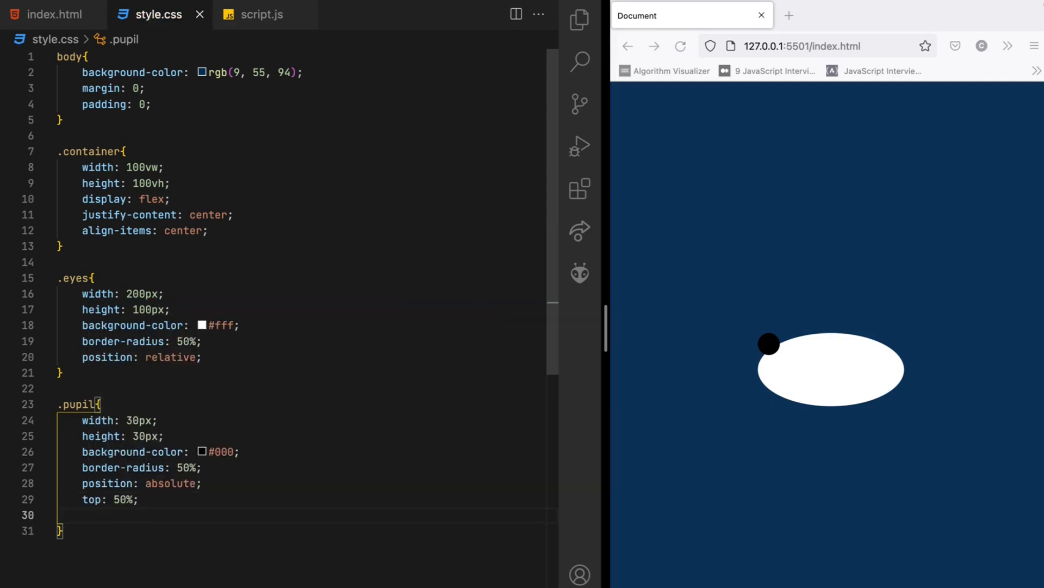
{"action": "type", "text": "left: 50;"}
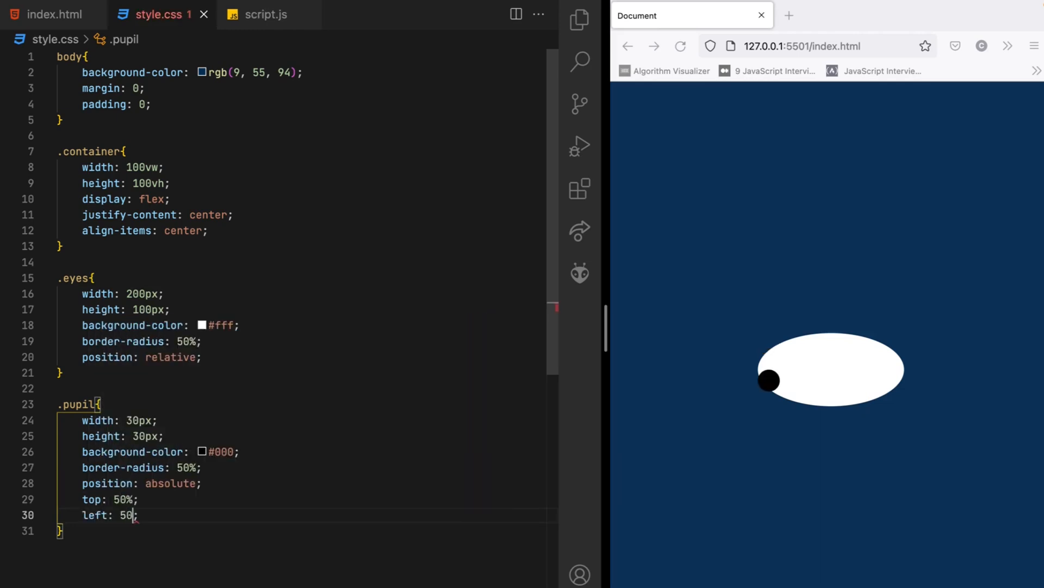
{"action": "type", "text": "%;"}
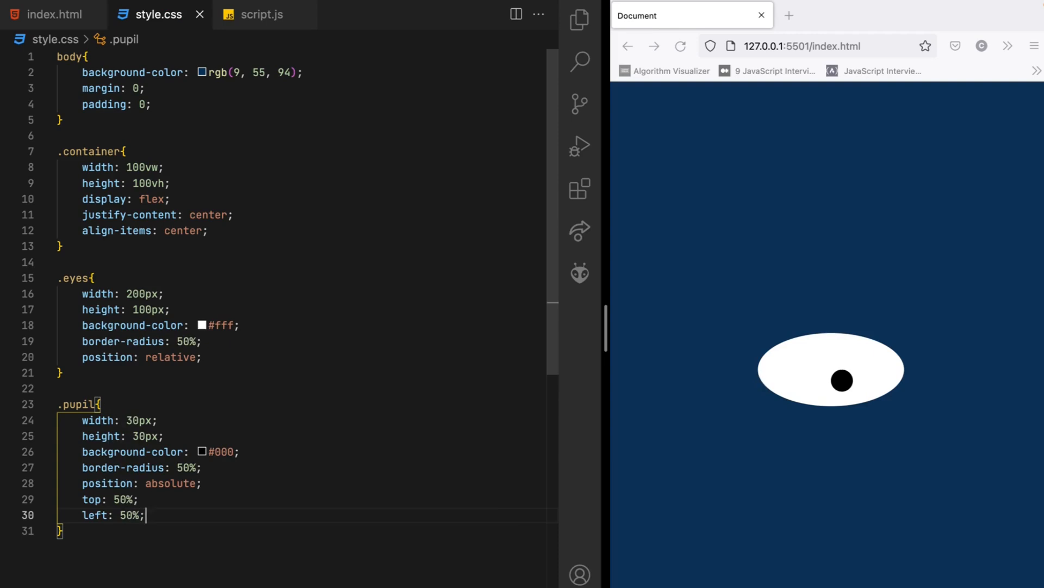
{"action": "type", "text": "transform: translate(-50%, -);"}
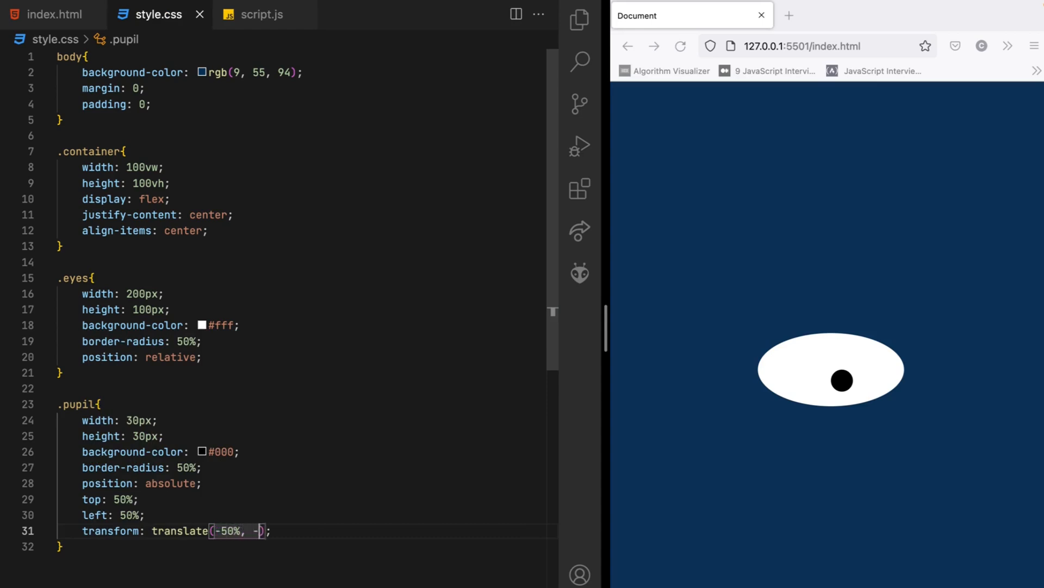
{"action": "type", "text": "50%"}
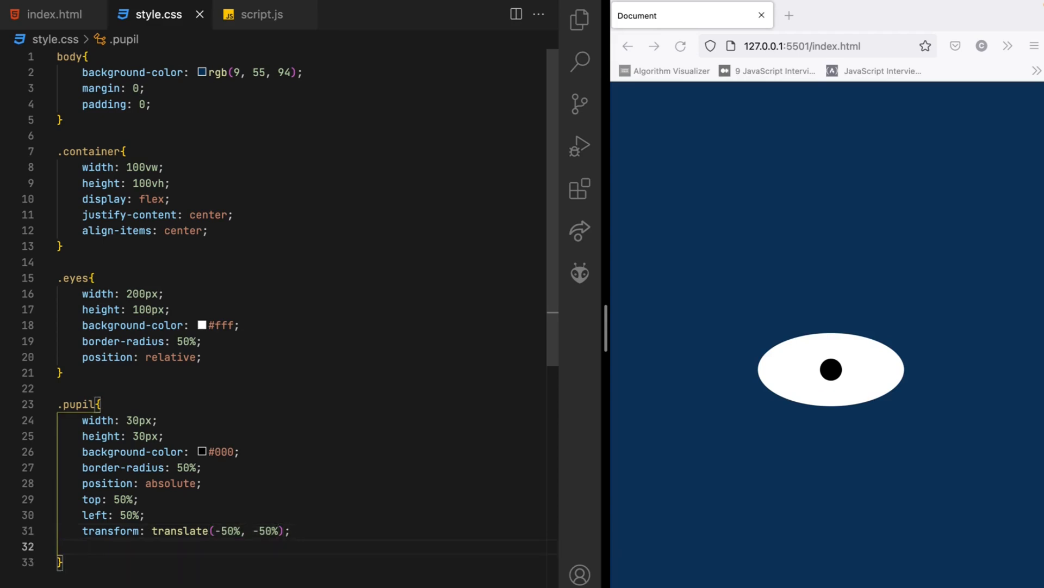
Step: Give .pupil an 8px solid brown border, then darken it to a semi-transparent red in the colour picker
{"action": "type", "text": "border: 8;"}
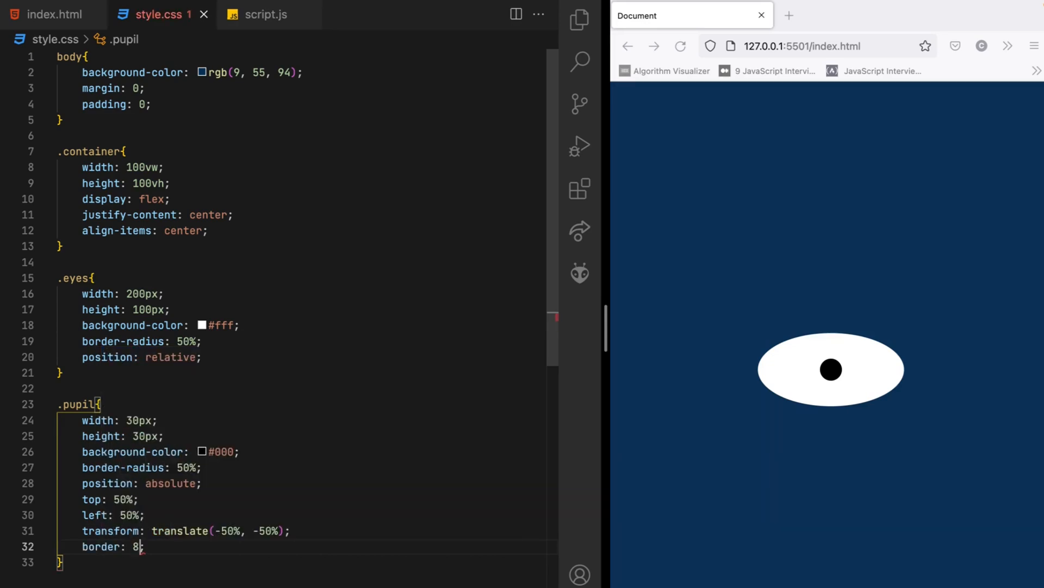
{"action": "type", "text": "px solid"}
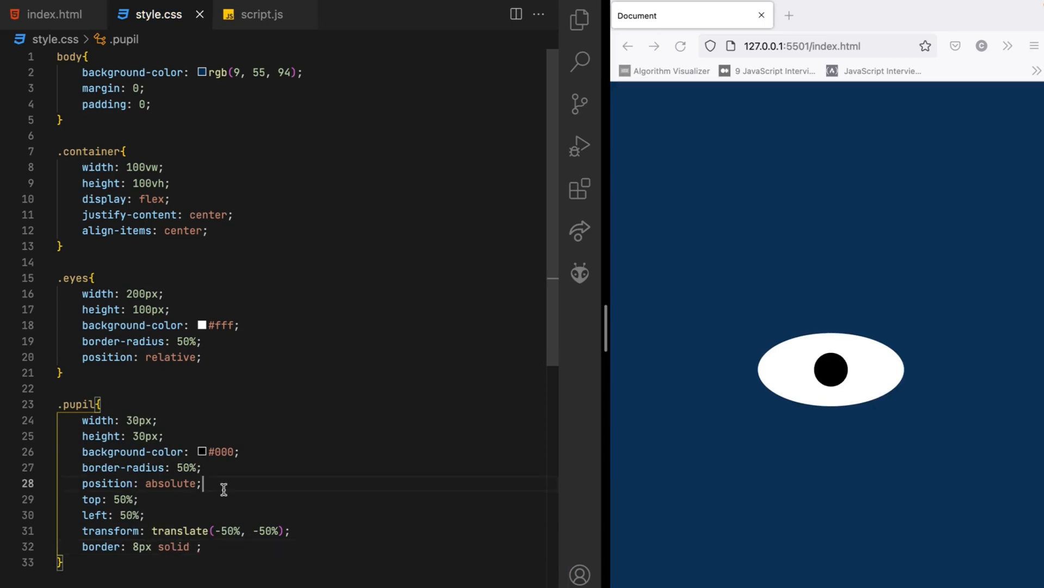
{"action": "type", "text": "br"}
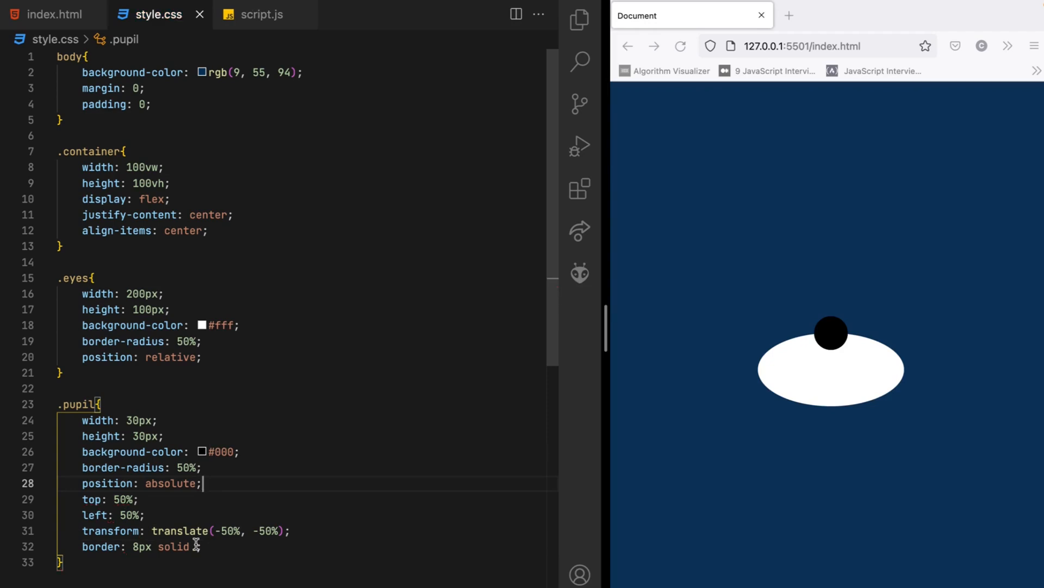
{"action": "type", "text": "brown"}
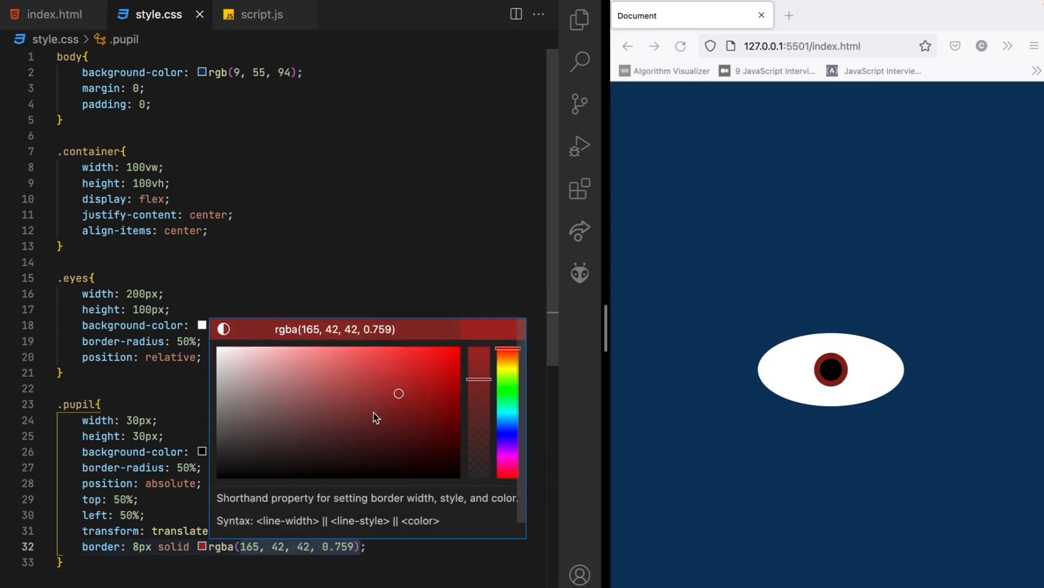
{"action": "left_click", "coordinate": [366, 414]}
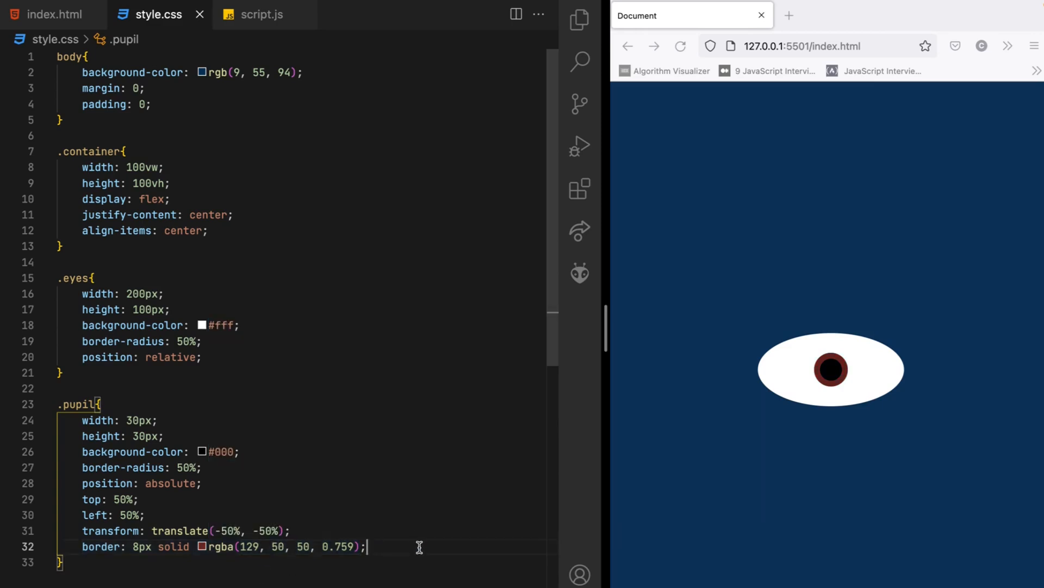
{"action": "mouse_move", "coordinate": [82, 95]}
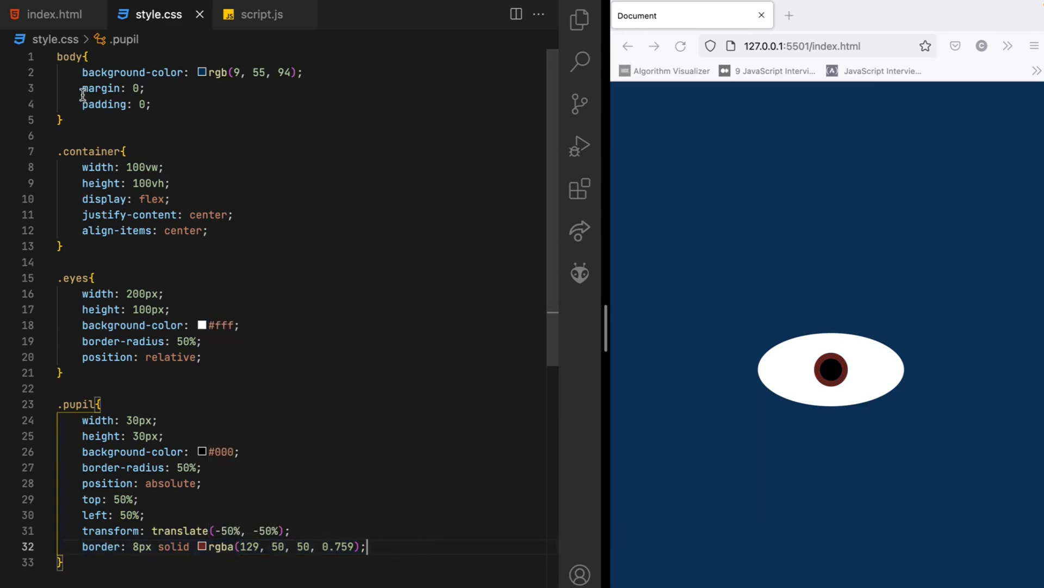
Step: Add gap: 25px; to the .container rule in style.css, then return to index.html
{"action": "left_click", "coordinate": [52, 14]}
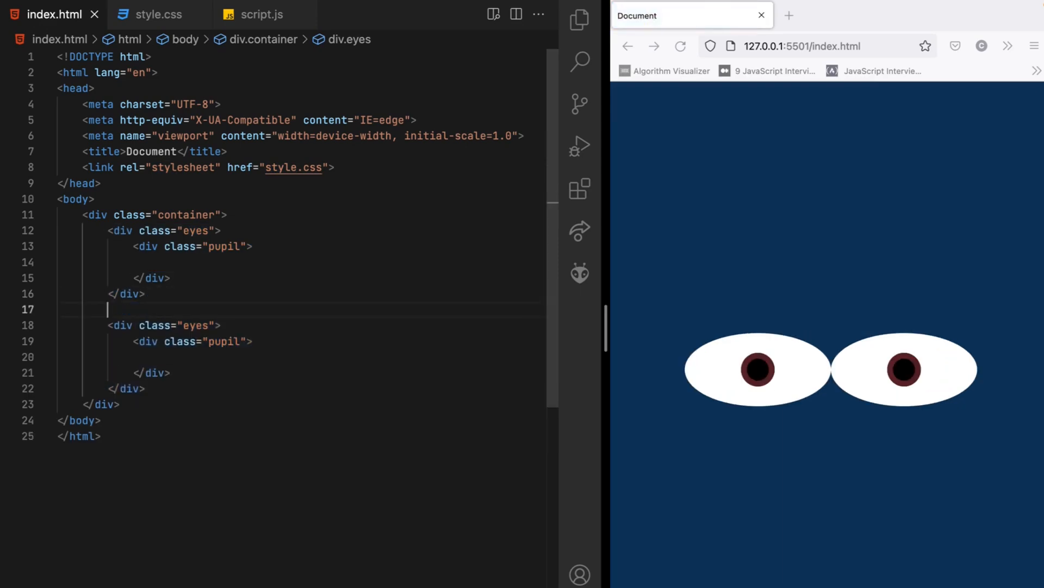
{"action": "left_click", "coordinate": [157, 14]}
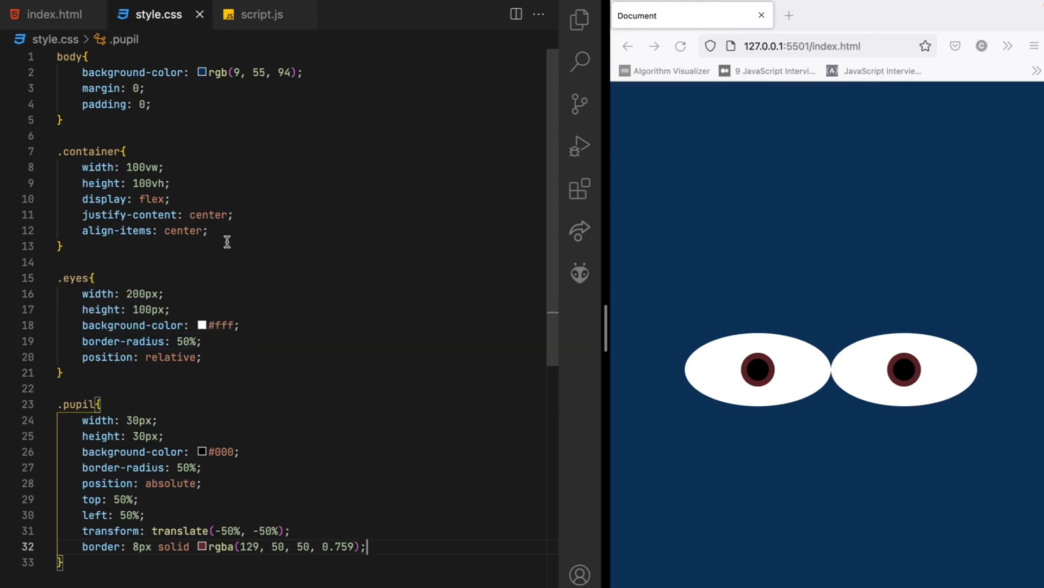
{"action": "type", "text": "gap: ;"}
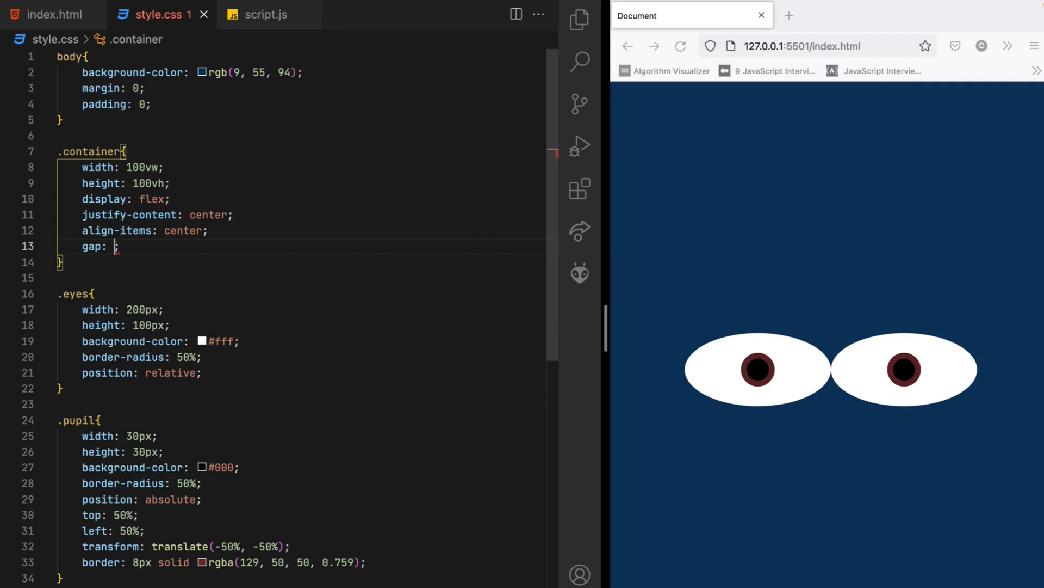
{"action": "type", "text": "25p"}
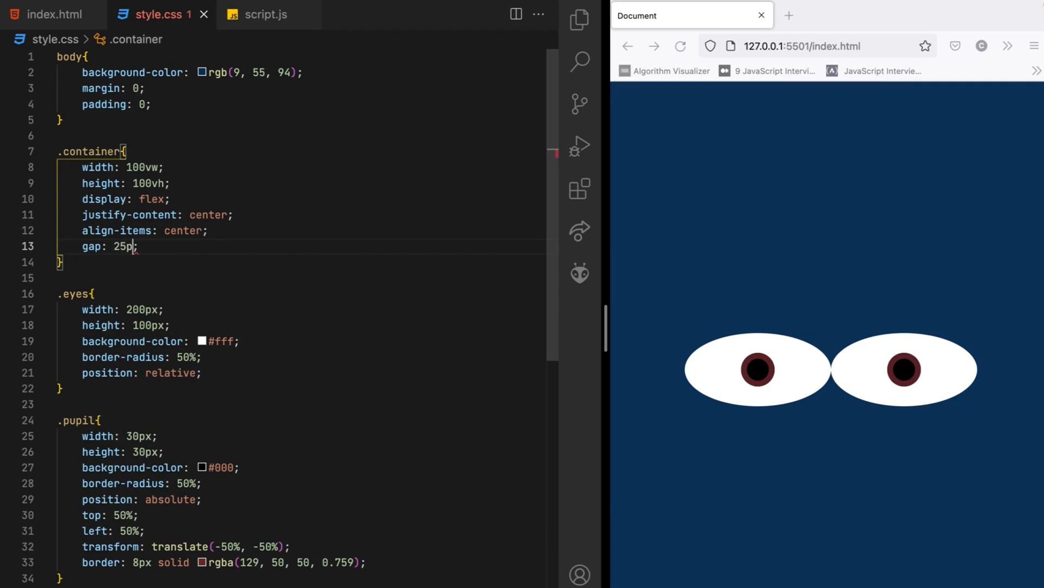
{"action": "type", "text": "x;"}
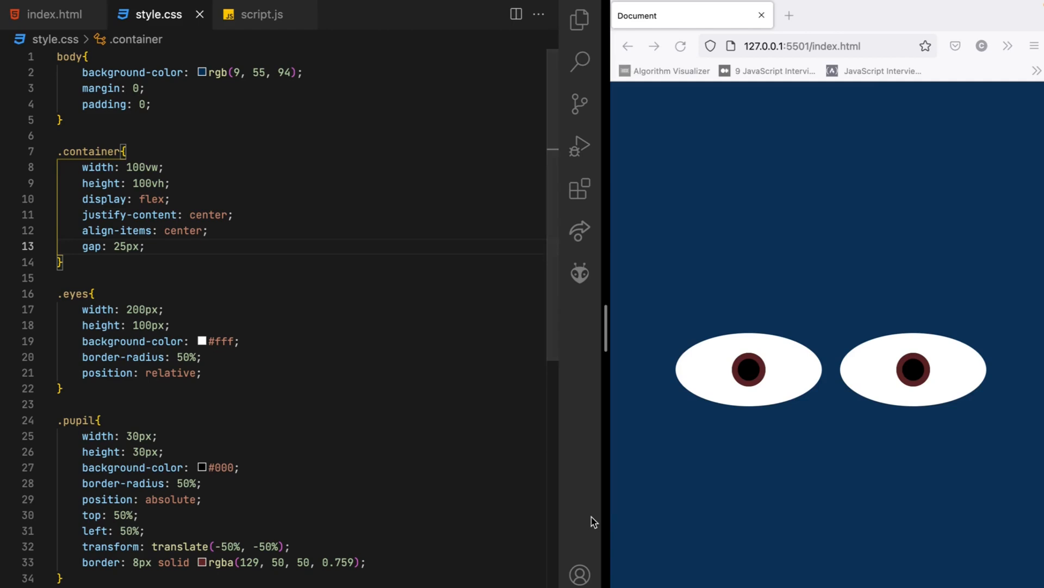
{"action": "mouse_move", "coordinate": [793, 400]}
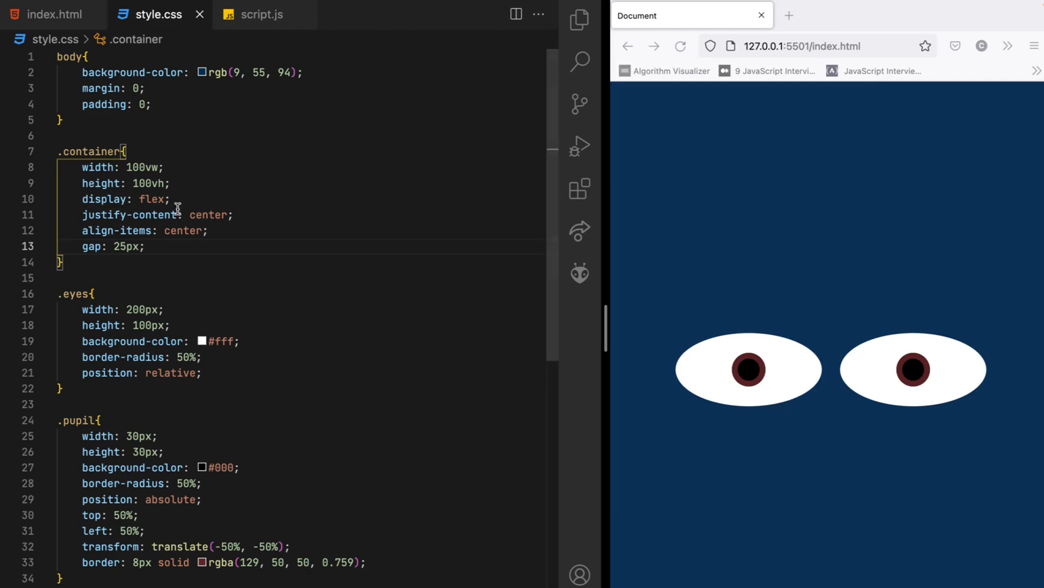
{"action": "left_click", "coordinate": [52, 14]}
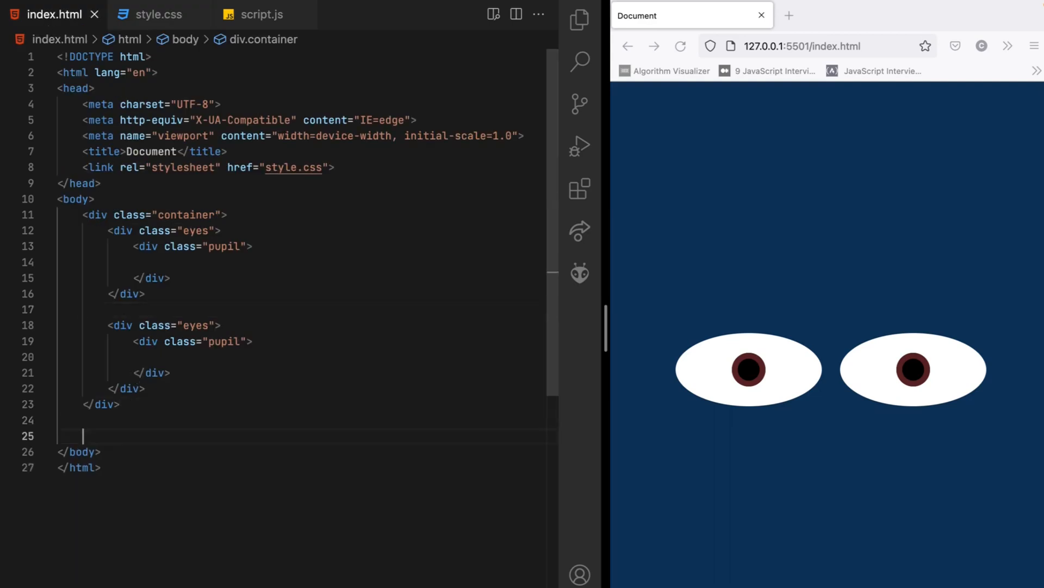
Step: Insert <script src="script.js"></script> before </body> via the script autocomplete
{"action": "type", "text": "script src=\"script.js\"></script>"}
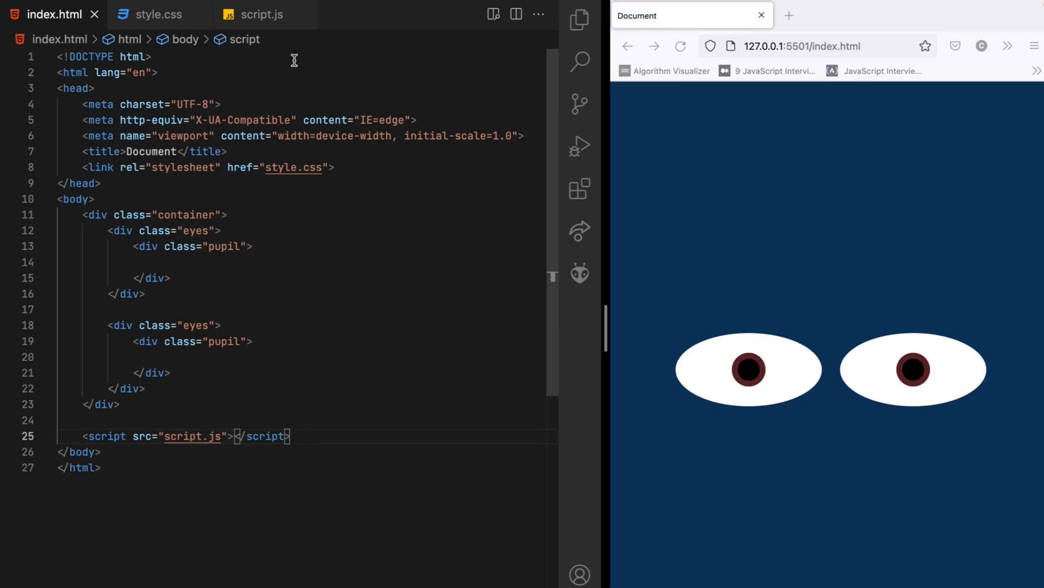
Step: In script.js declare const pupil = document.getElementsByClassName('pupil')
{"action": "left_click", "coordinate": [262, 14]}
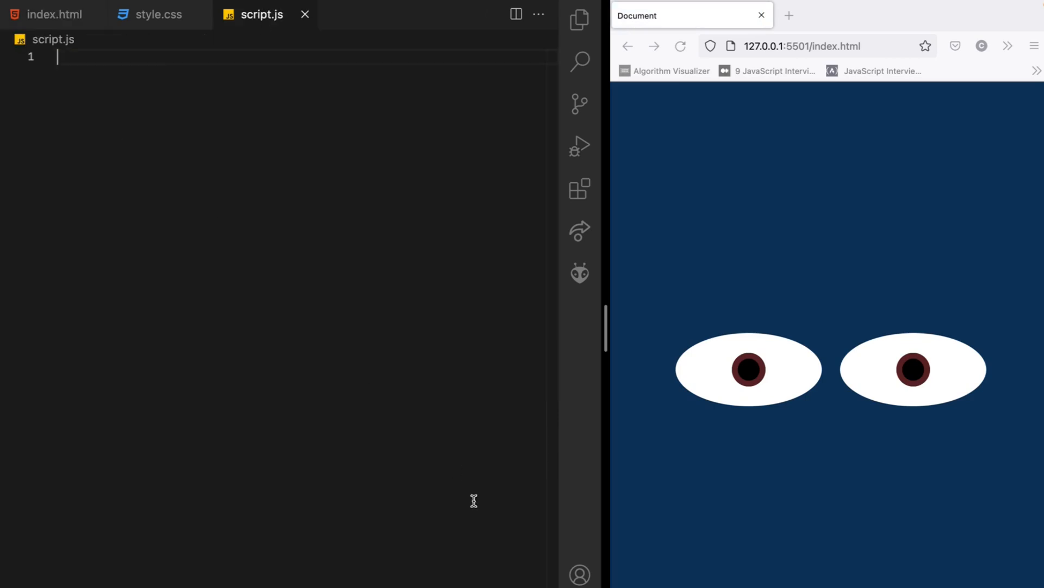
{"action": "mouse_move", "coordinate": [706, 381]}
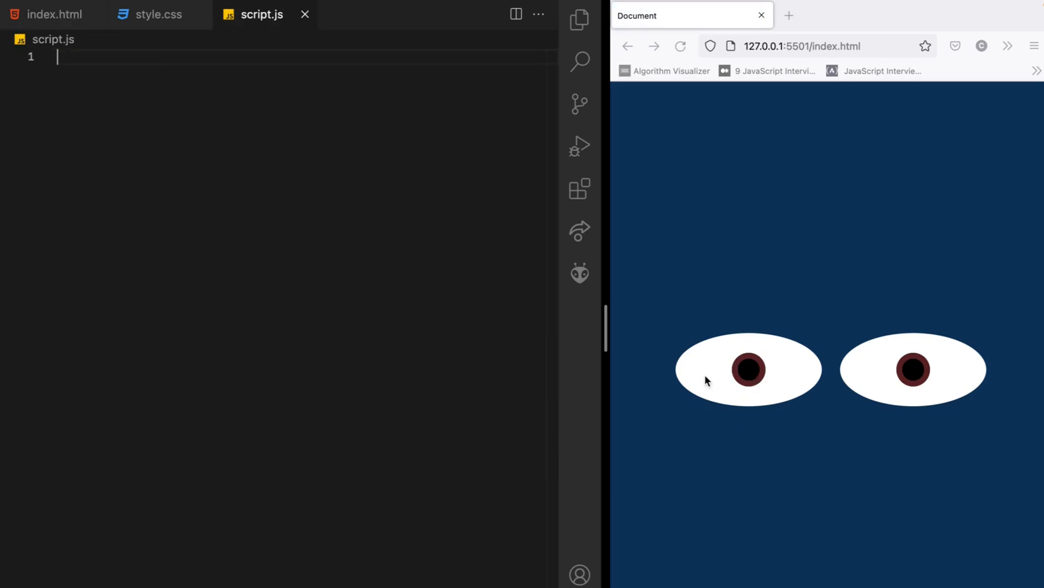
{"action": "mouse_move", "coordinate": [725, 391]}
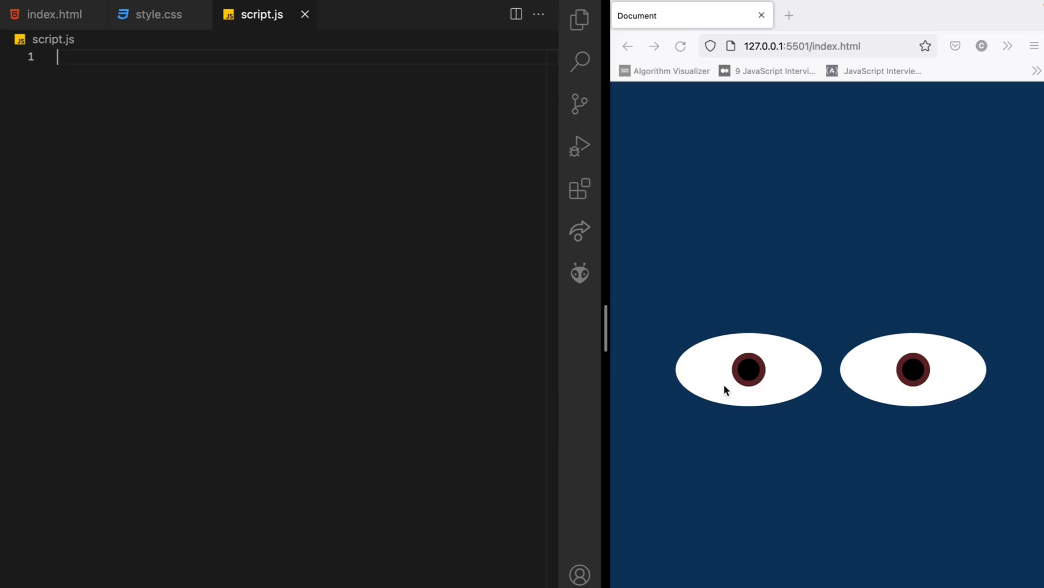
{"action": "type", "text": "const pu"}
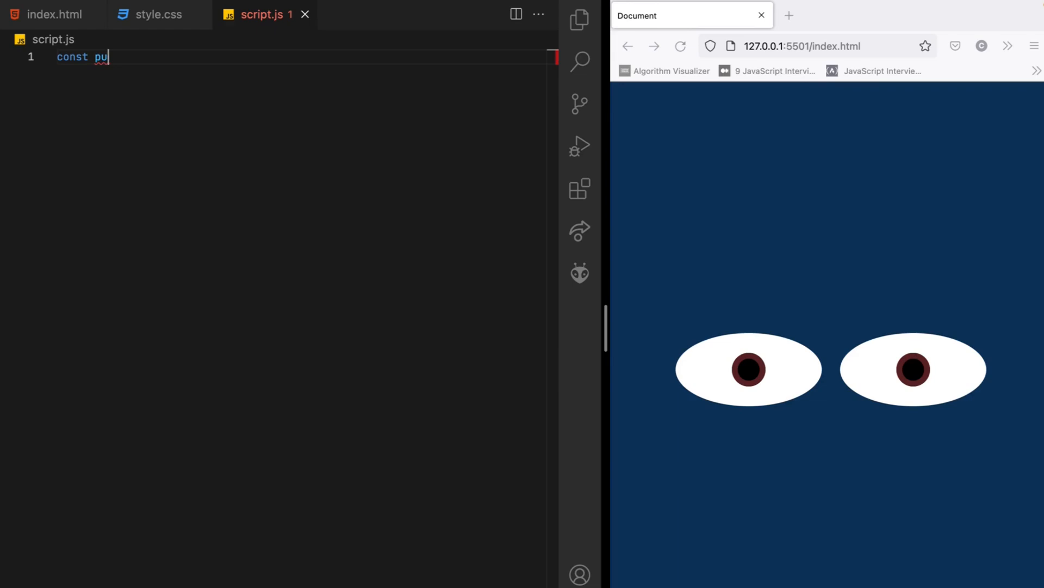
{"action": "type", "text": "pil = d"}
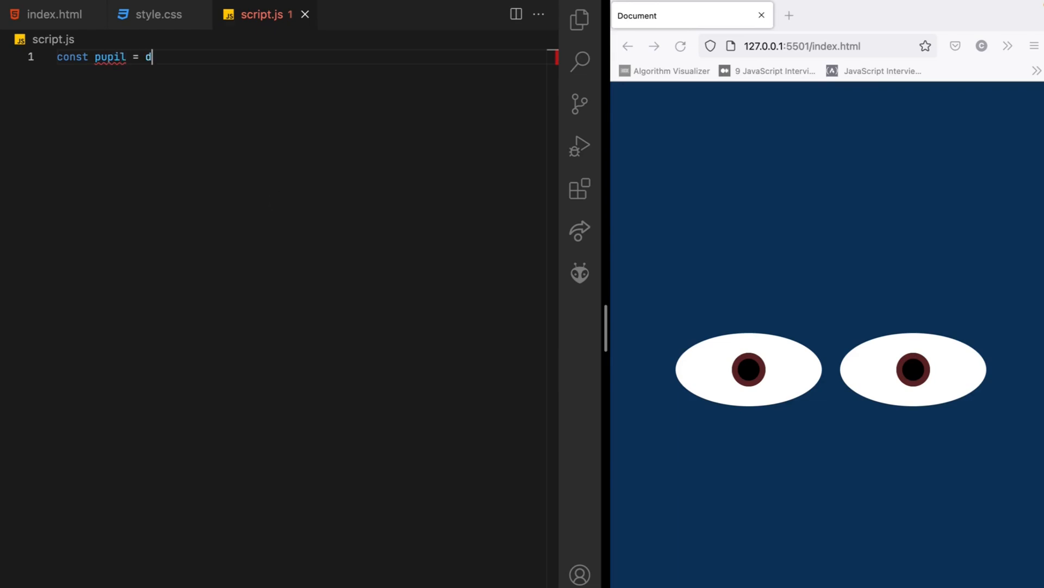
{"action": "type", "text": "ocument.g"}
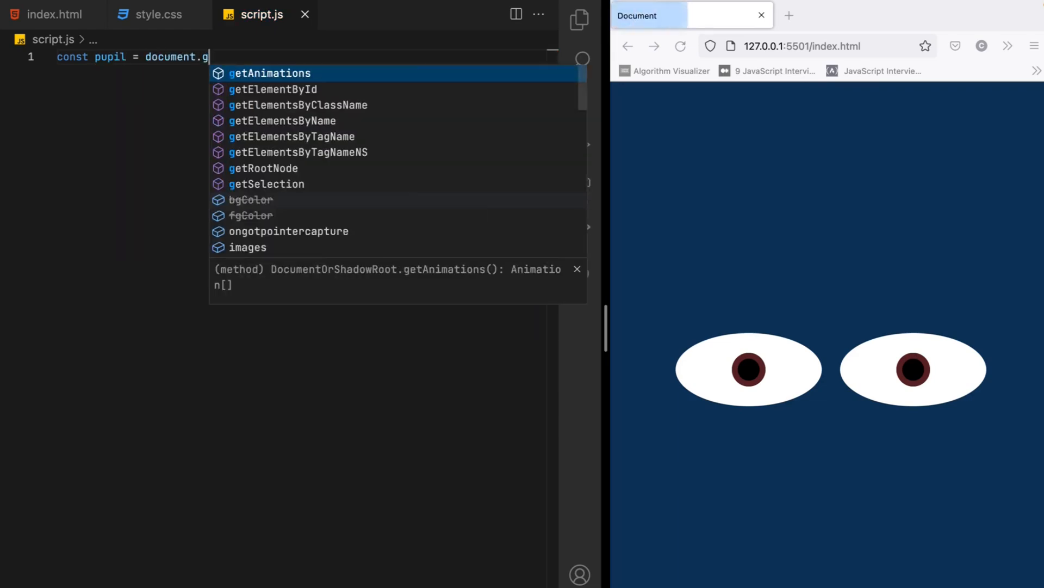
{"action": "type", "text": "et"}
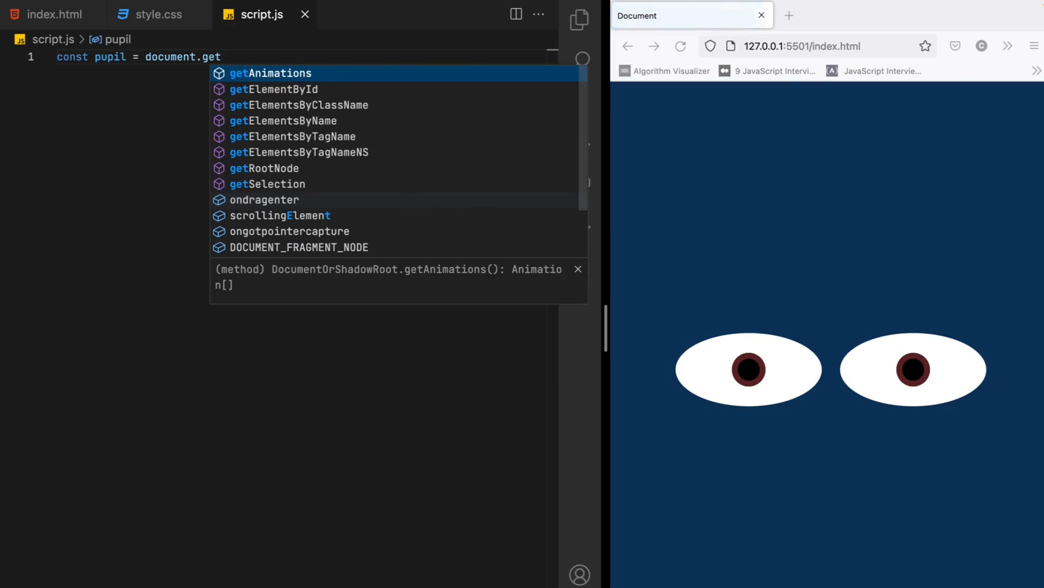
{"action": "left_click", "coordinate": [297, 105]}
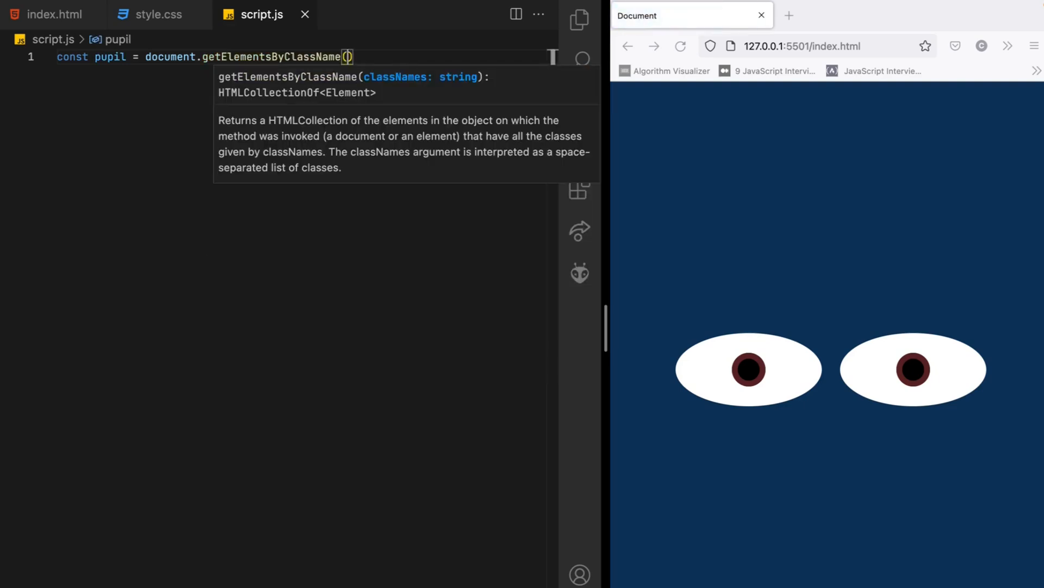
{"action": "type", "text": "'pup'"}
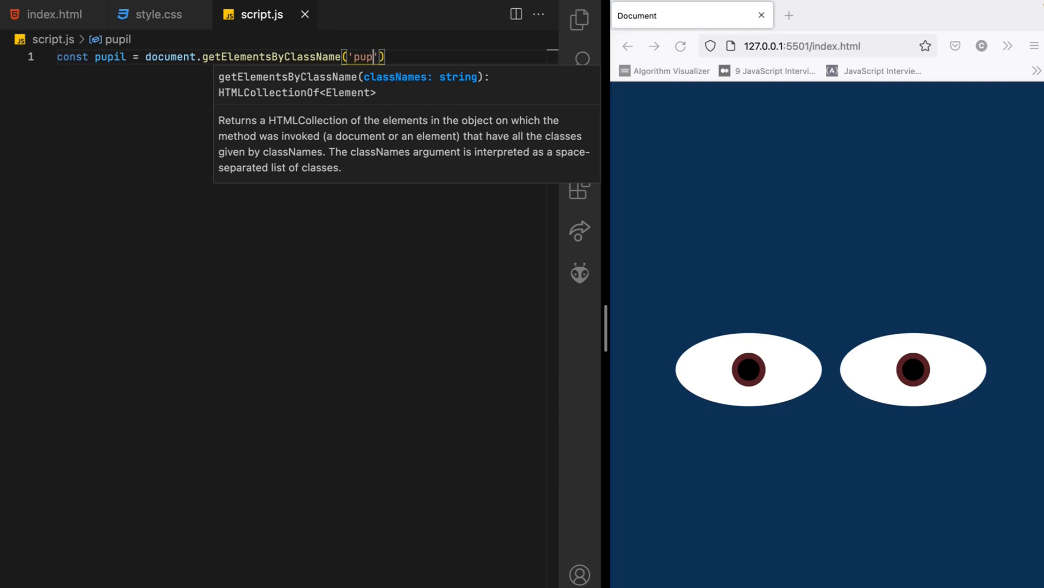
{"action": "type", "text": "il"}
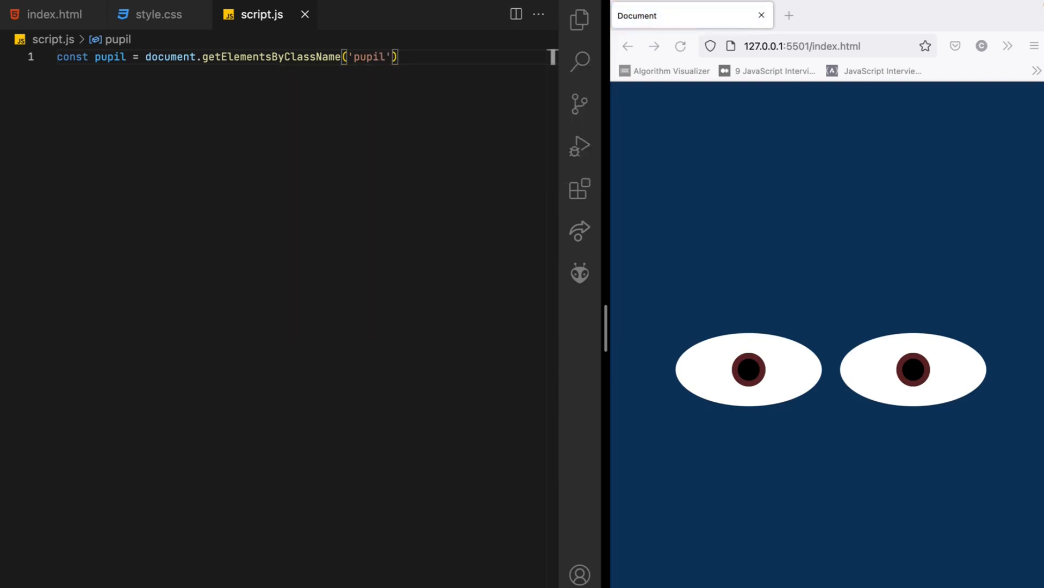
{"action": "key", "text": "Enter"}
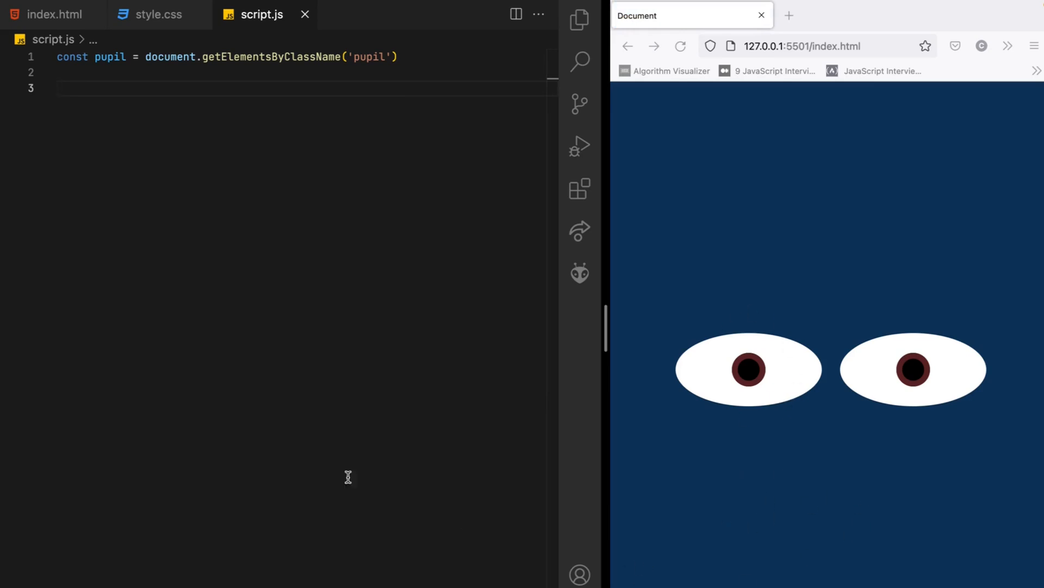
Step: Add document.onmousemove = () => { } and begin a console.log call inside it
{"action": "type", "text": "d"}
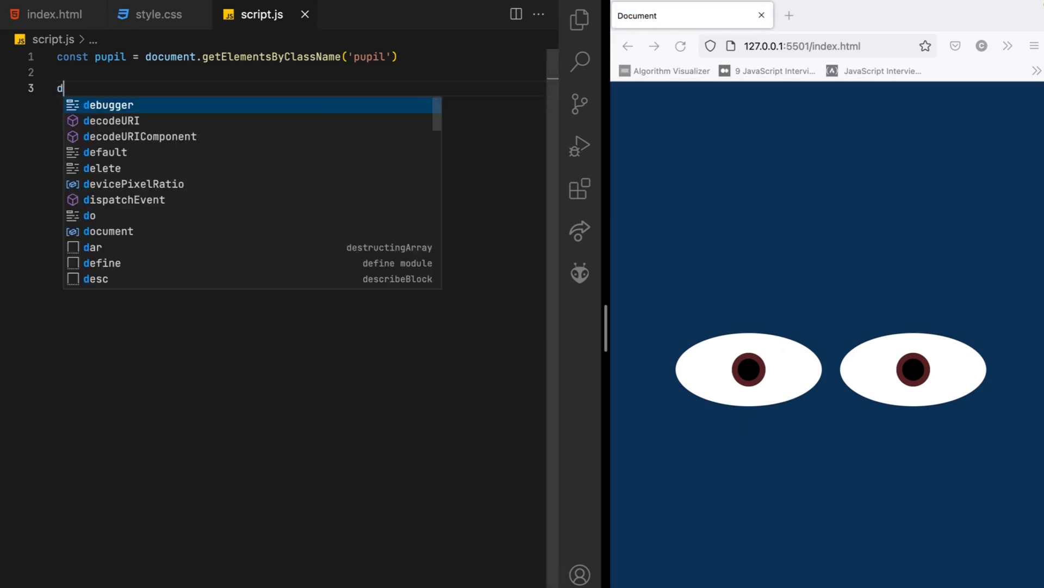
{"action": "type", "text": "ocument."}
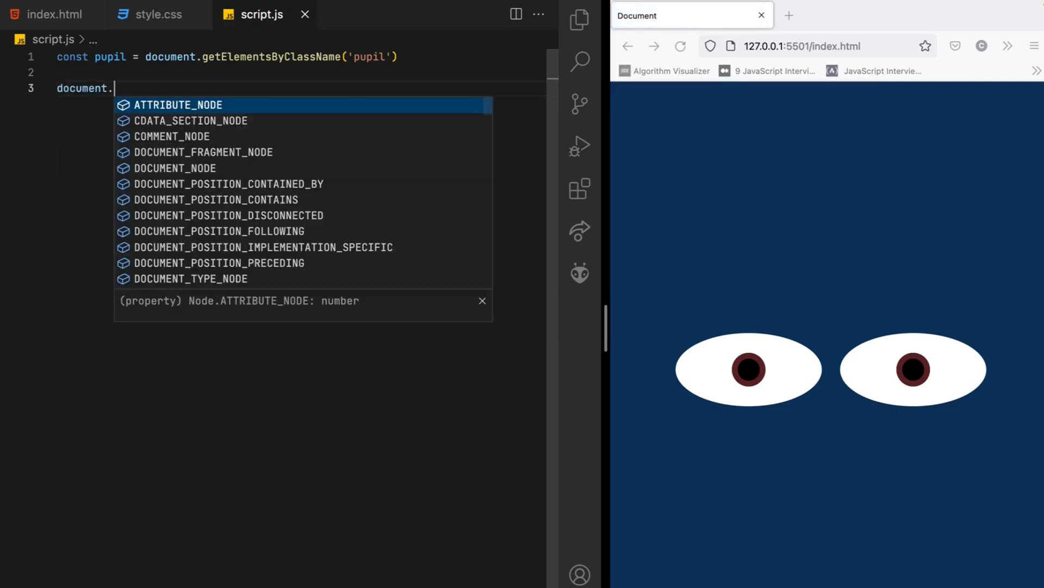
{"action": "type", "text": "on"}
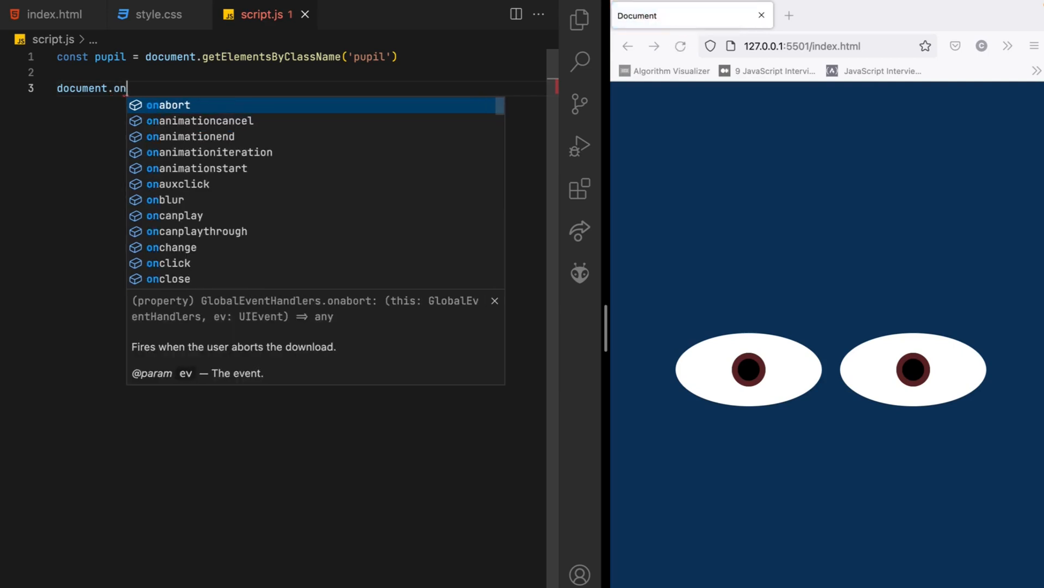
{"action": "type", "text": "m"}
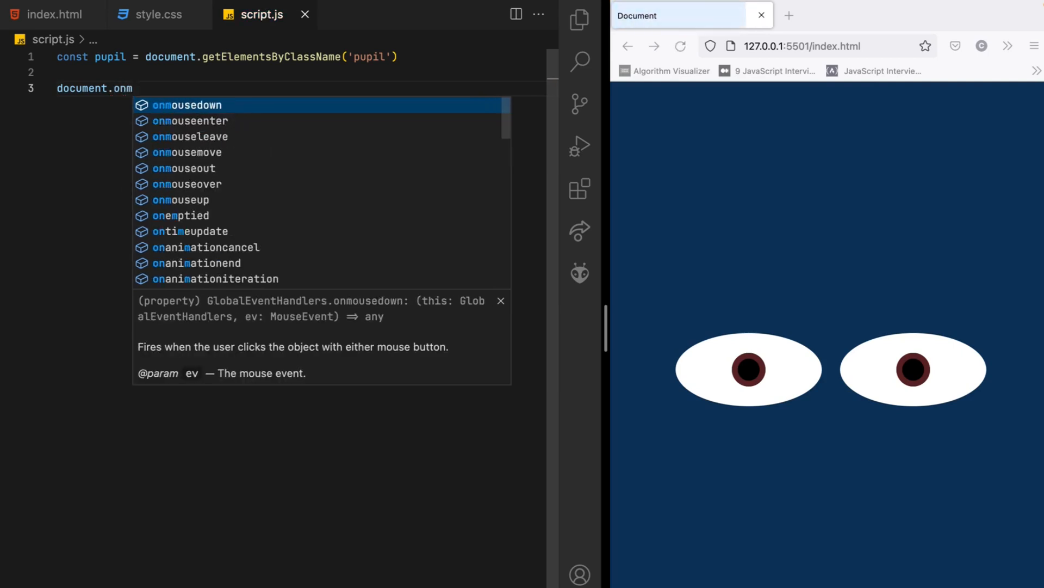
{"action": "type", "text": "onmousemove"}
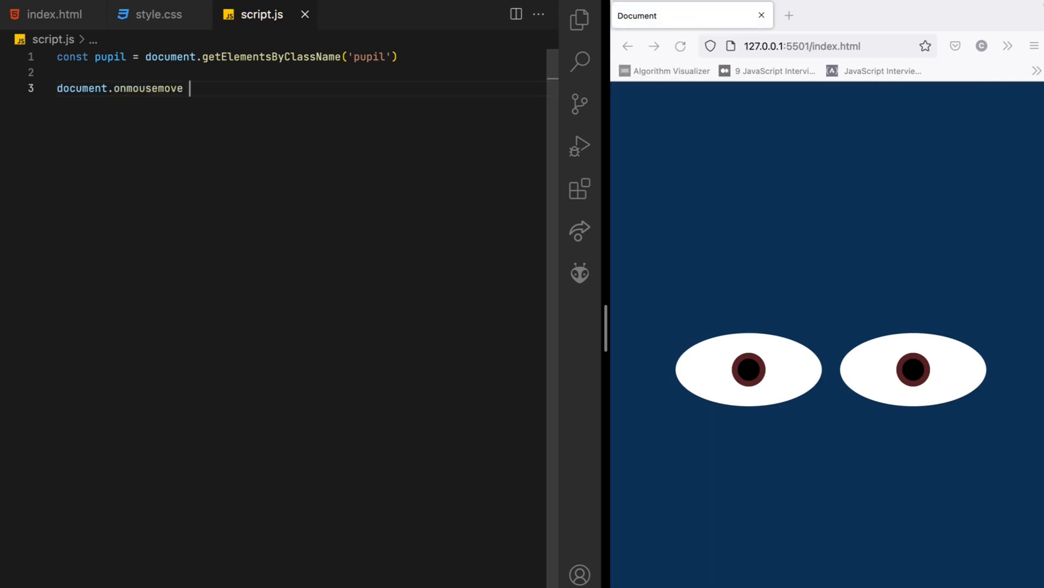
{"action": "type", "text": "= () =>"}
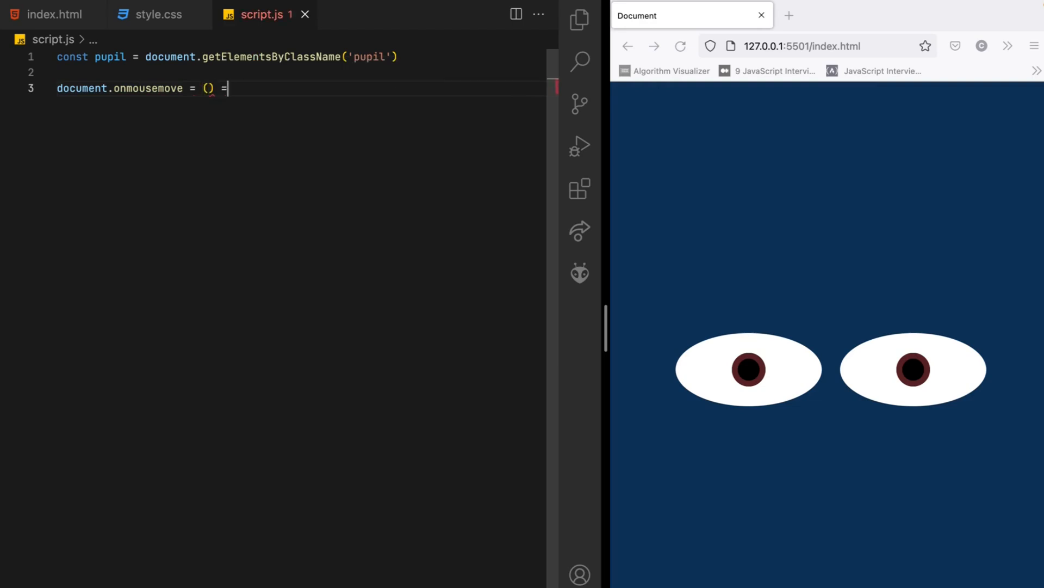
{"action": "type", "text": "> {"}
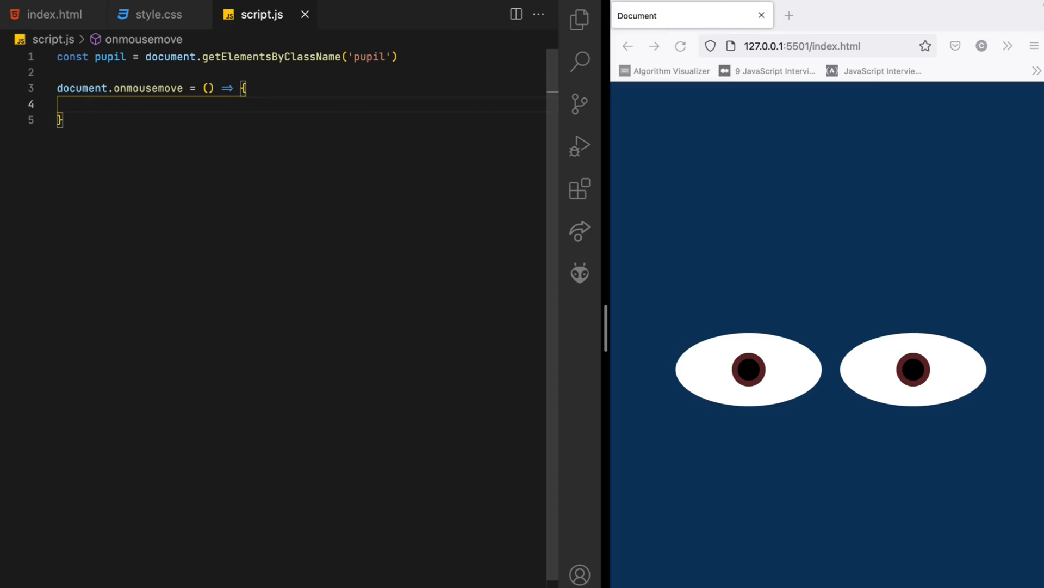
{"action": "type", "text": "console.log('x"}
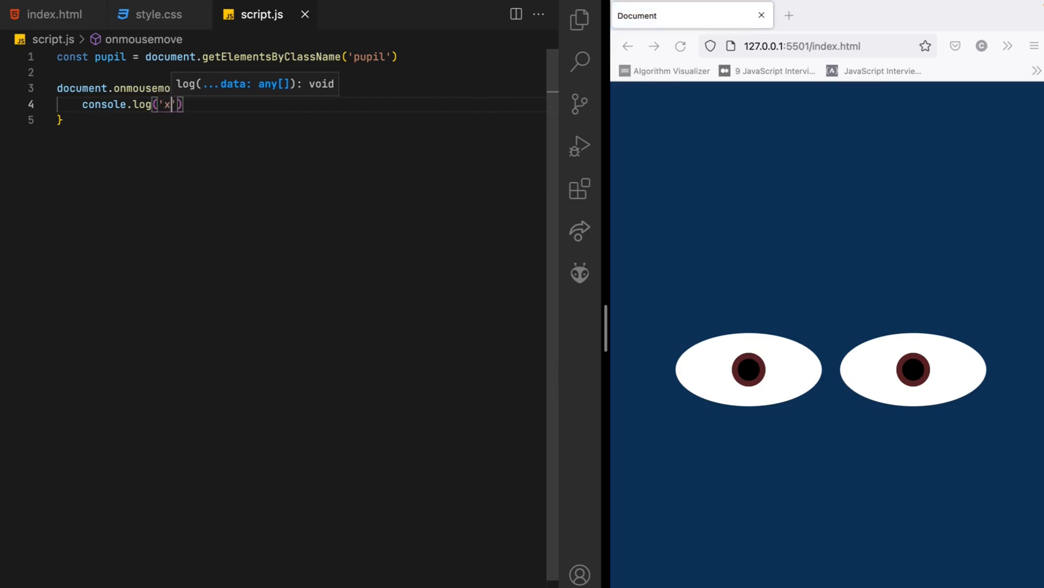
{"action": "mouse_move", "coordinate": [770, 246]}
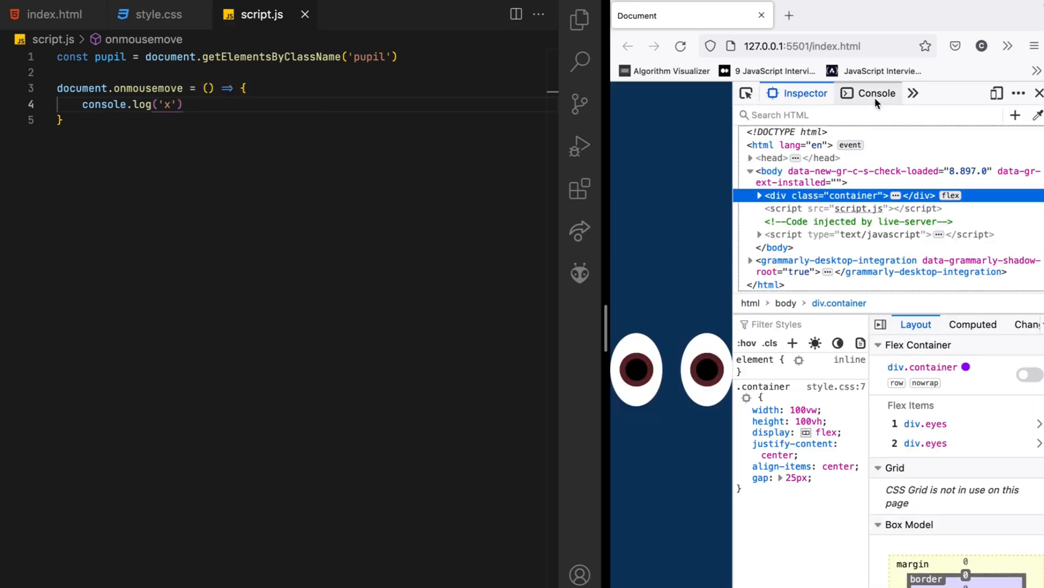
Step: Show the Console in Firefox DevTools to watch 'x' log repeatedly on mouse movement
{"action": "left_click", "coordinate": [877, 93]}
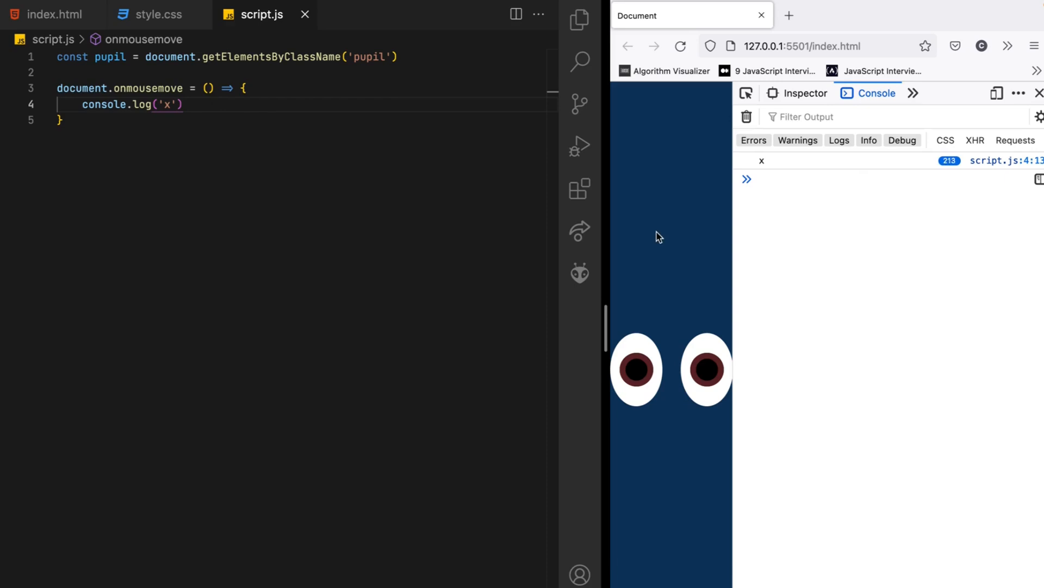
{"action": "mouse_move", "coordinate": [693, 310]}
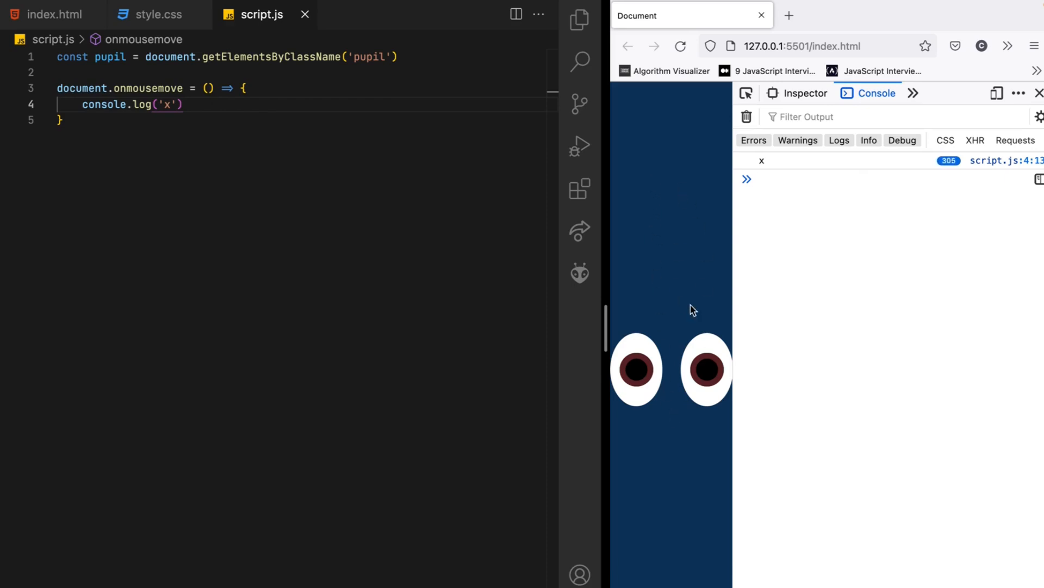
{"action": "mouse_move", "coordinate": [829, 242]}
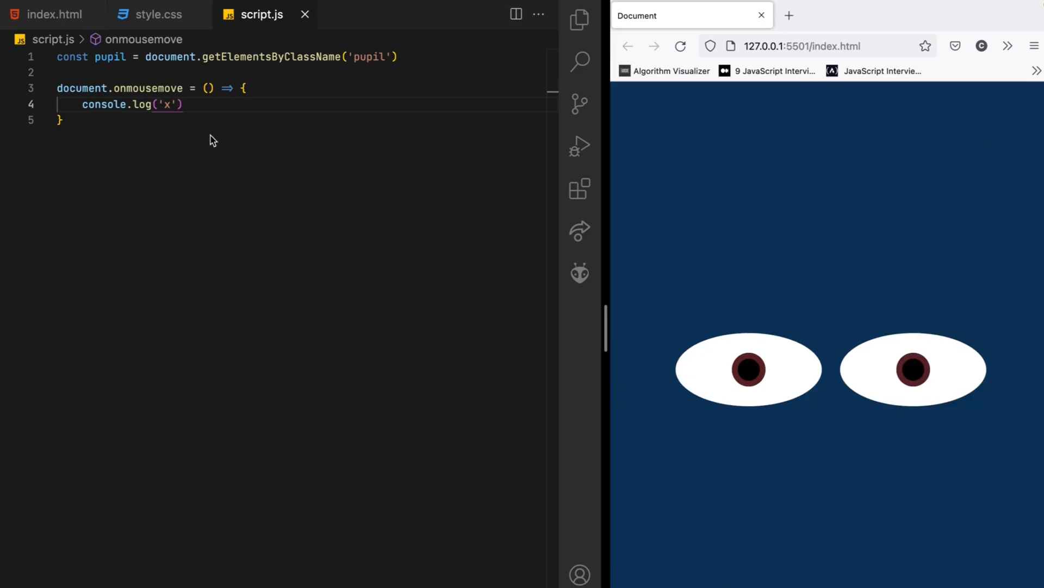
Step: Replace the log line with const x = event.clientX * 100
{"action": "triple_click", "coordinate": [116, 104]}
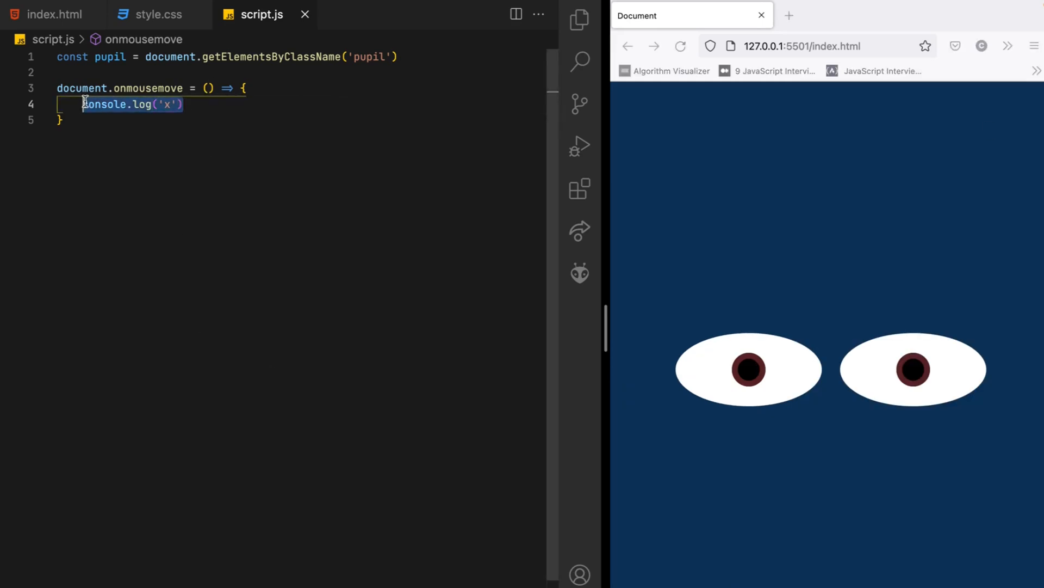
{"action": "type", "text": "c"}
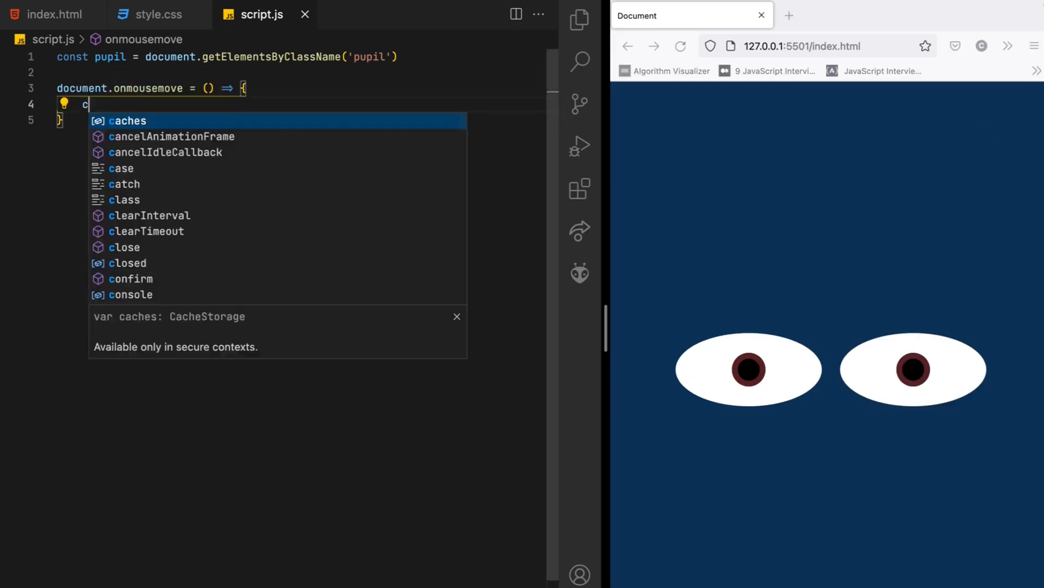
{"action": "type", "text": "onst x"}
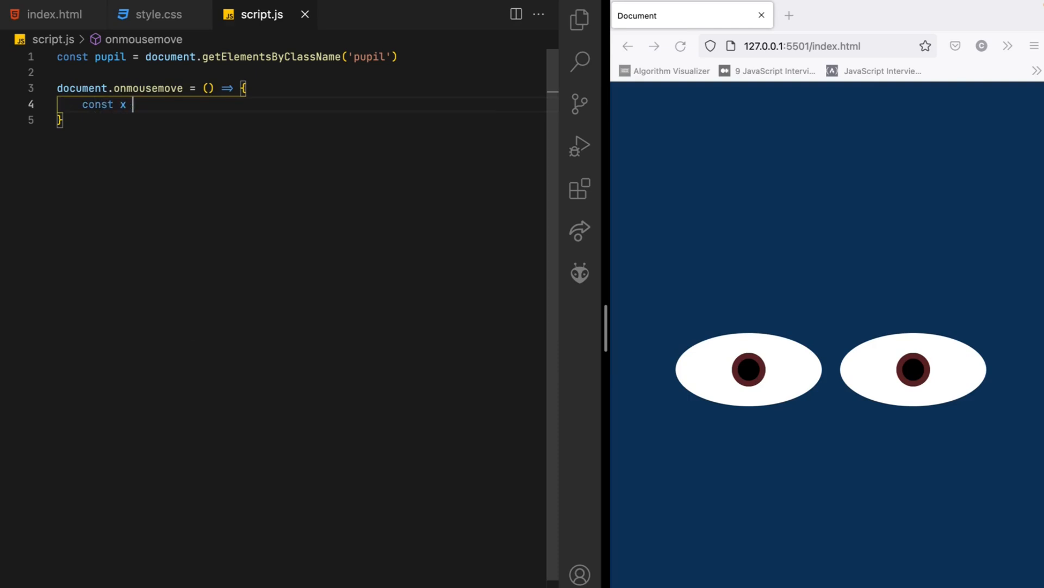
{"action": "type", "text": "= e"}
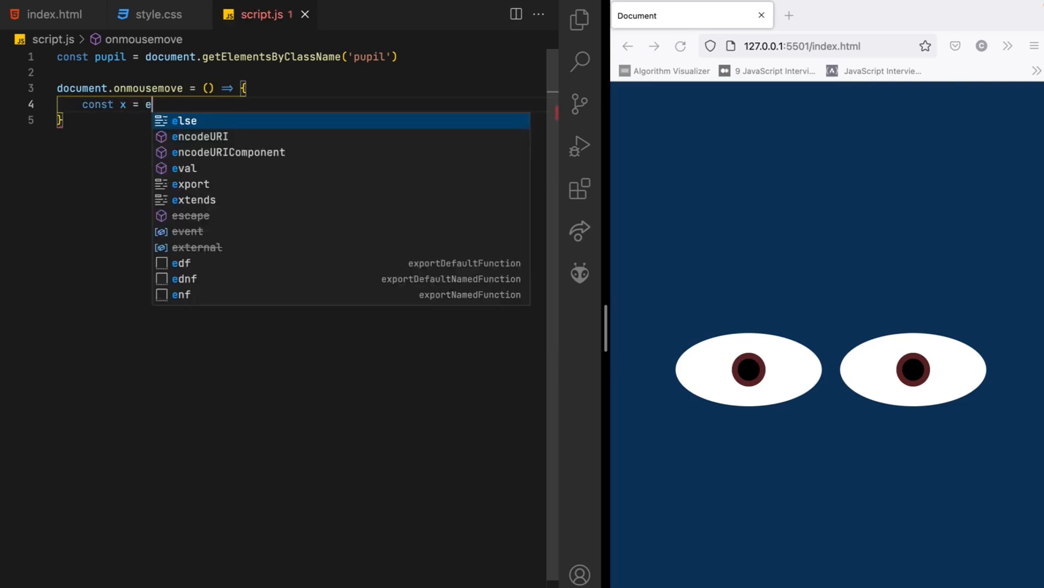
{"action": "type", "text": "vent"}
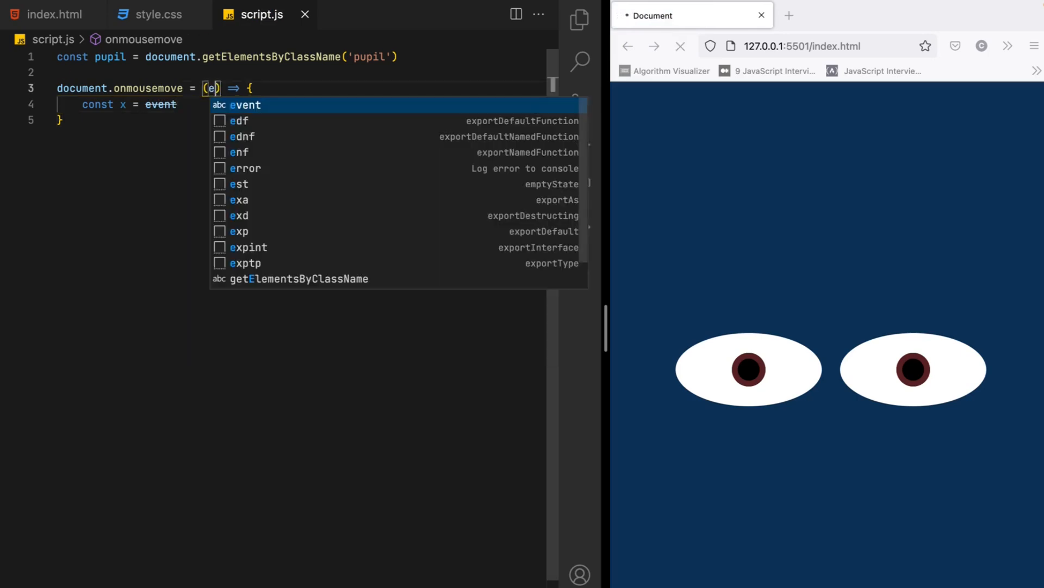
{"action": "type", "text": "vent"}
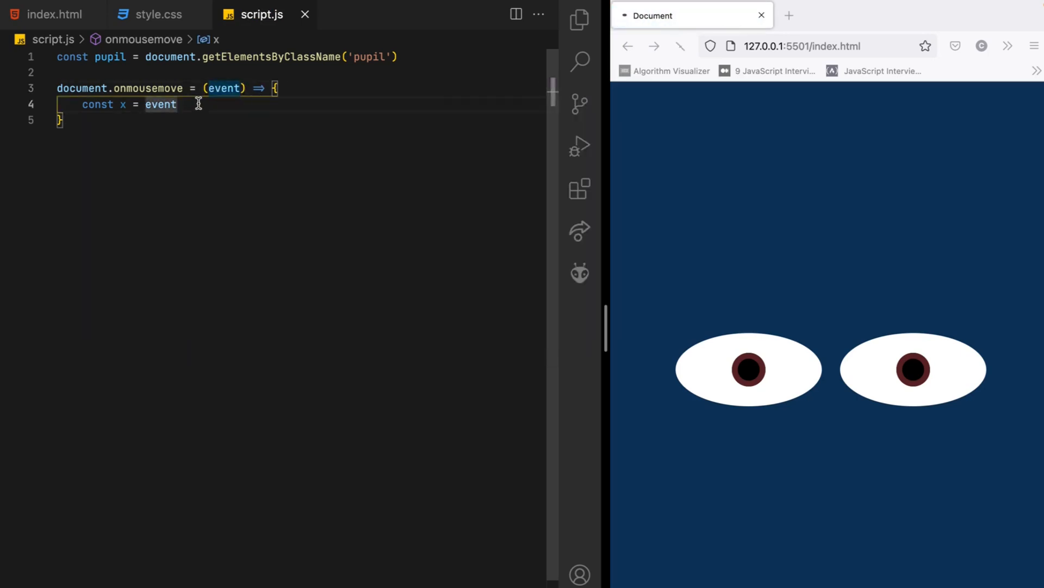
{"action": "type", "text": ".clientX"}
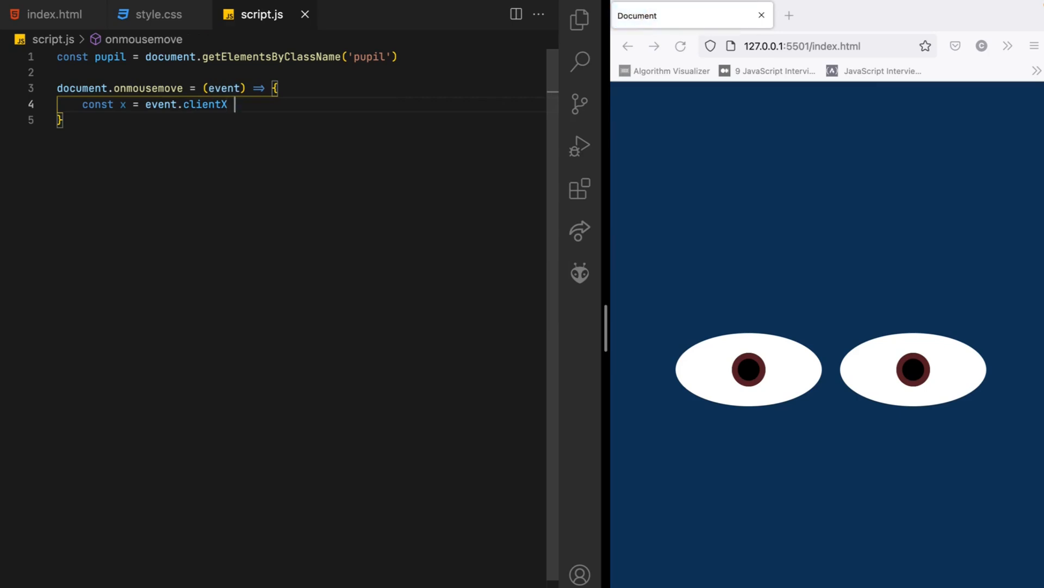
{"action": "type", "text": "* 100"}
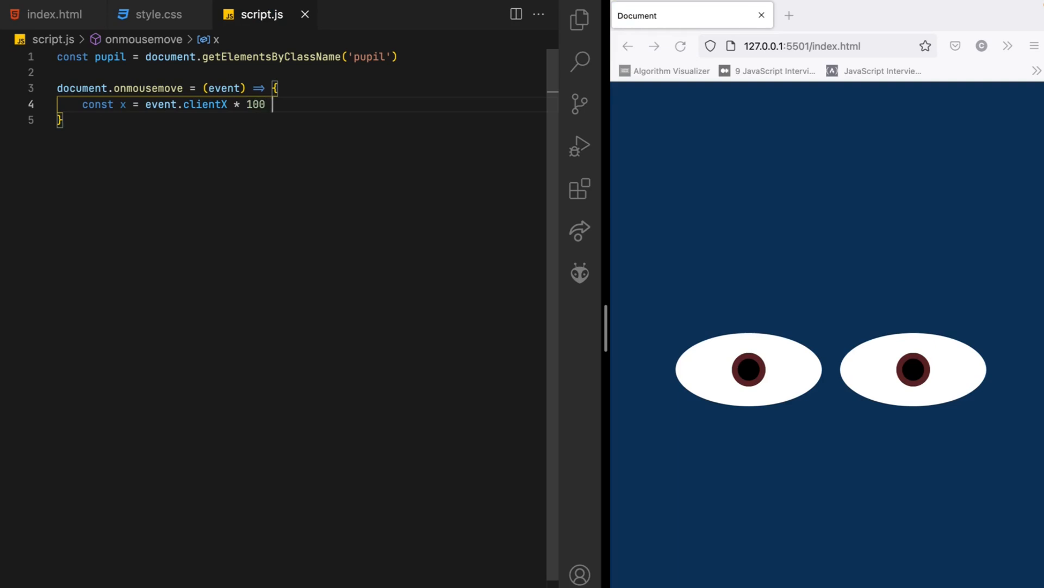
Step: Finish x as clientX * 100 / window.innerWidth + '%', glancing at style.css
{"action": "type", "text": "/ win"}
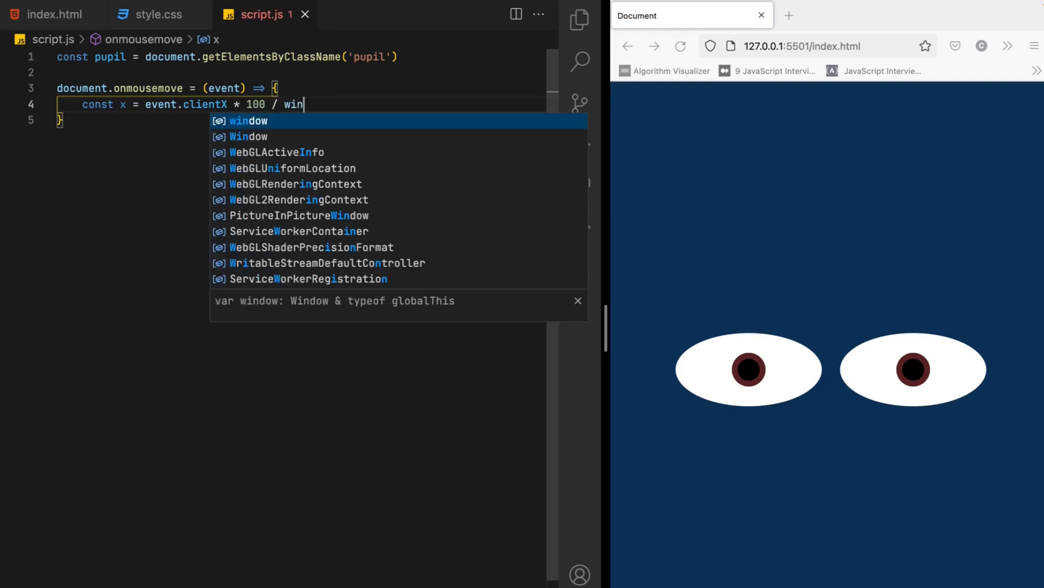
{"action": "type", "text": "dow.in"}
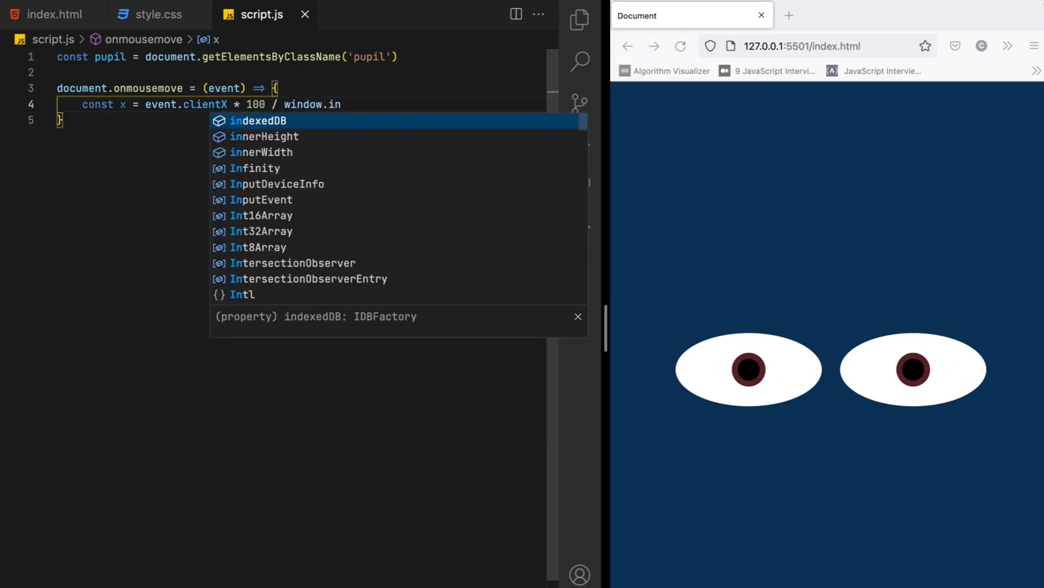
{"action": "type", "text": "nerWidth +"}
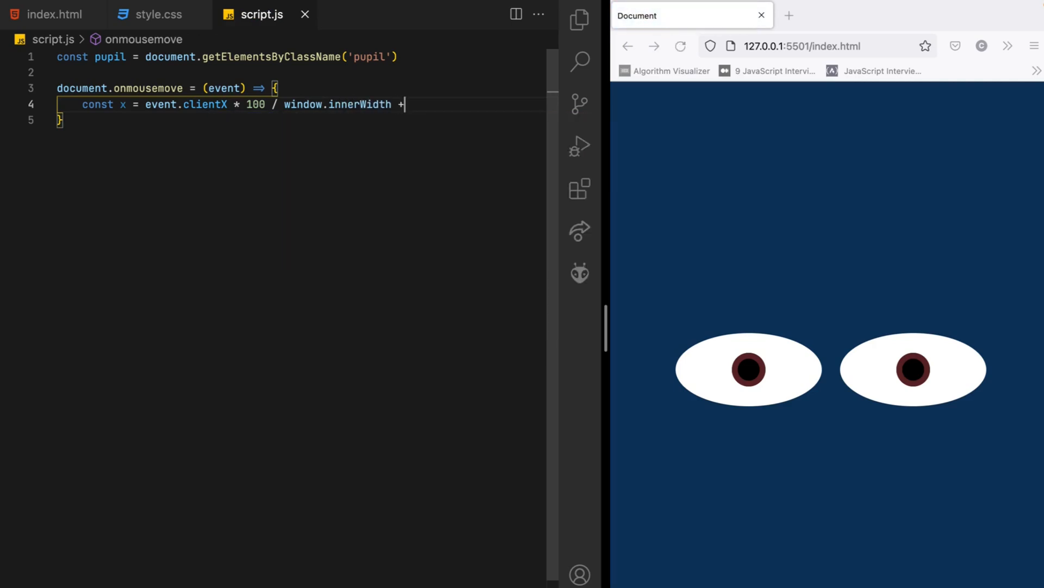
{"action": "type", "text": "'"}
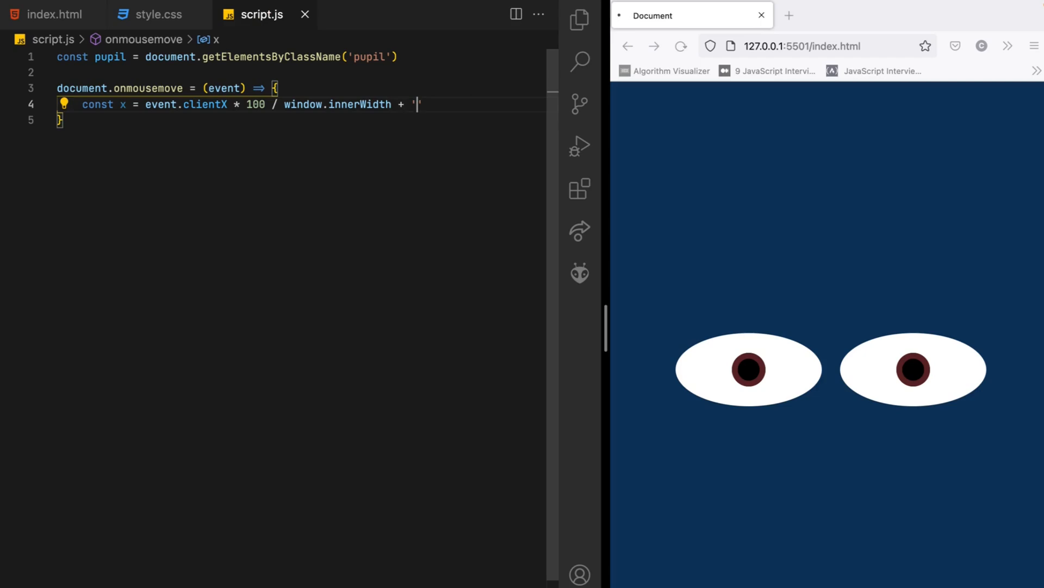
{"action": "type", "text": "%"}
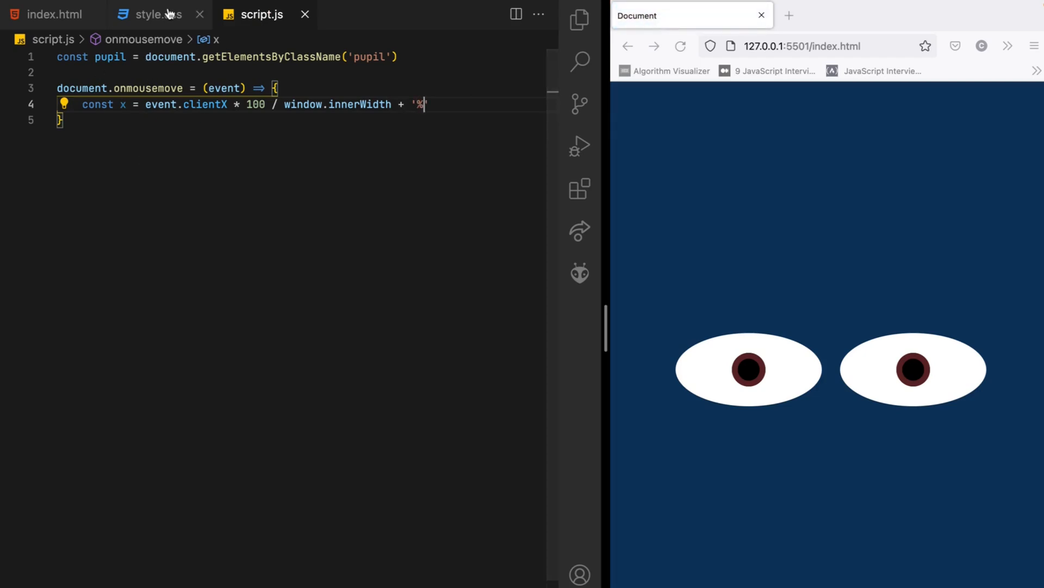
{"action": "left_click", "coordinate": [153, 15]}
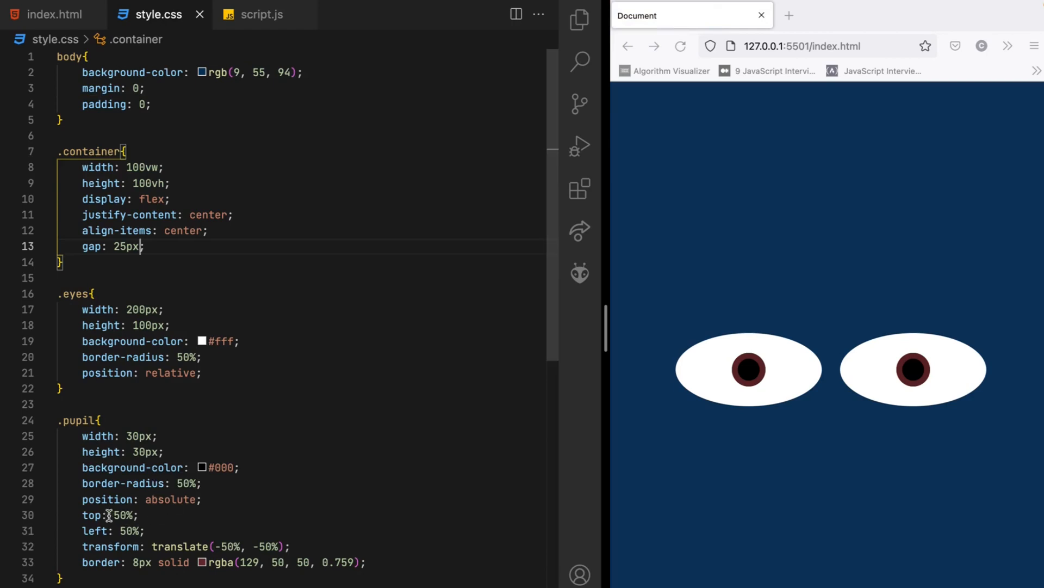
{"action": "mouse_move", "coordinate": [280, 194]}
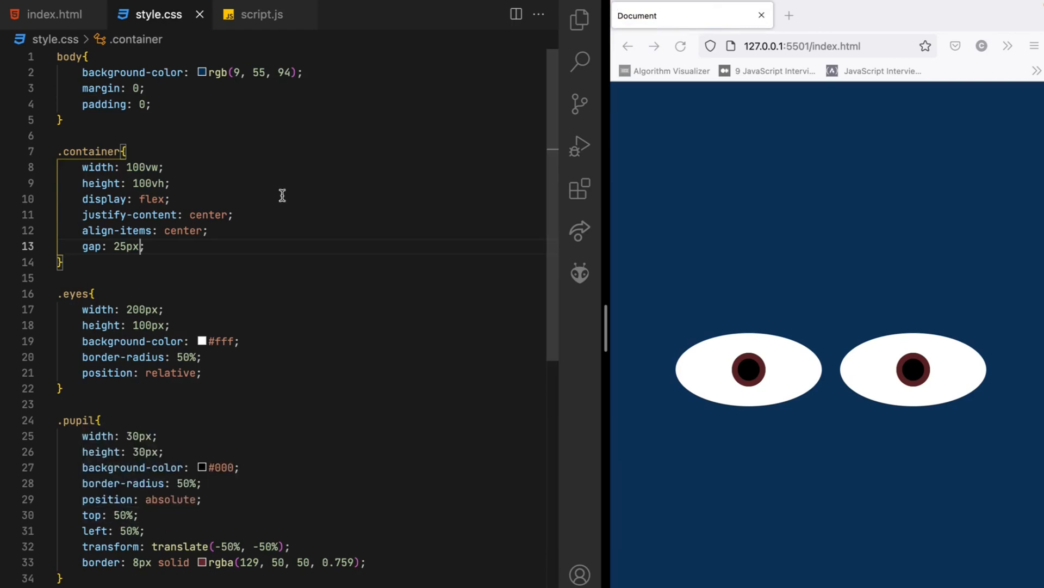
{"action": "left_click", "coordinate": [260, 15]}
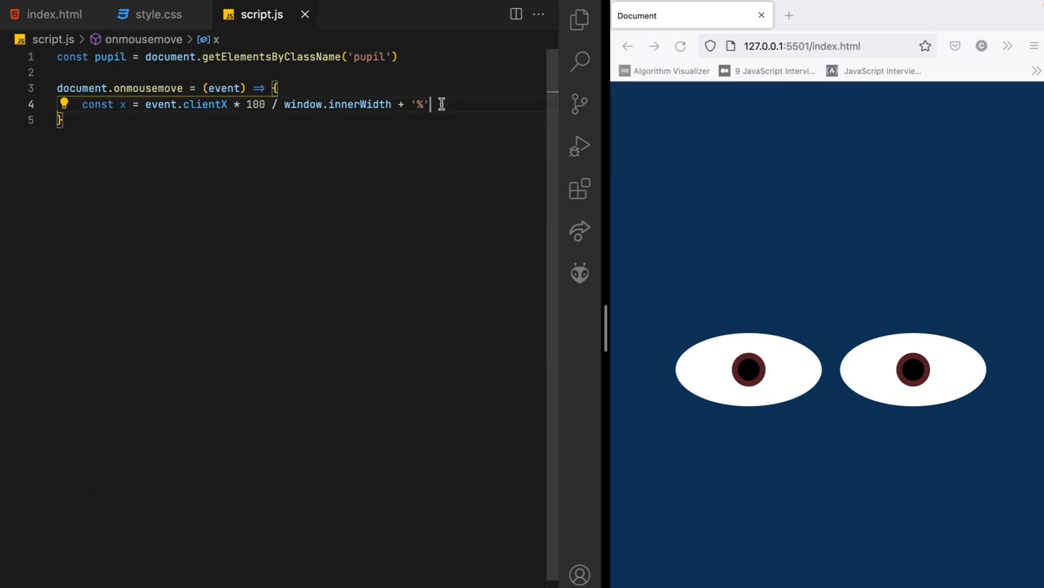
Step: Write for(let i = 0; i<2; i++){ } in the handler, checking the pupil's left rule in style.css
{"action": "type", "text": "for(l"}
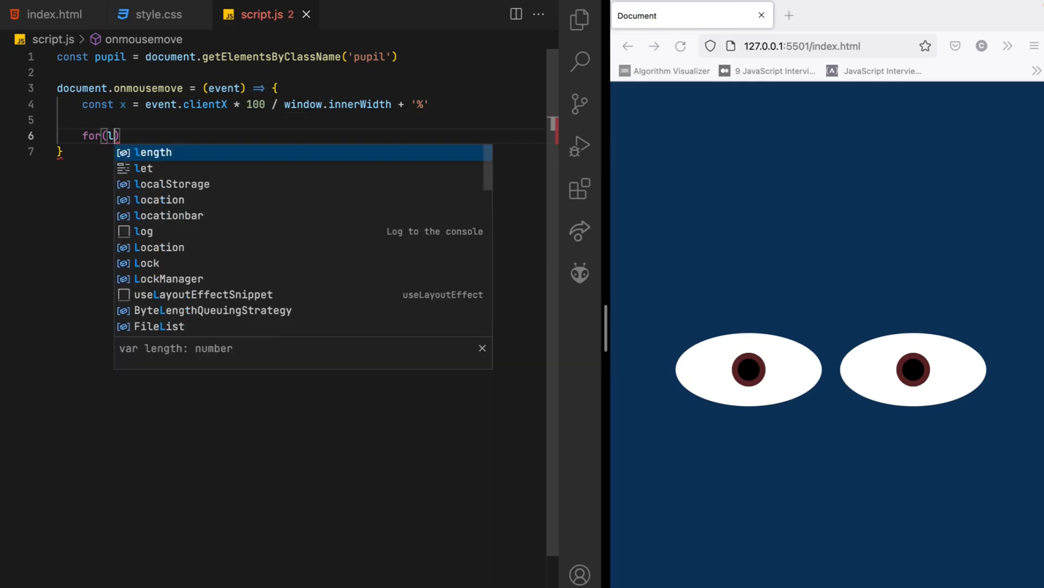
{"action": "type", "text": "let i =0"}
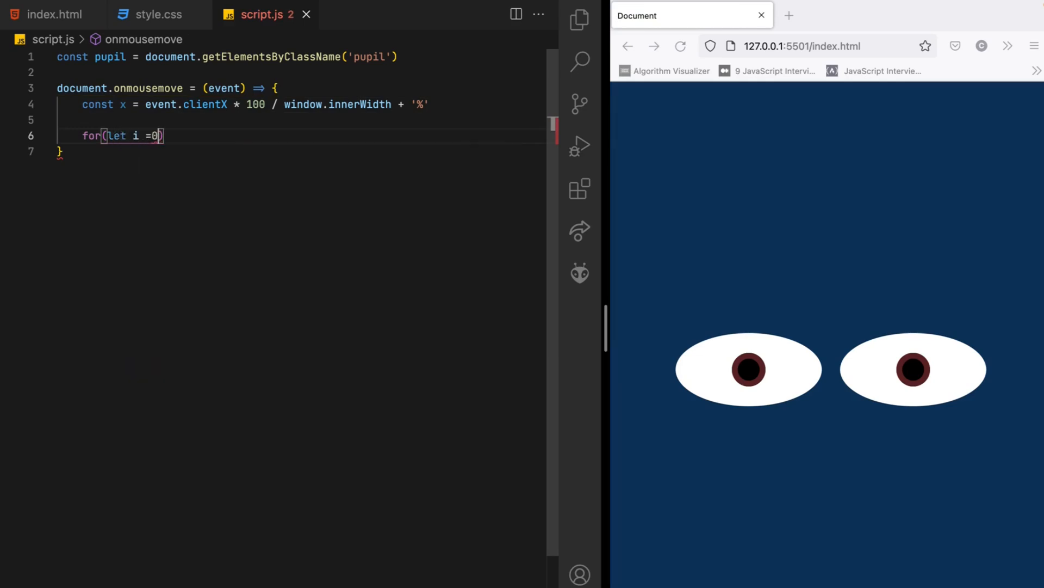
{"action": "type", "text": "; i"}
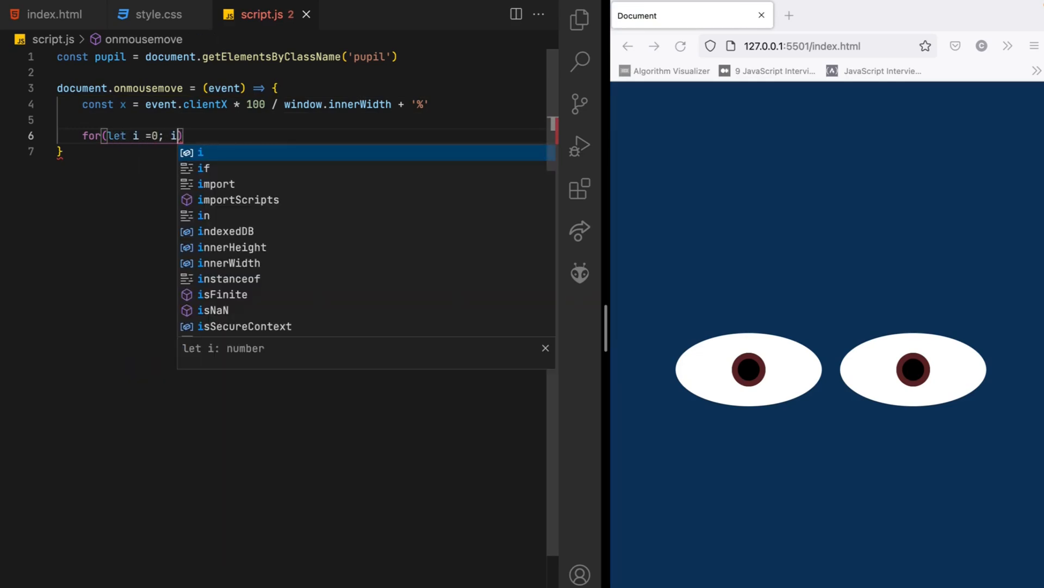
{"action": "type", "text": "<2; i"}
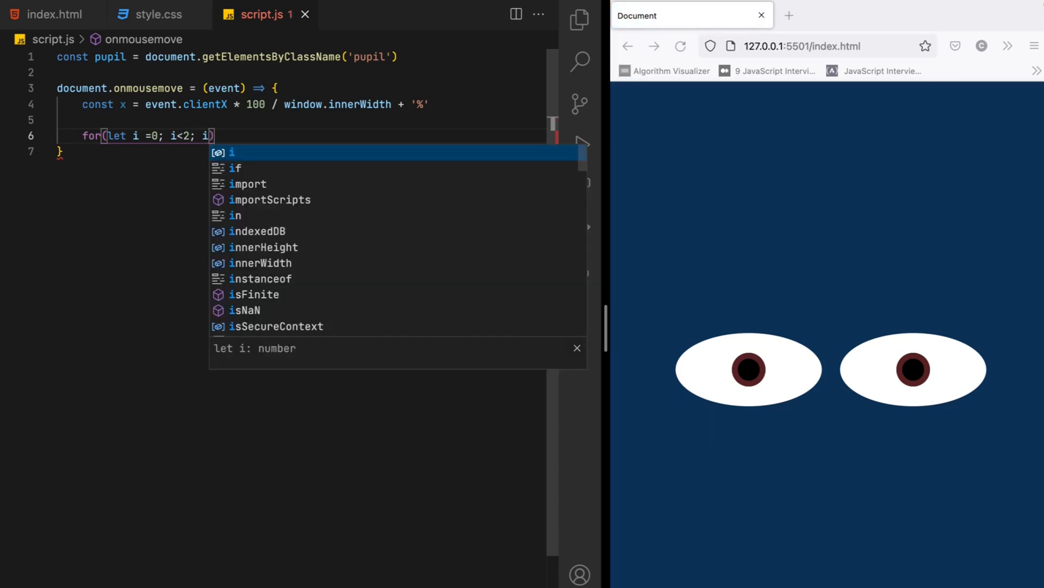
{"action": "type", "text": "++){"}
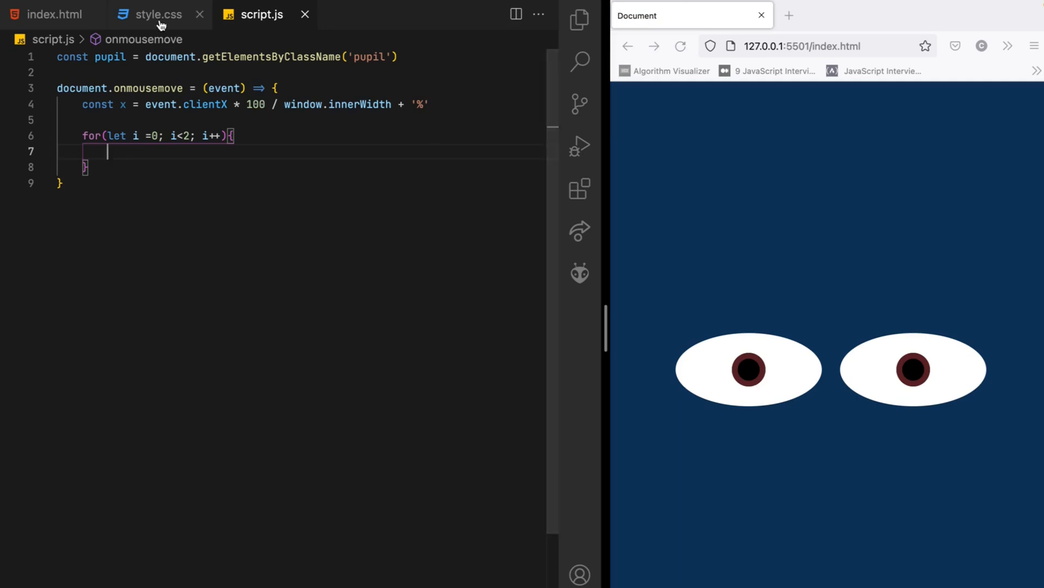
{"action": "left_click", "coordinate": [158, 15]}
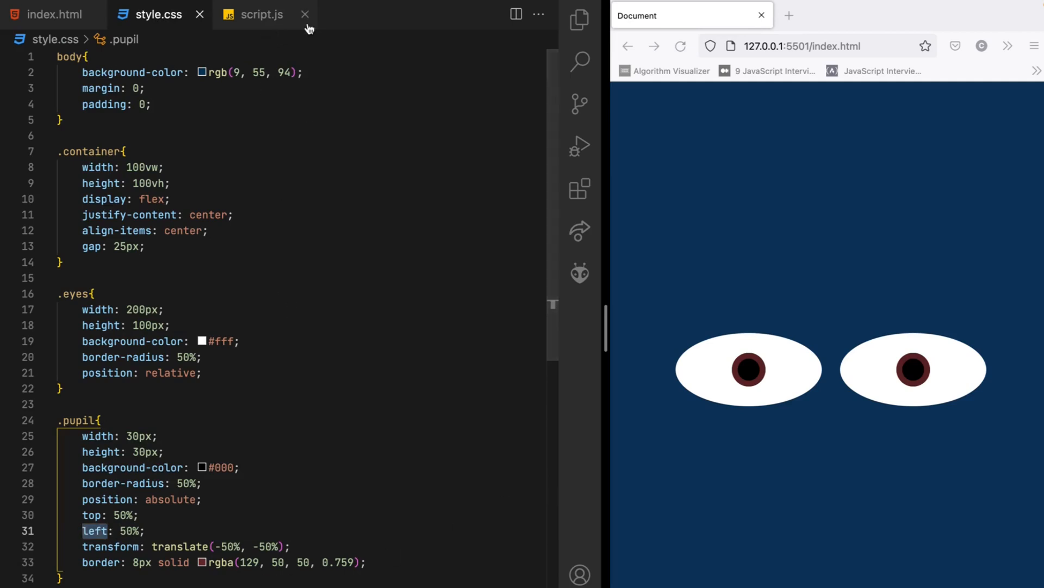
{"action": "left_click", "coordinate": [259, 14]}
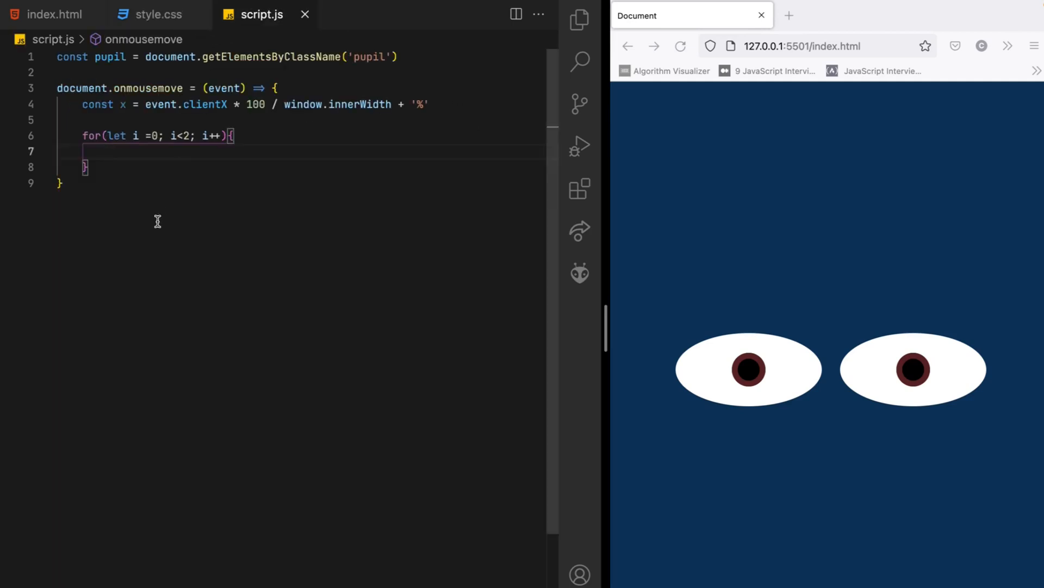
Step: Set pupil[i].style.left = x inside the loop, then go to style.css
{"action": "type", "text": "pupil"}
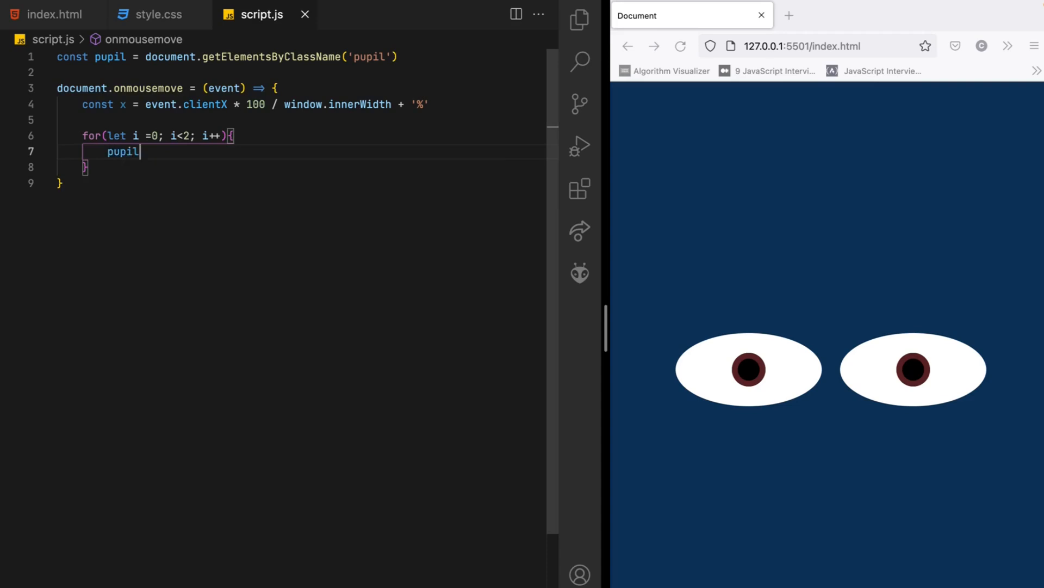
{"action": "type", "text": "[i]"}
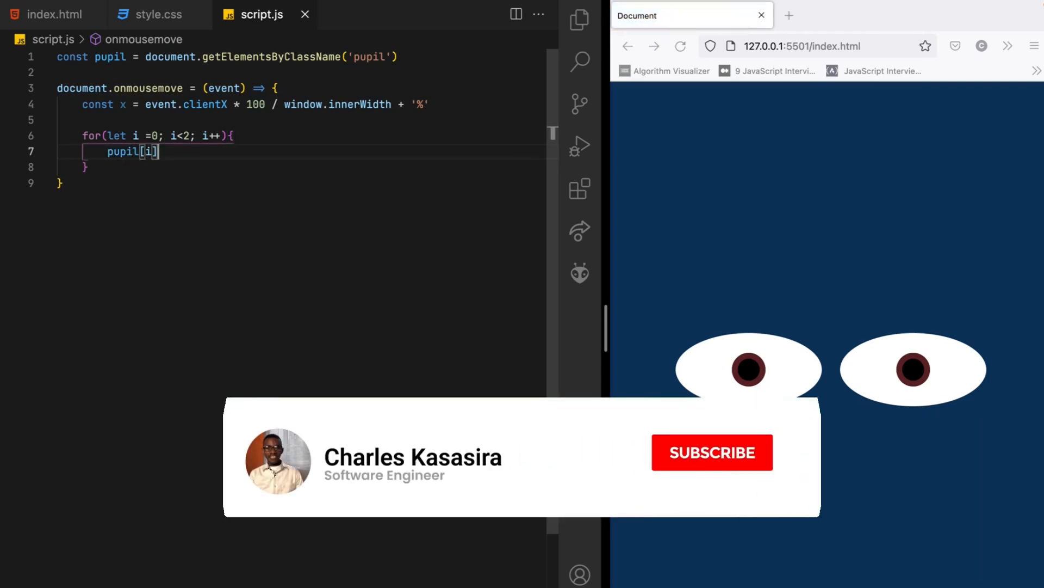
{"action": "type", "text": ".sty"}
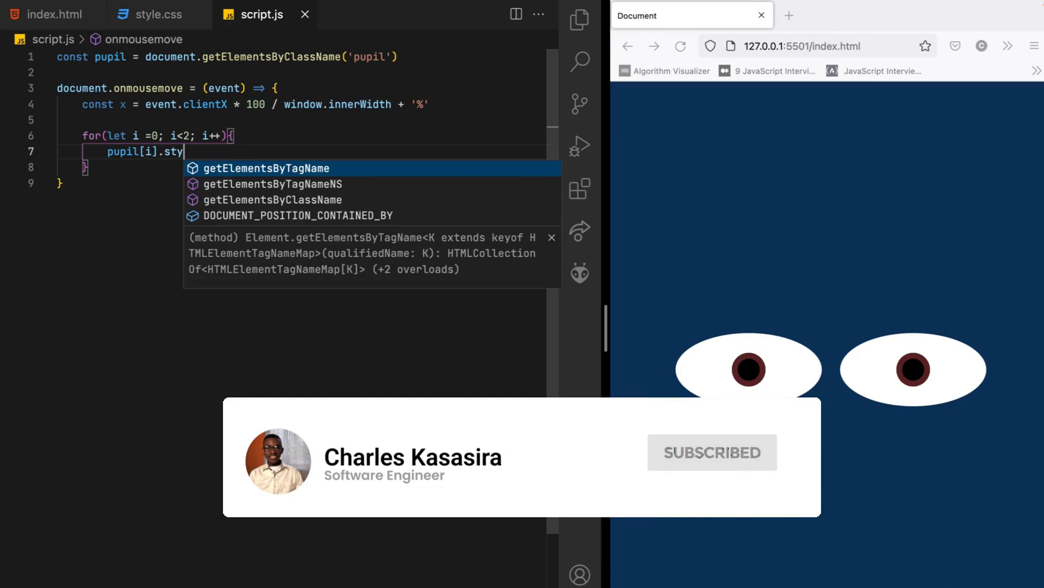
{"action": "type", "text": "getElementsByClassName."}
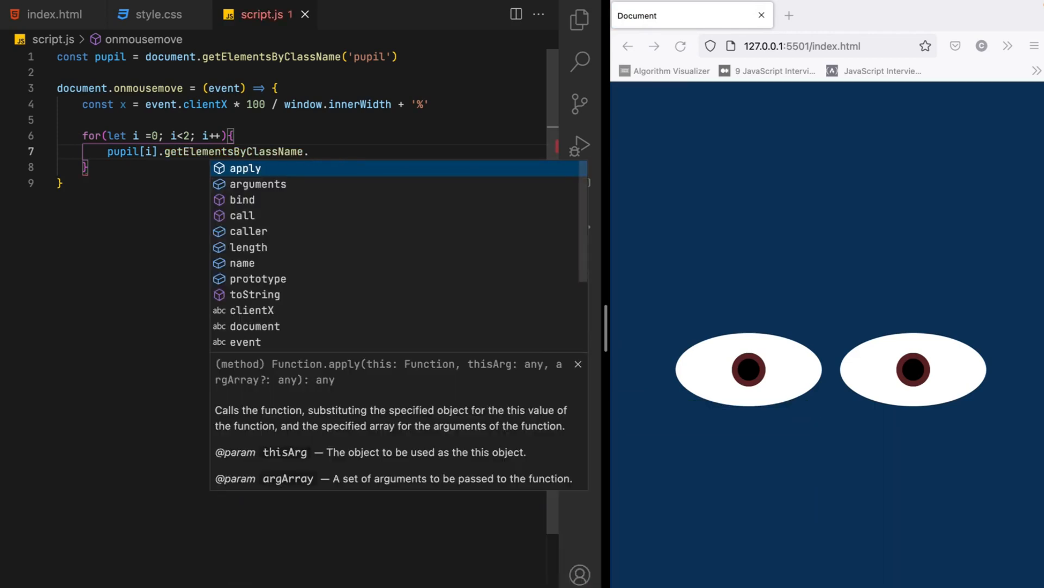
{"action": "type", "text": "style."}
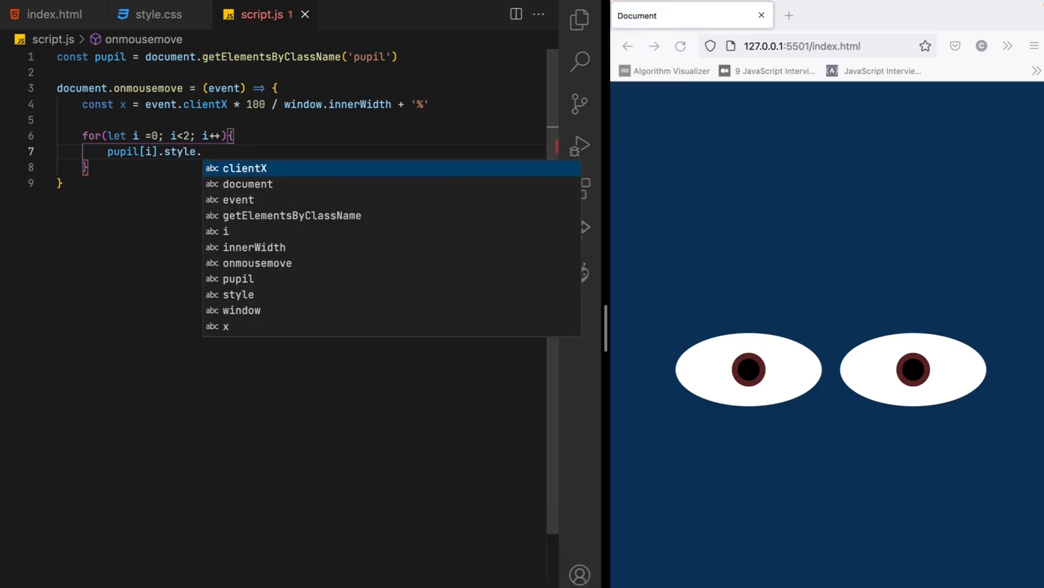
{"action": "type", "text": "left"}
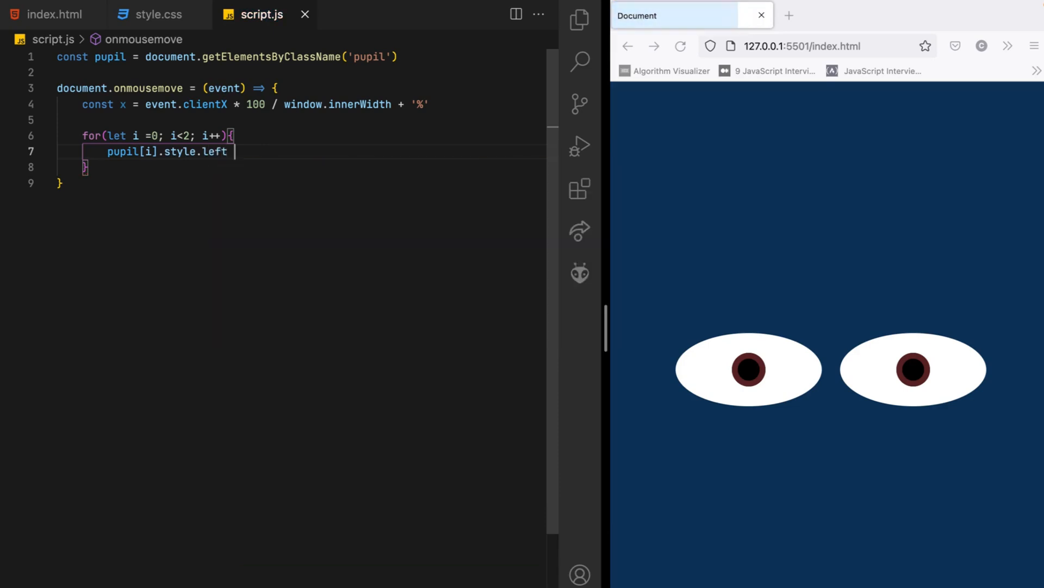
{"action": "type", "text": "= x"}
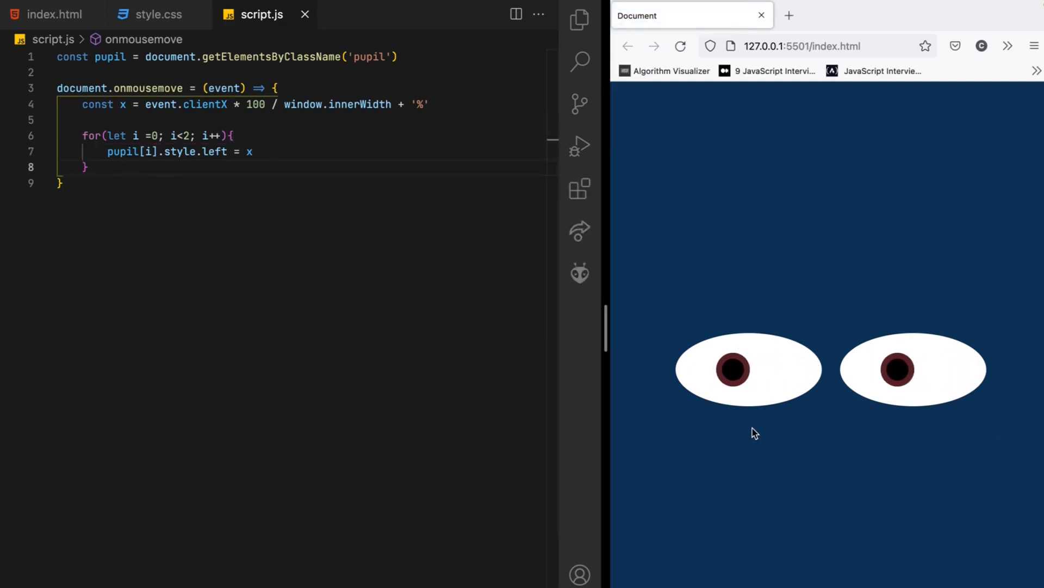
{"action": "mouse_move", "coordinate": [1042, 426]}
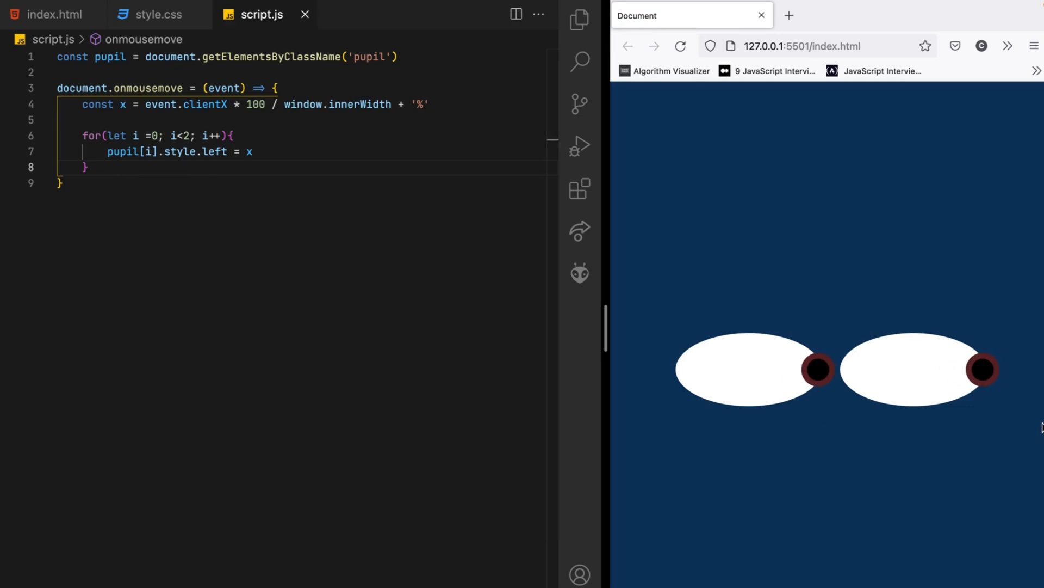
{"action": "mouse_move", "coordinate": [752, 402]}
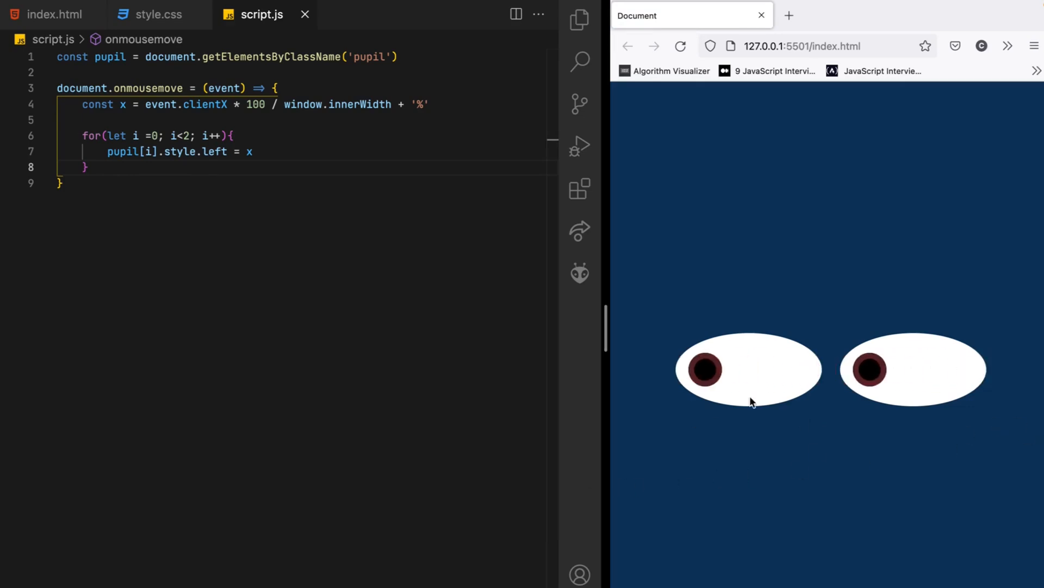
{"action": "left_click", "coordinate": [152, 14]}
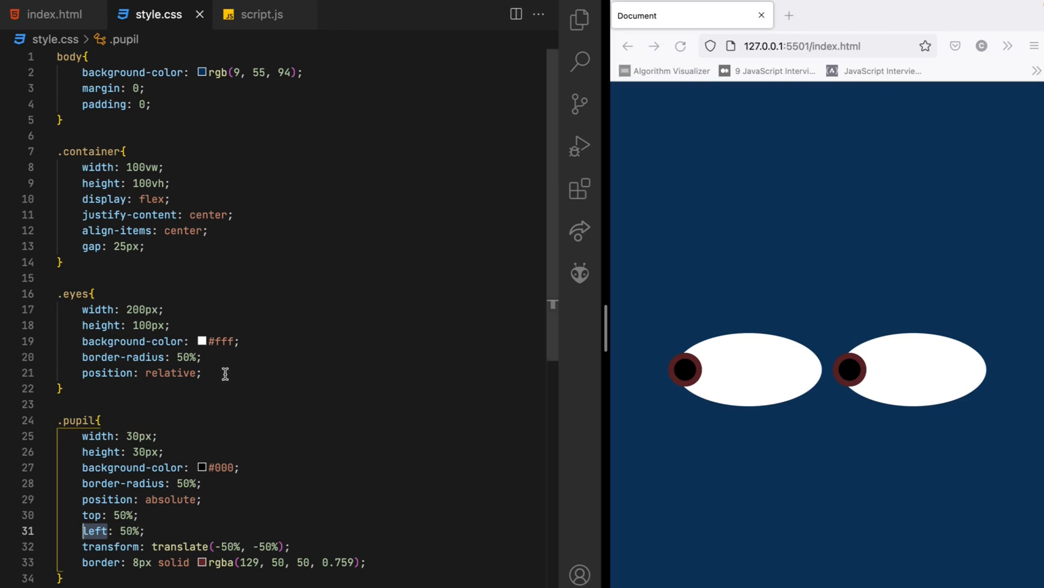
Step: Add overflow: hidden; to the .eyes rule in style.css
{"action": "type", "text": "ove"}
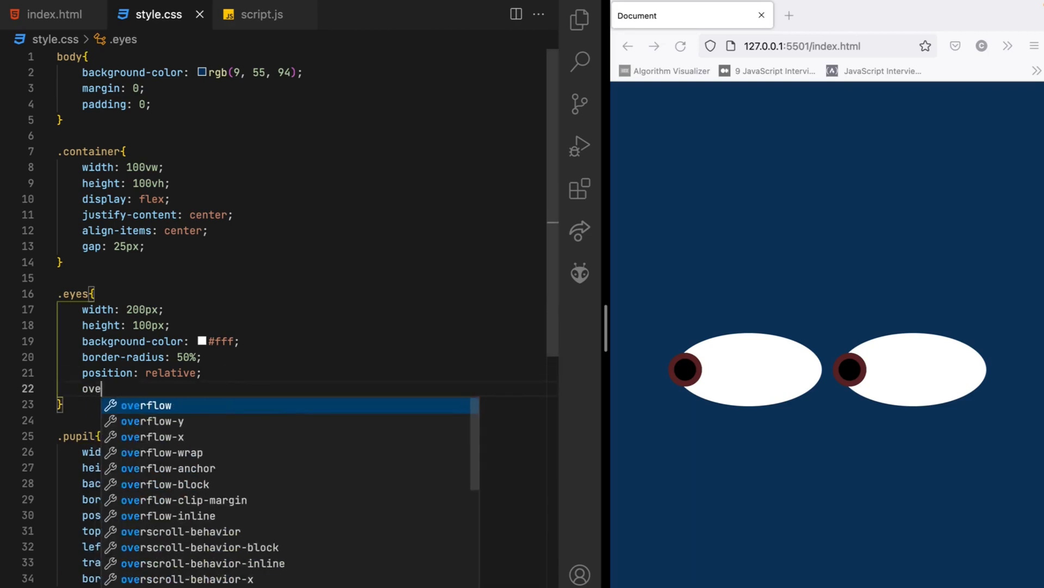
{"action": "type", "text": "overflow: hidden;"}
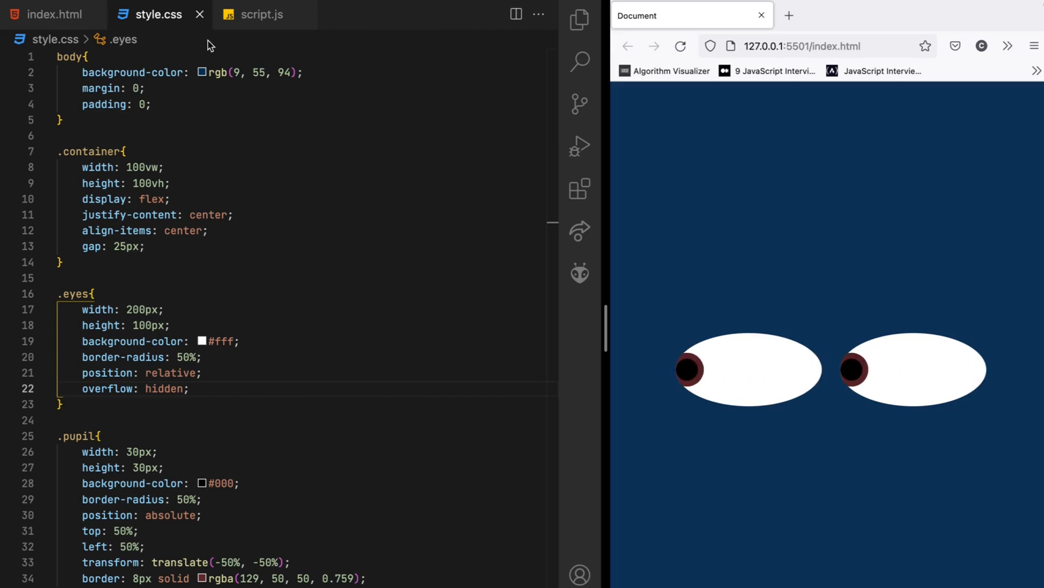
Step: Compute y from window.innerHeight and duplicate the position line as pupil[i].style.left = y
{"action": "left_click", "coordinate": [260, 14]}
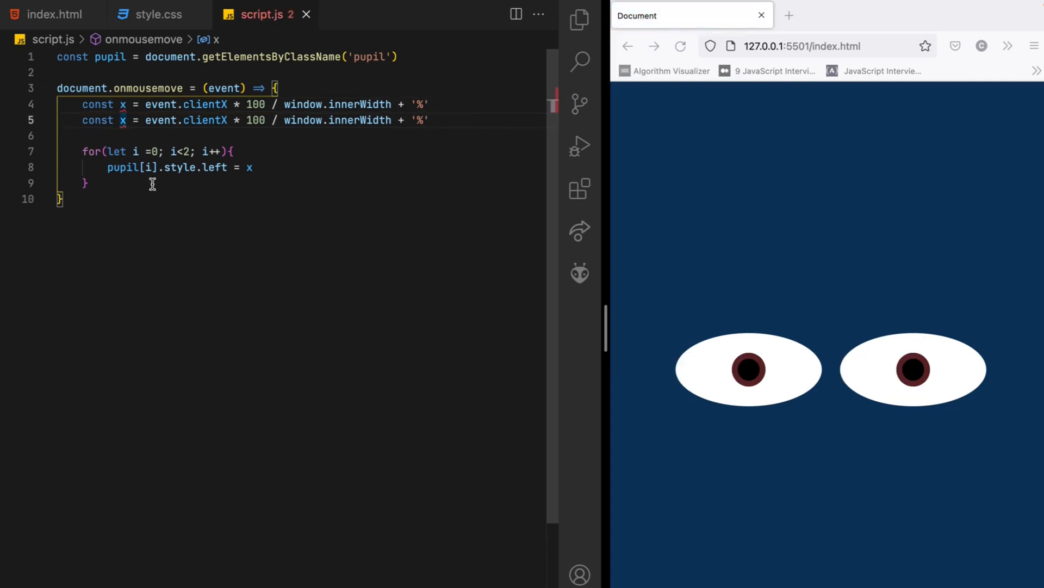
{"action": "type", "text": "y"}
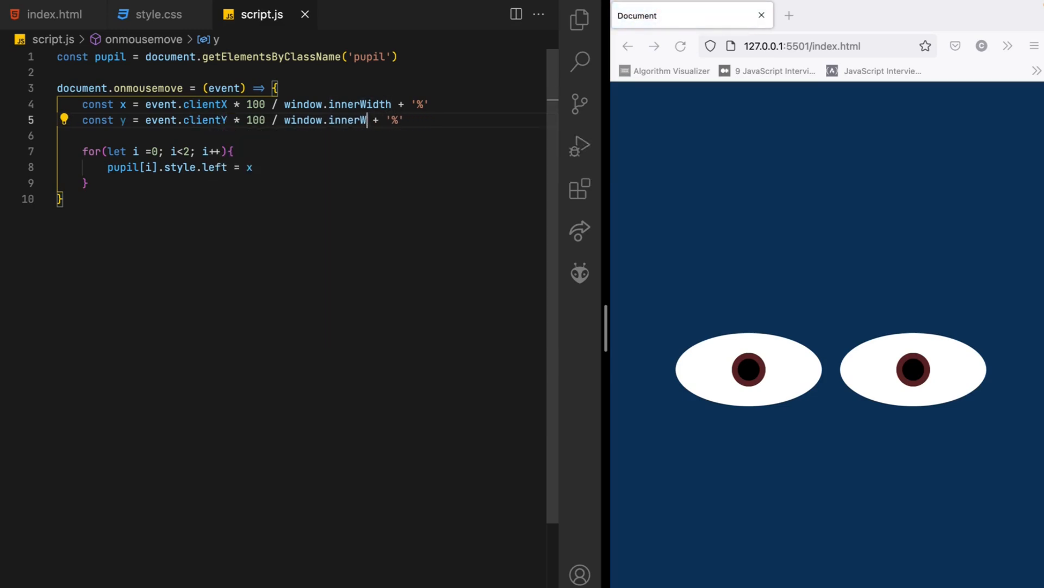
{"action": "type", "text": "eight"}
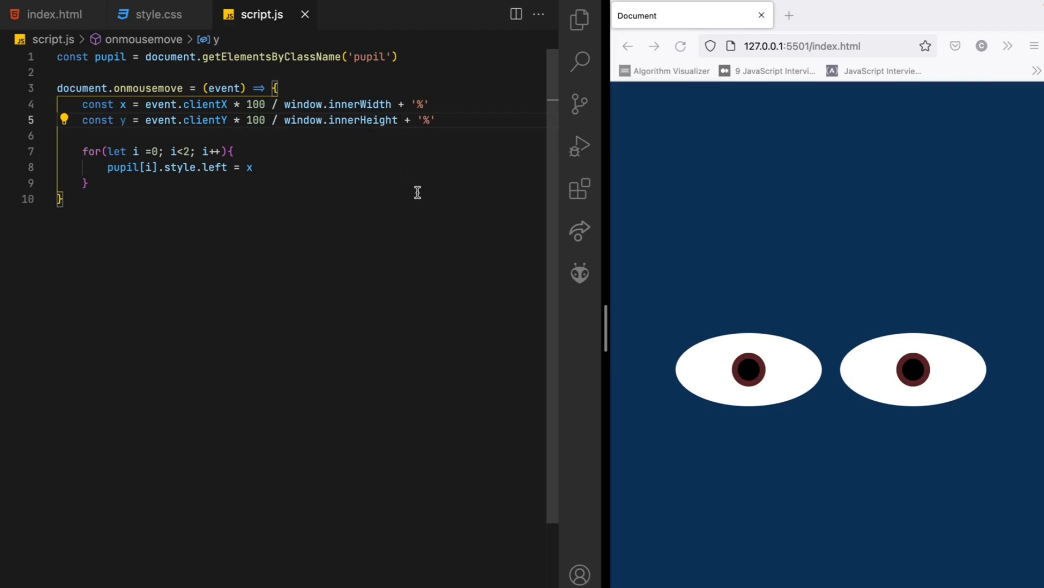
{"action": "double_click", "coordinate": [248, 168]}
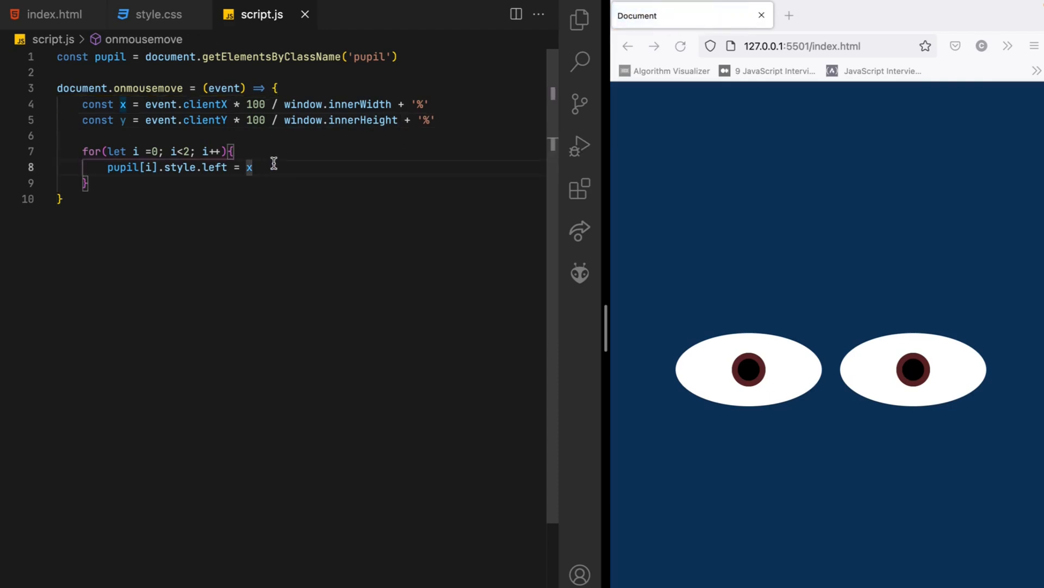
{"action": "type", "text": "pupil[i].style.left = x"}
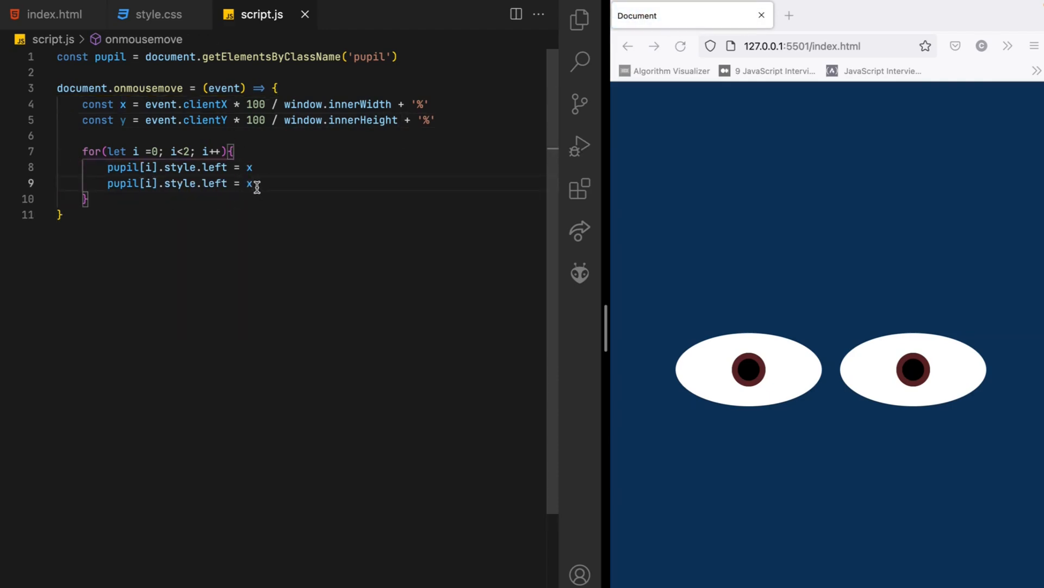
{"action": "type", "text": "y"}
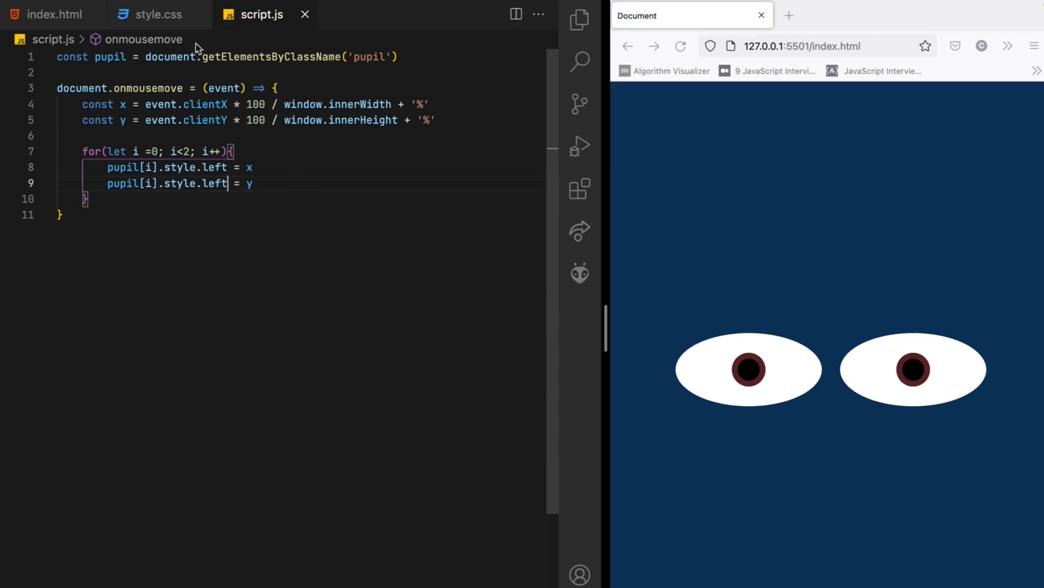
Step: Change the duplicated left to style.top = y, checking the pupil styles in style.css
{"action": "left_click", "coordinate": [155, 14]}
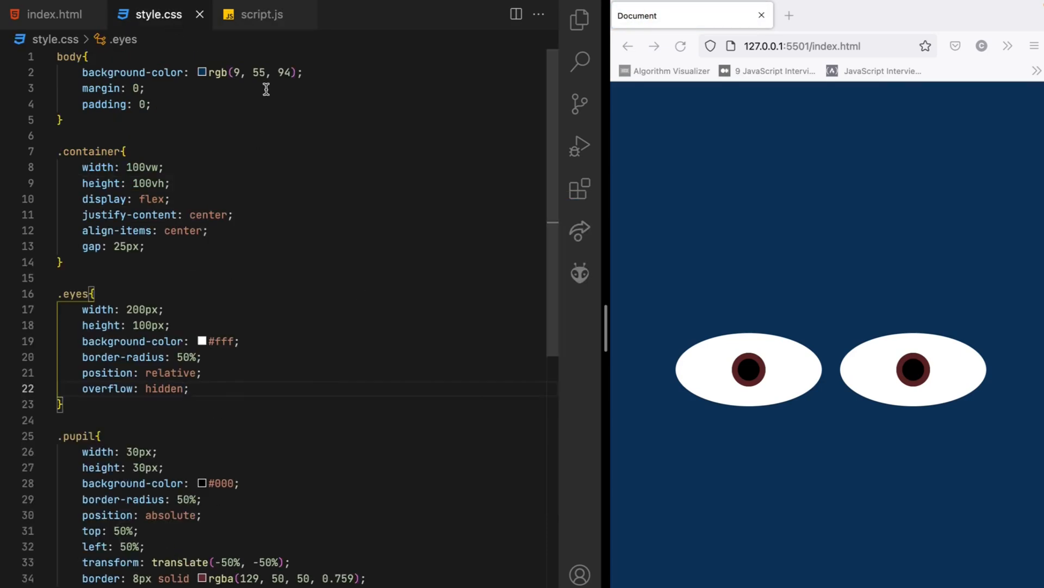
{"action": "left_click", "coordinate": [260, 14]}
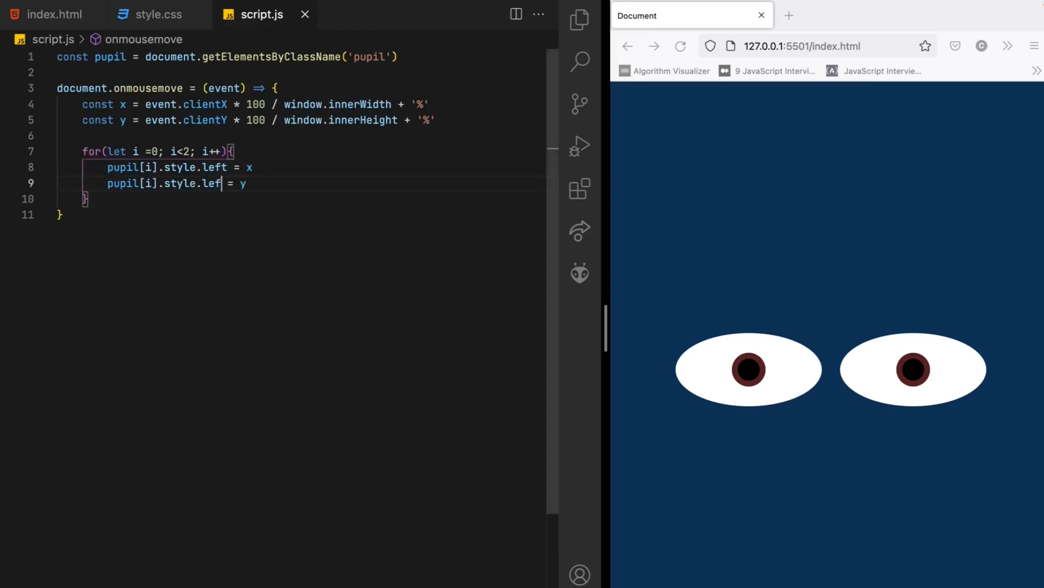
{"action": "type", "text": "top"}
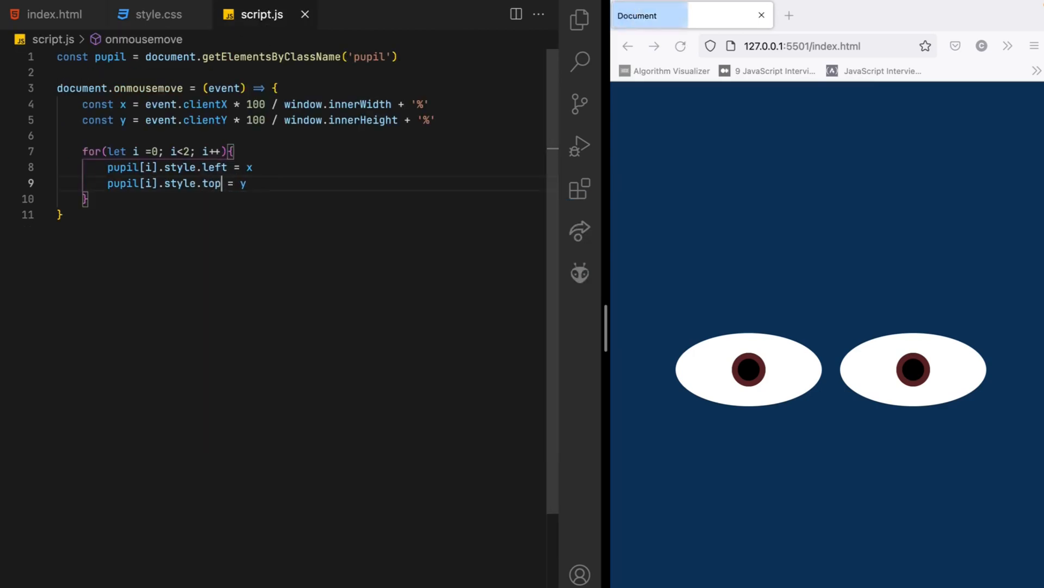
{"action": "mouse_move", "coordinate": [824, 560]}
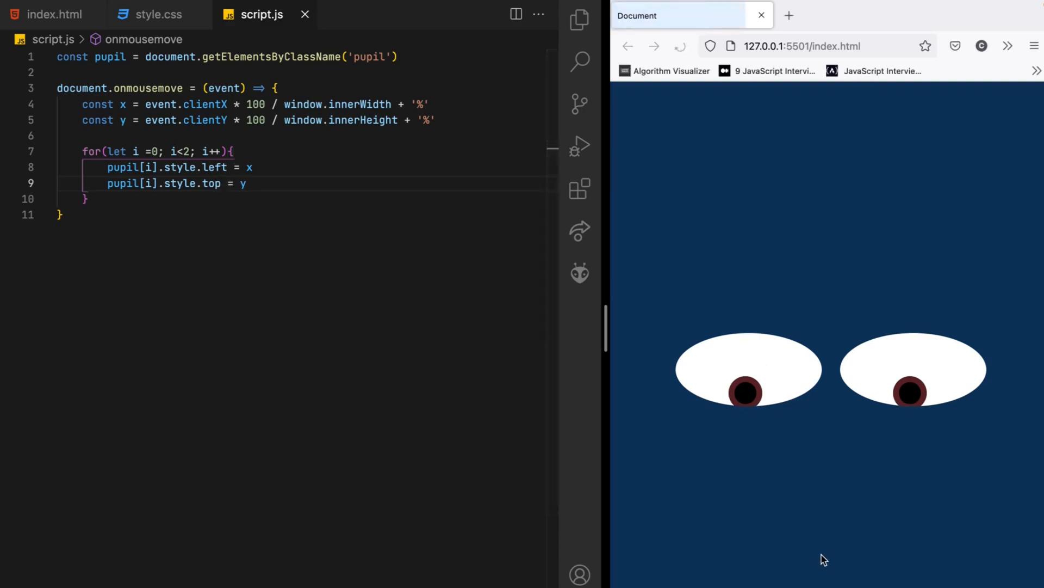
{"action": "mouse_move", "coordinate": [708, 415]}
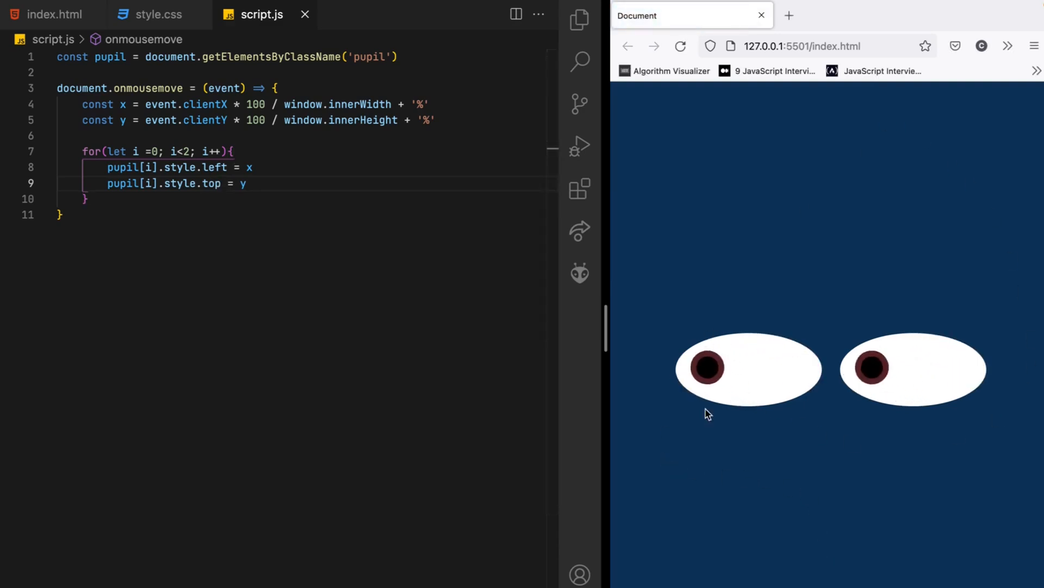
{"action": "mouse_move", "coordinate": [711, 244]}
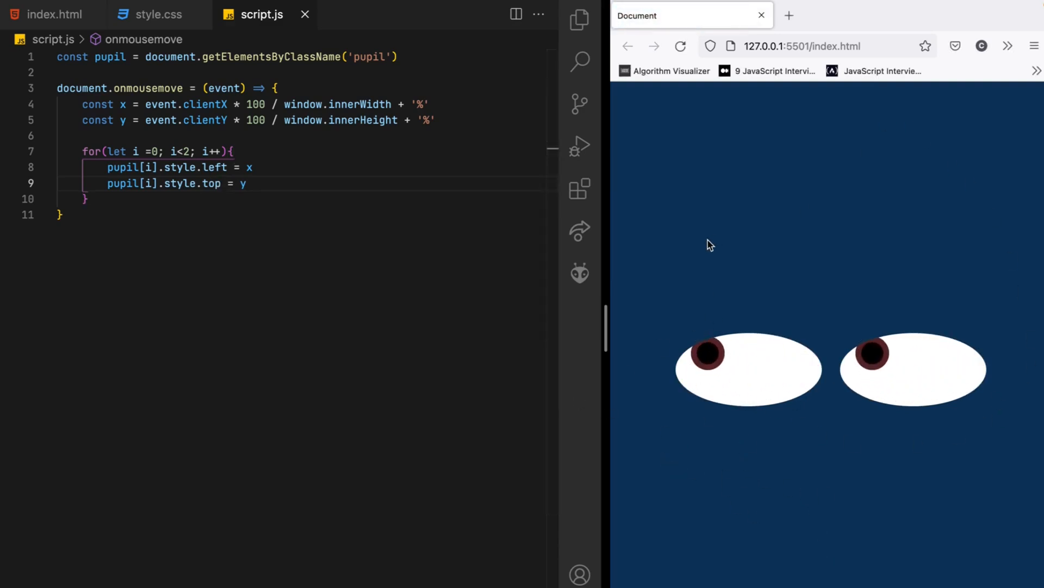
{"action": "left_click", "coordinate": [158, 14]}
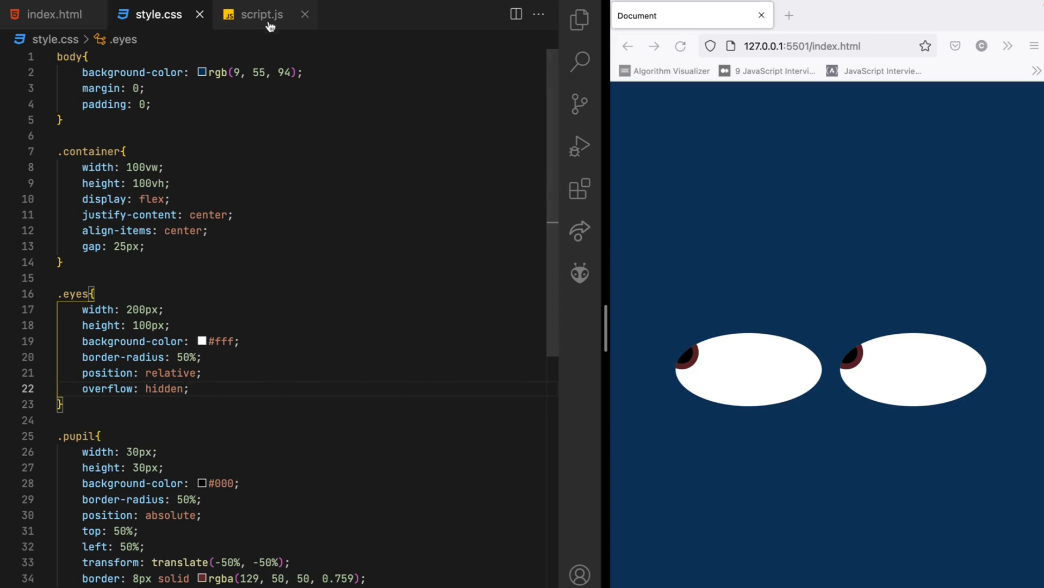
{"action": "left_click", "coordinate": [259, 14]}
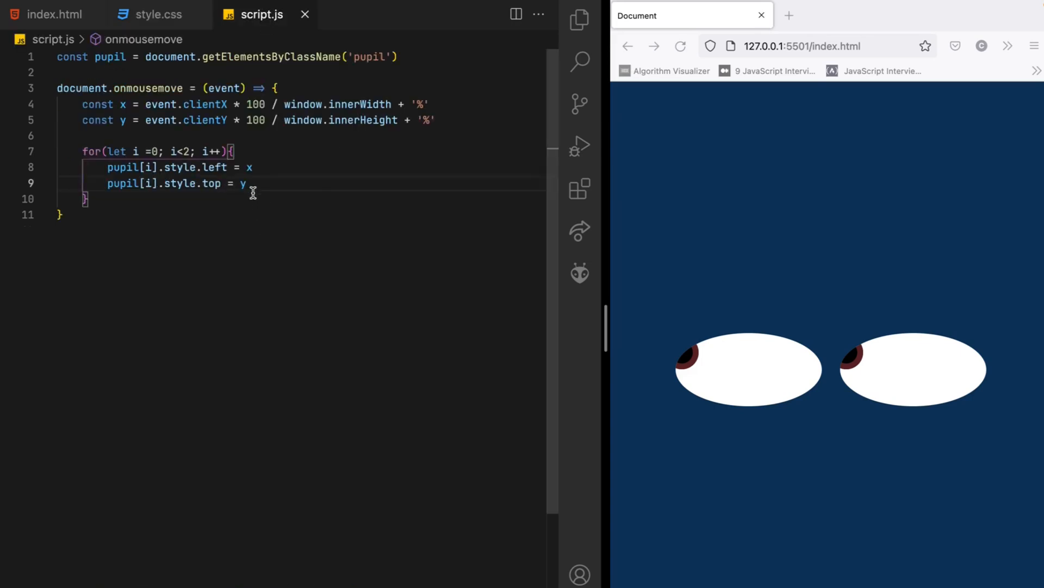
Step: On a new loop line start pupil[i].style.transform = `translate
{"action": "key", "text": "Enter"}
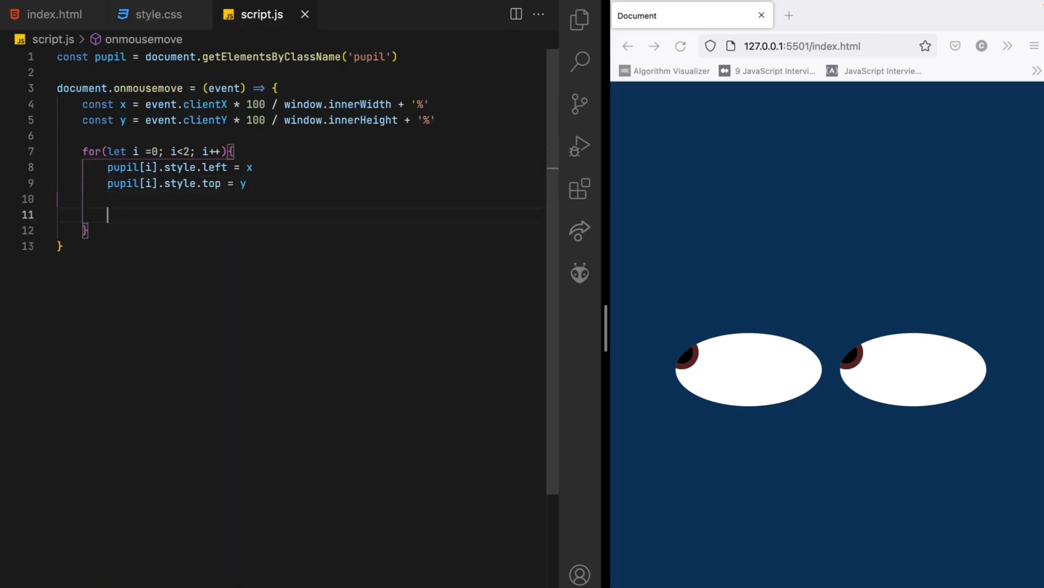
{"action": "type", "text": "pupil."}
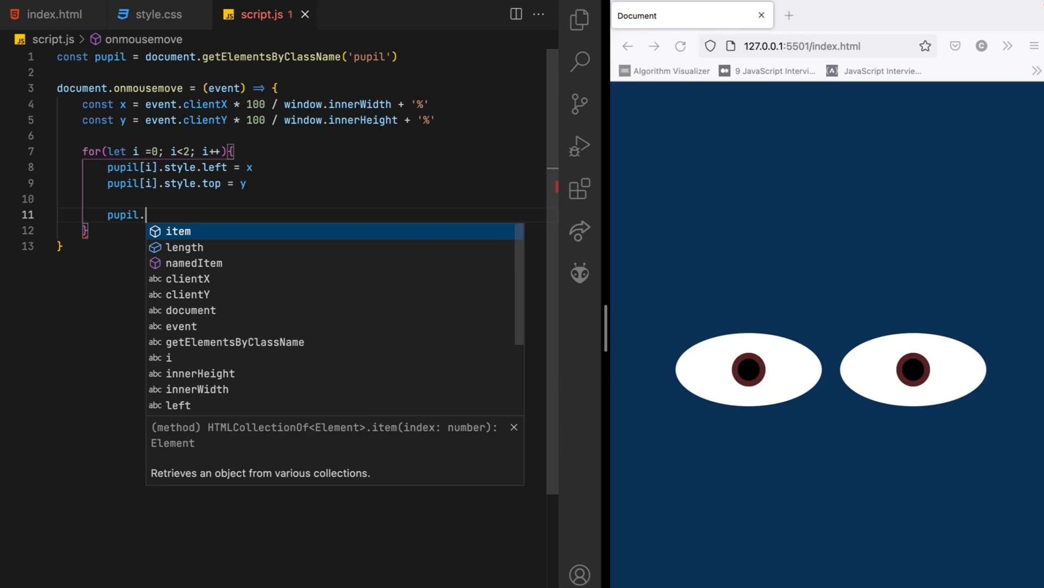
{"action": "type", "text": "[i]"}
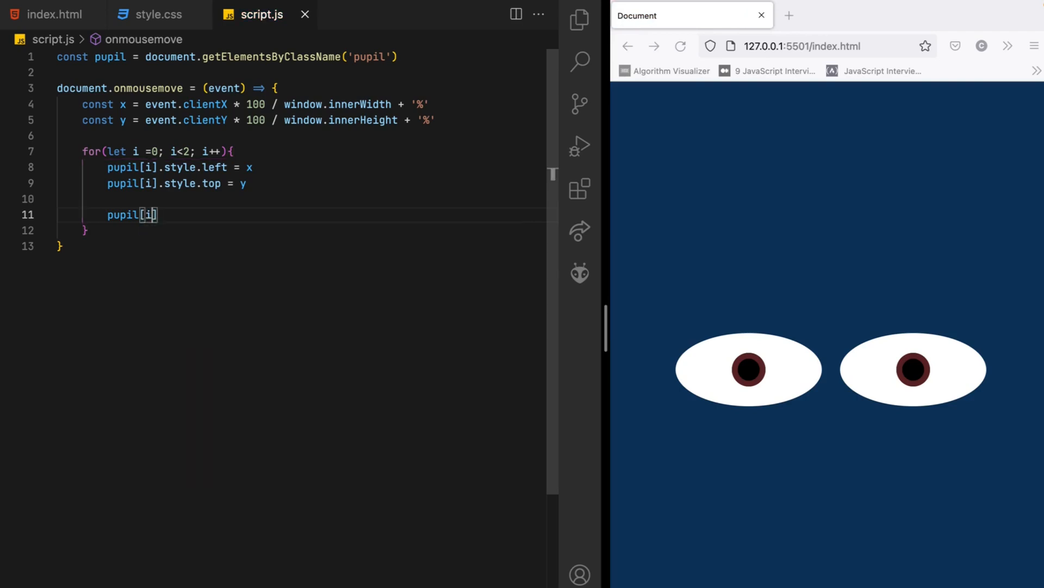
{"action": "type", "text": ".style."}
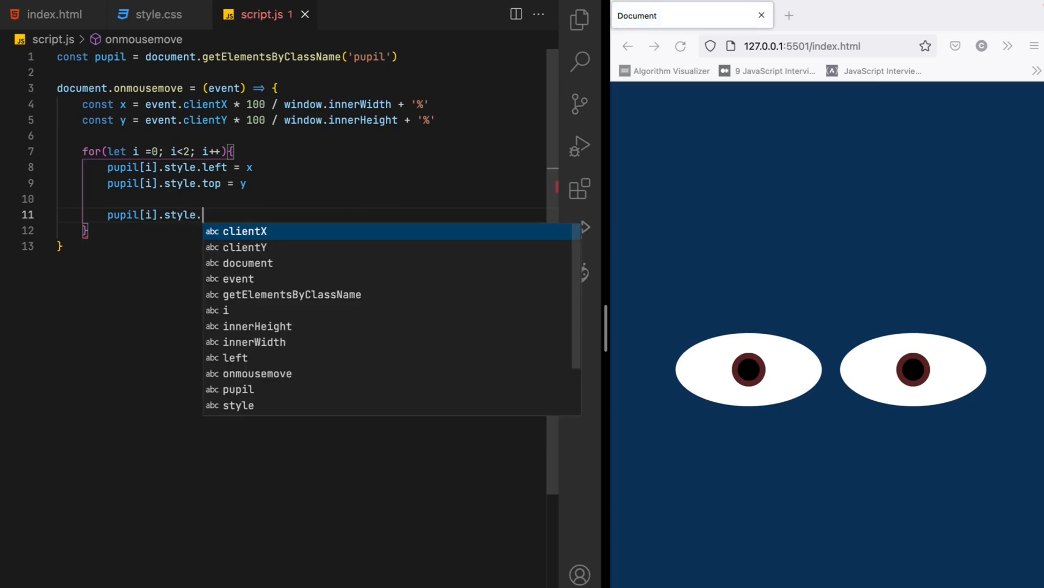
{"action": "type", "text": "tran"}
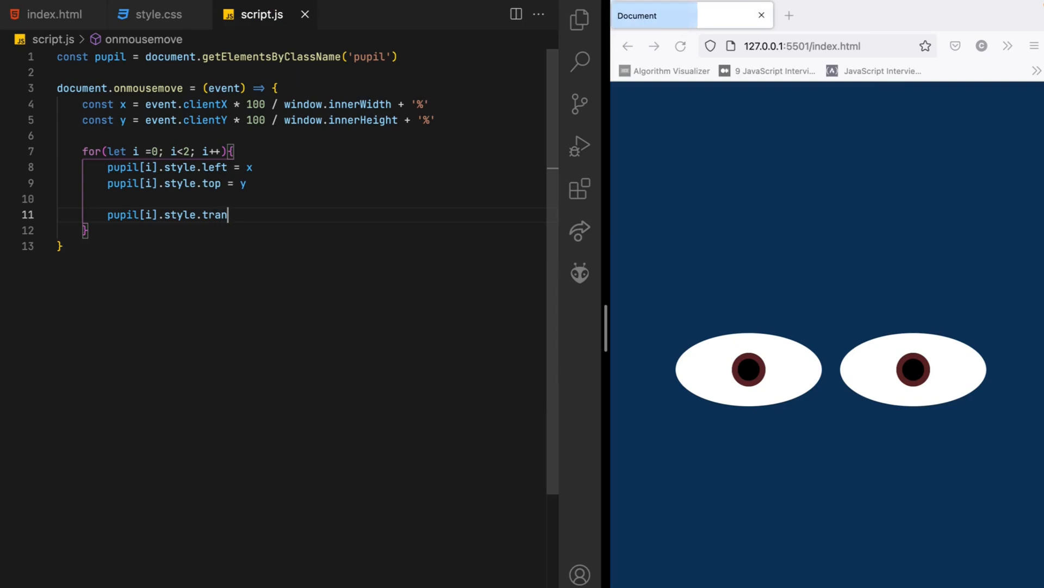
{"action": "type", "text": "sform"}
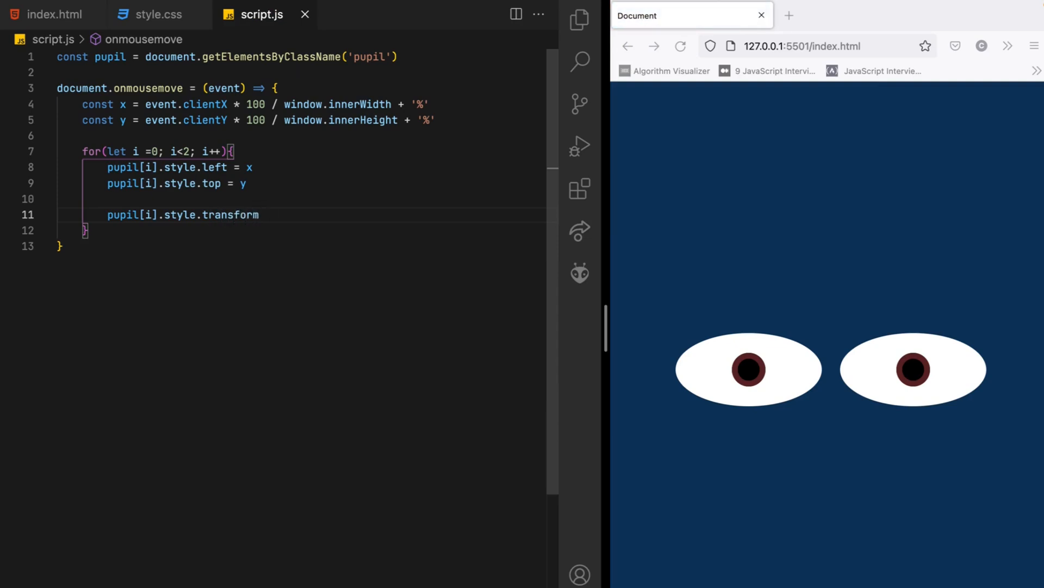
{"action": "type", "text": "= tr"}
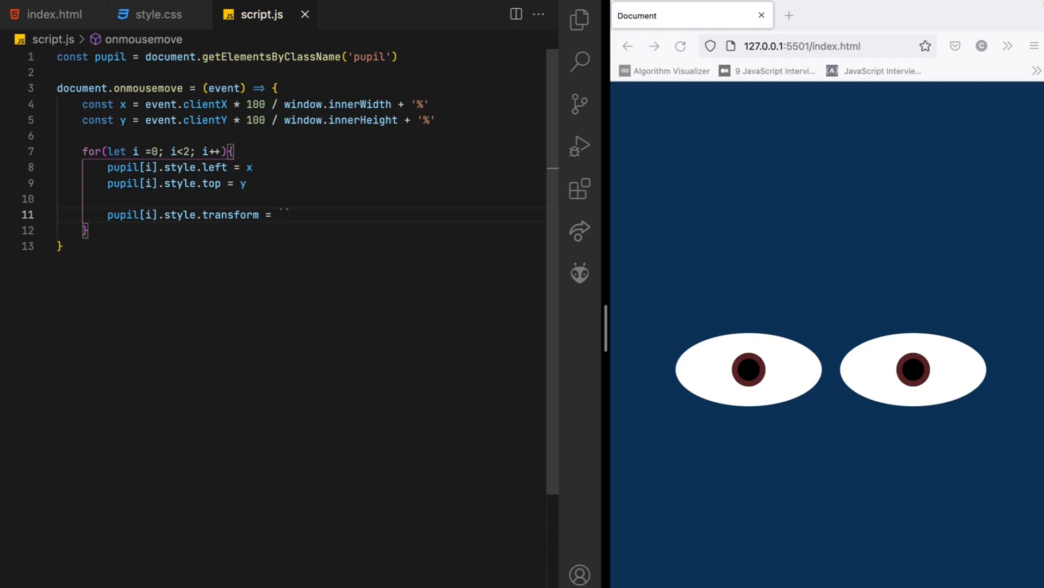
{"action": "type", "text": "transl"}
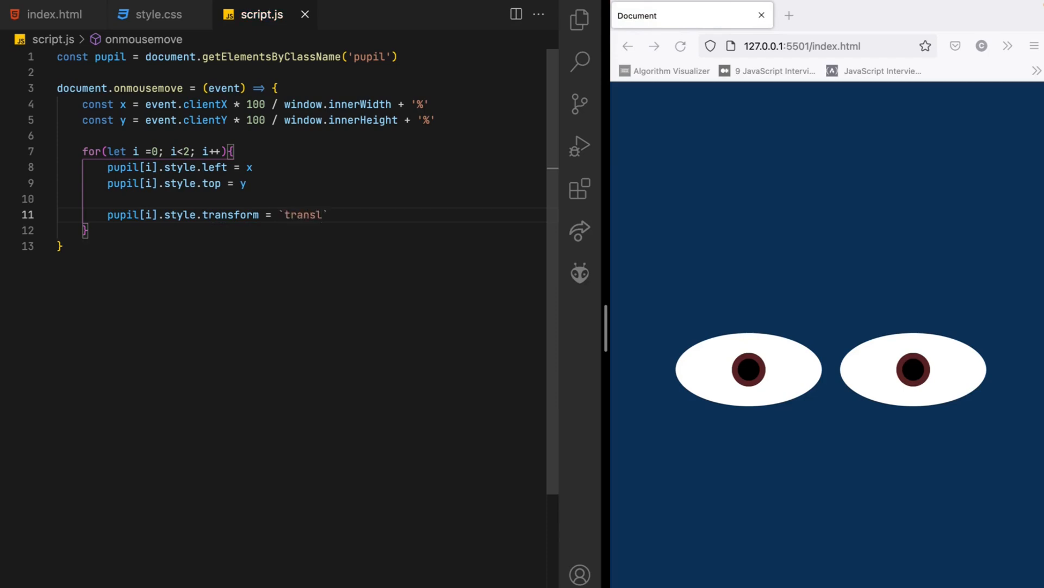
{"action": "type", "text": "ate"}
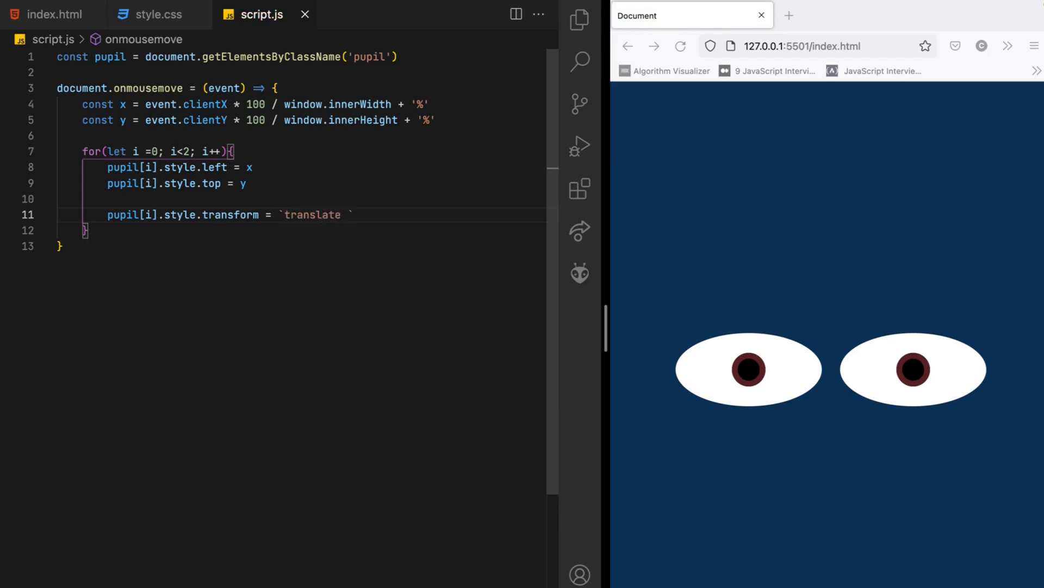
Step: Complete the transform as `translate(-${x}, -${y})` and save the script
{"action": "type", "text": "${}"}
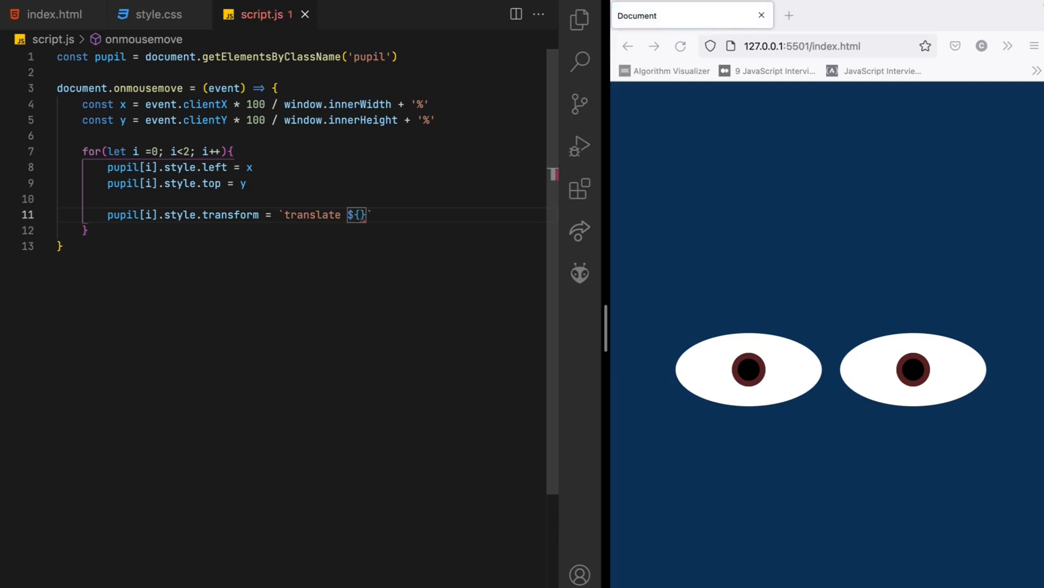
{"action": "key", "text": "Backspace"}
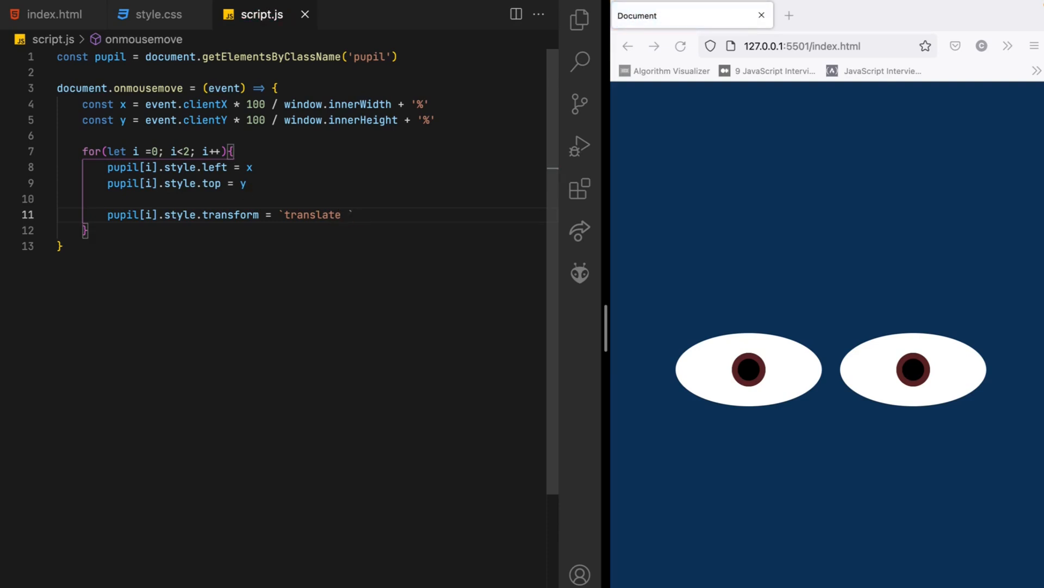
{"action": "type", "text": "()"}
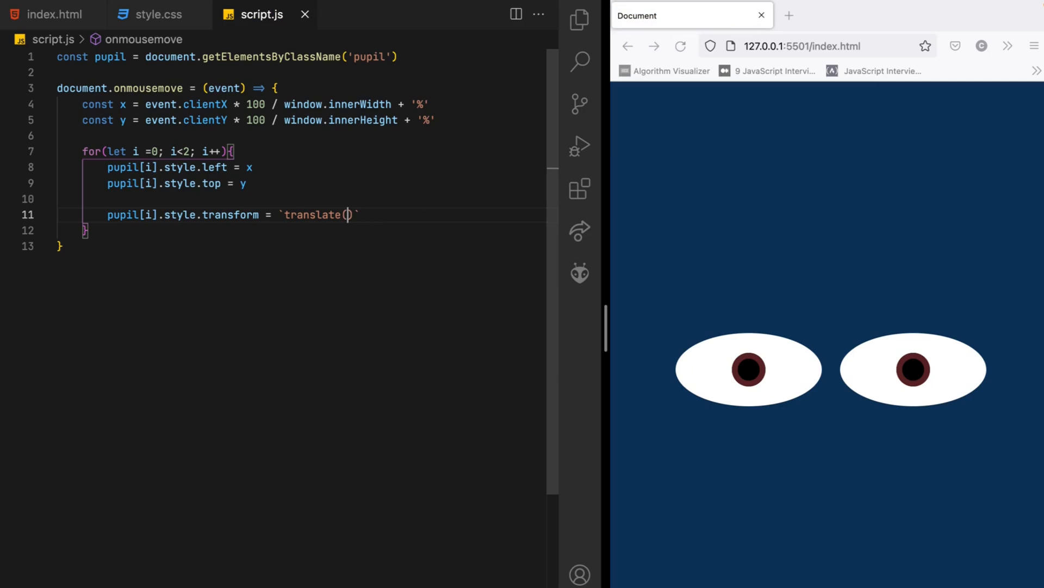
{"action": "type", "text": "-"}
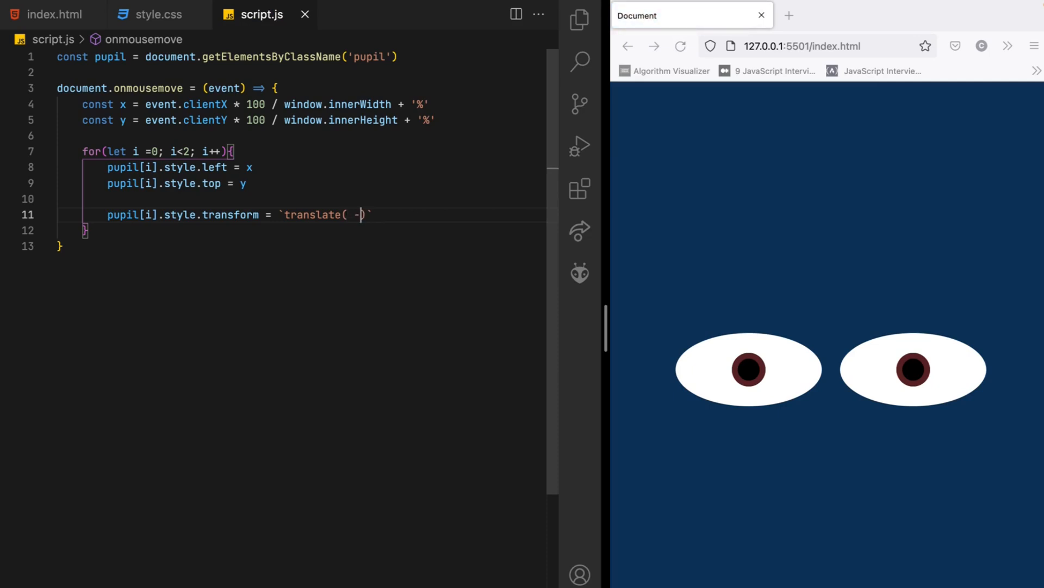
{"action": "type", "text": "${x}, -"}
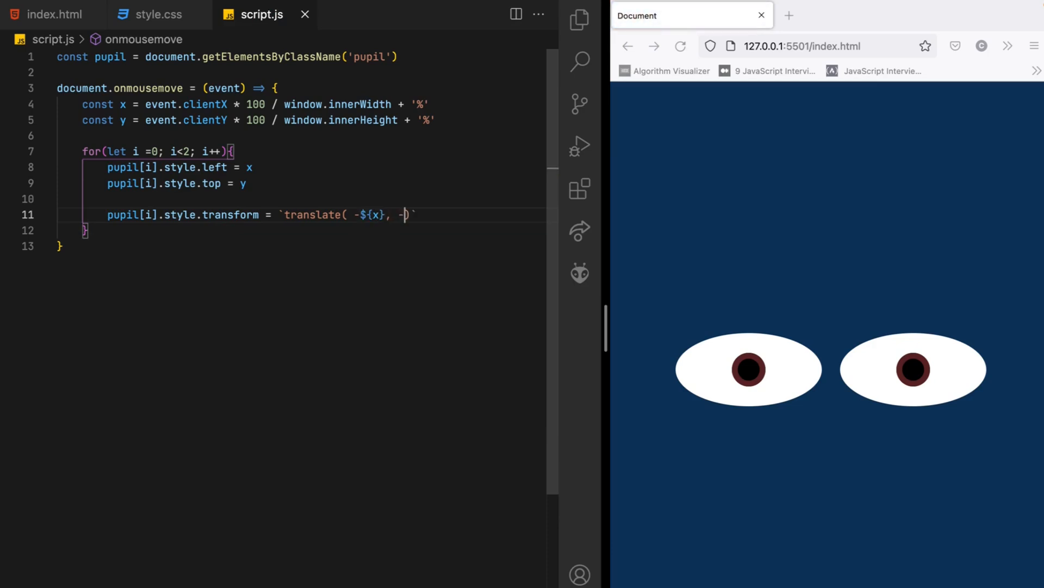
{"action": "type", "text": "$"}
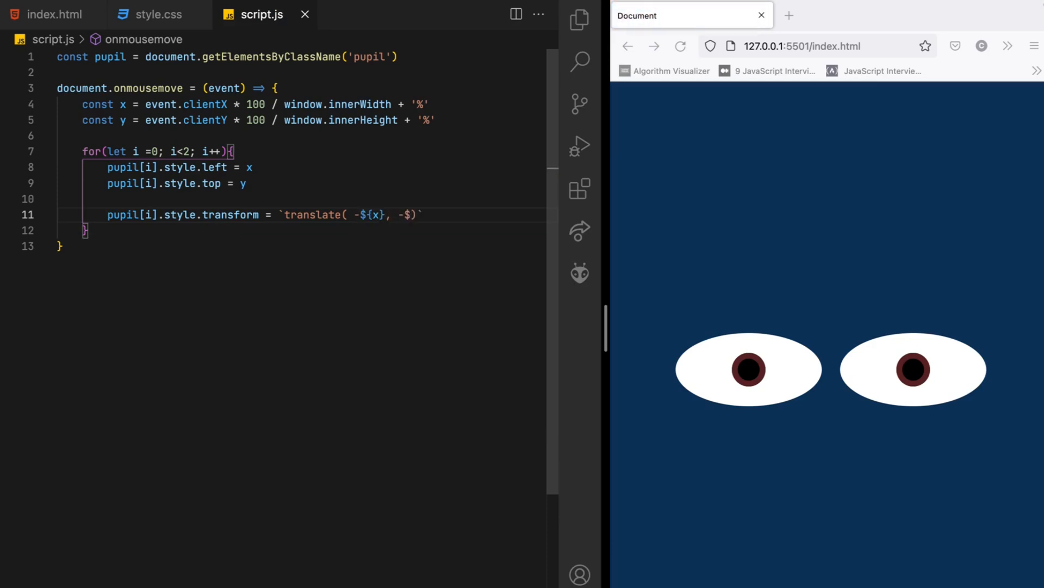
{"action": "type", "text": "y"}
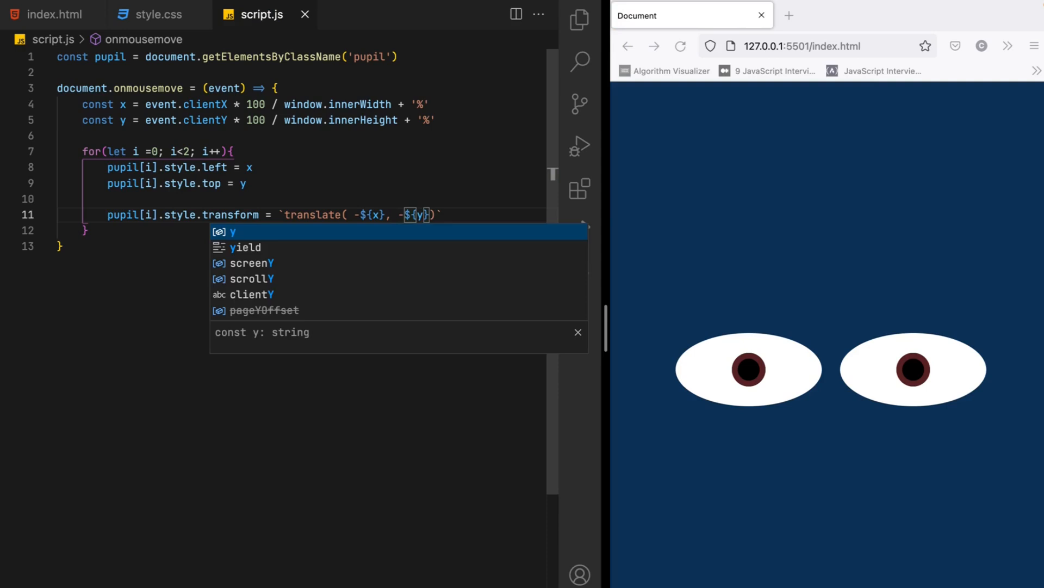
{"action": "key", "text": "Escape"}
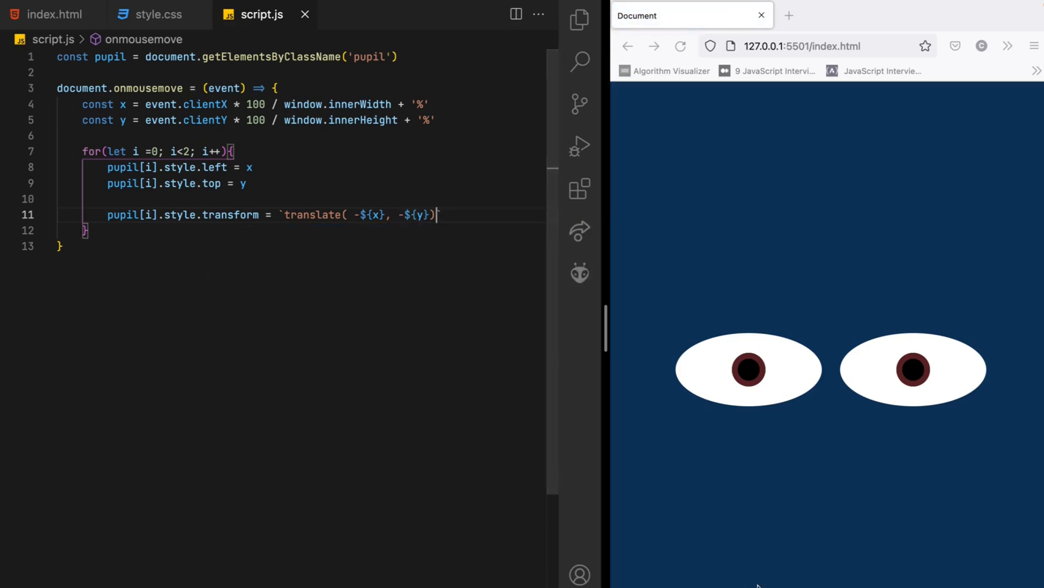
{"action": "mouse_move", "coordinate": [1002, 198]}
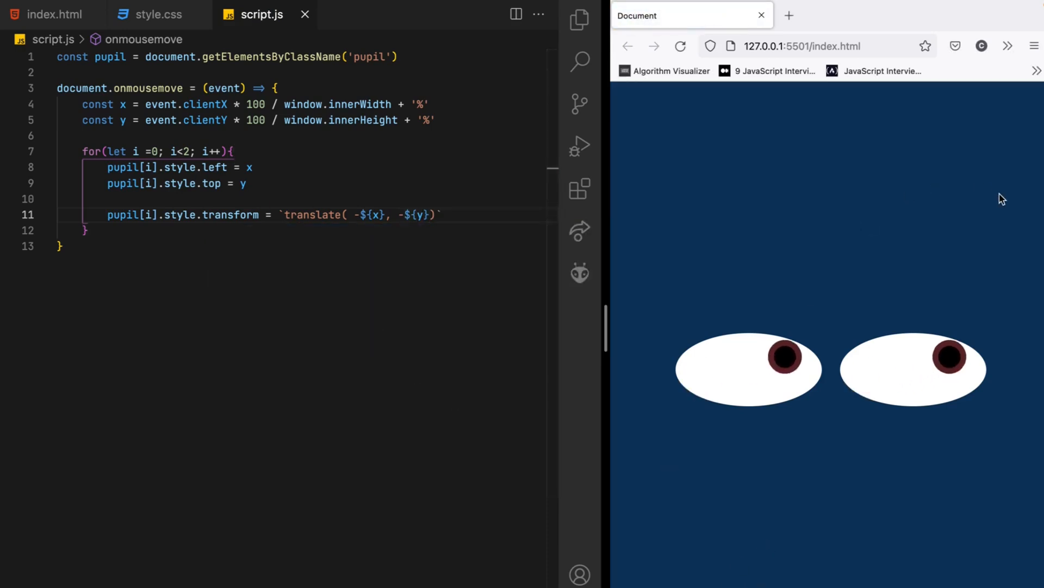
{"action": "mouse_move", "coordinate": [766, 319]}
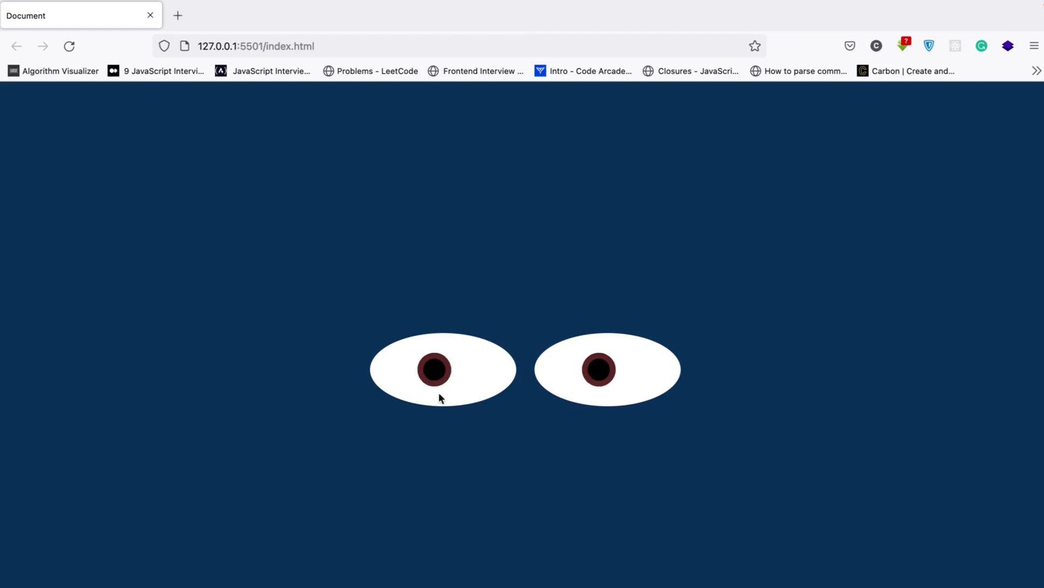
{"action": "mouse_move", "coordinate": [705, 387]}
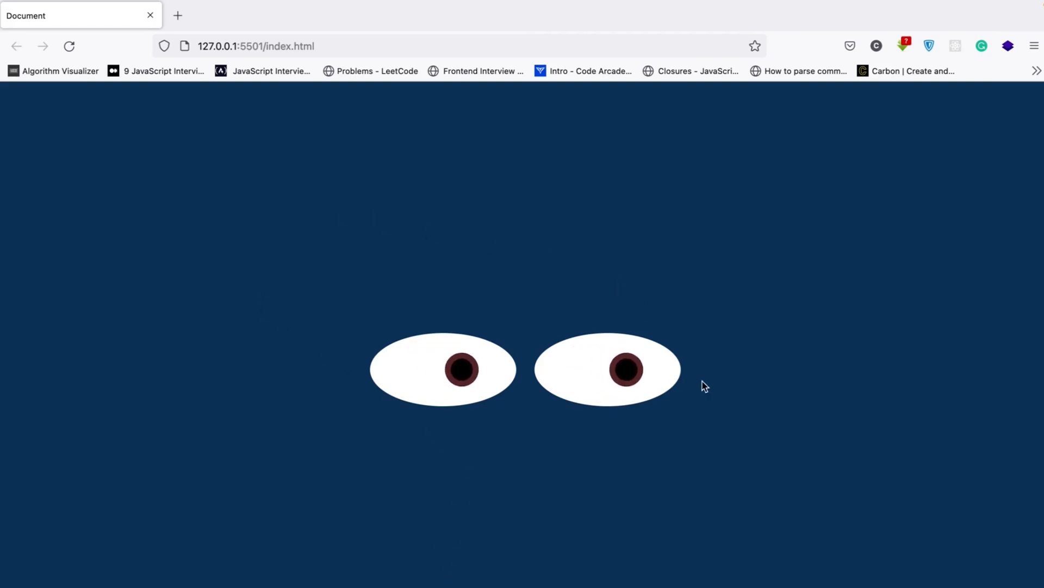